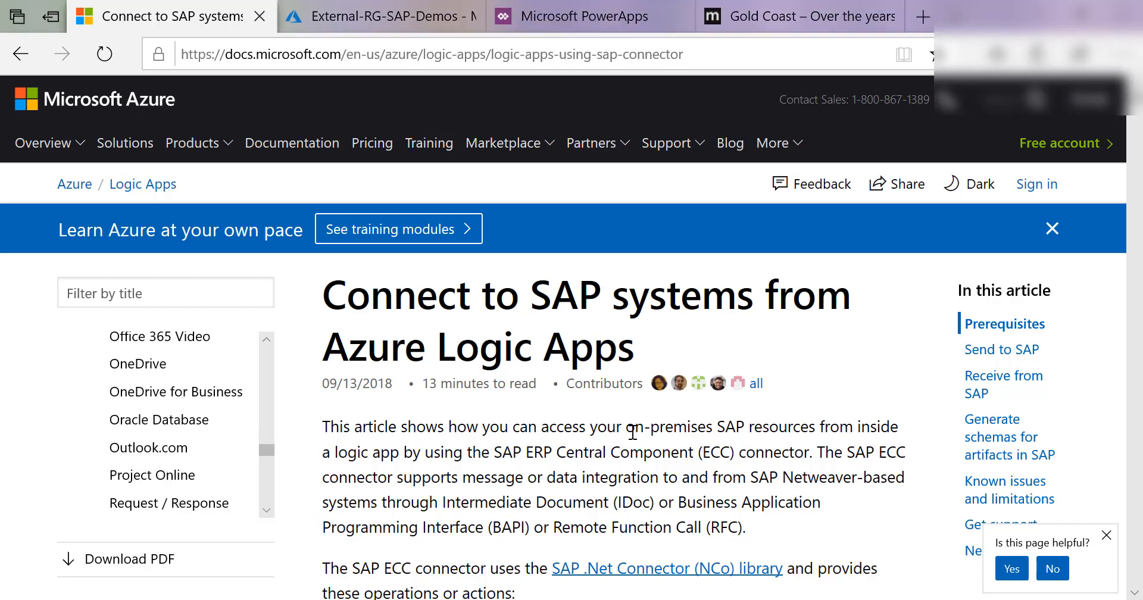
Step: Close the 'Azure Logic Apps connected to SAP' and 'Connect to SAP systems' tabs
click(923, 16)
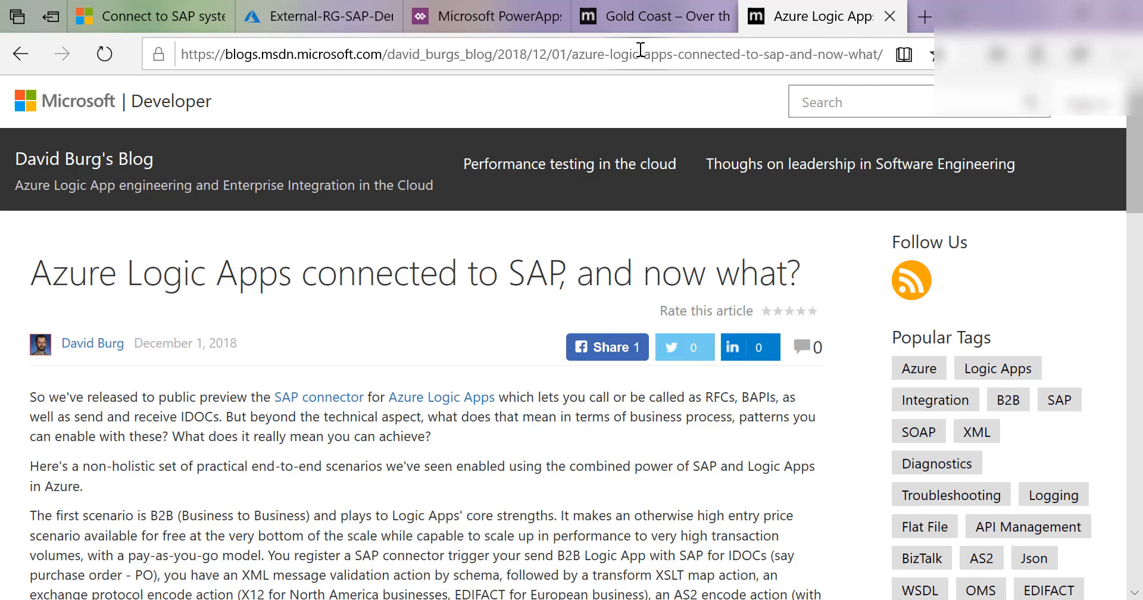
click(886, 16)
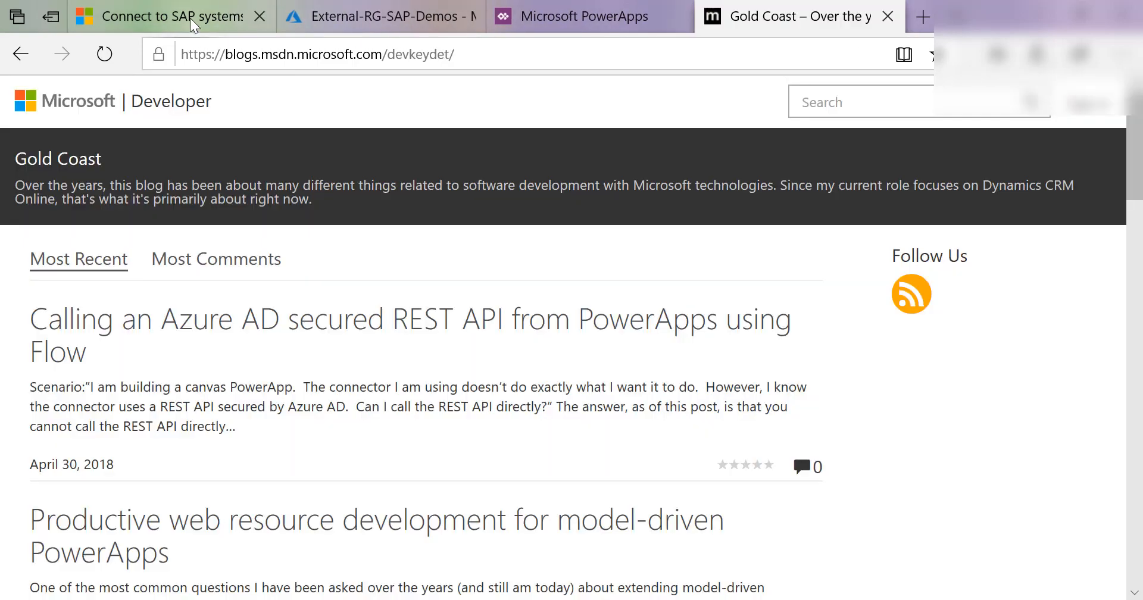
click(260, 16)
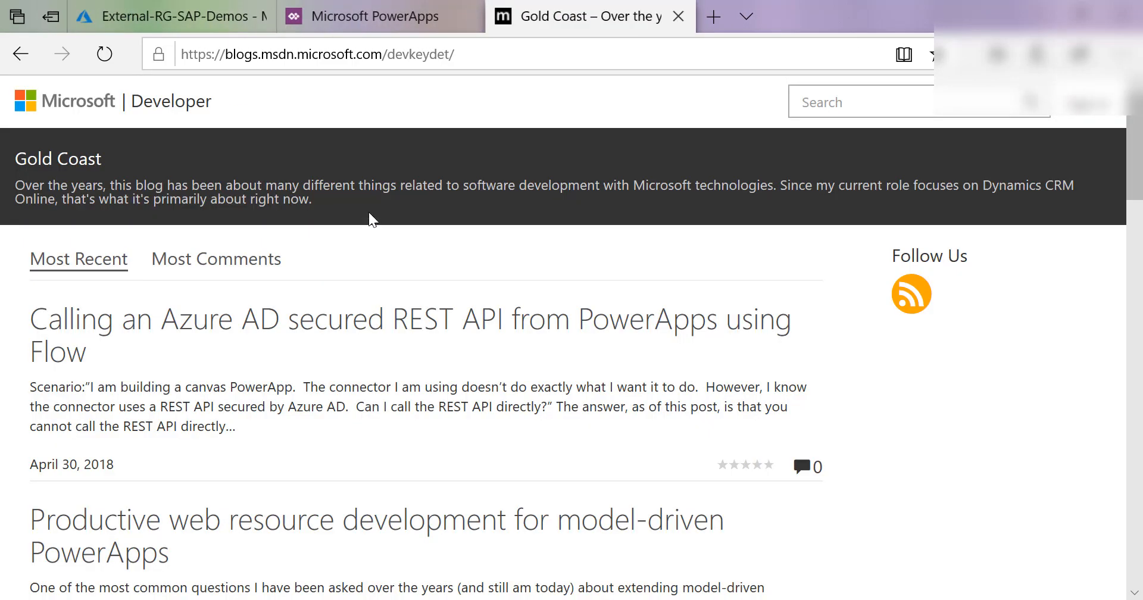
Step: Return to the External-RG-SAP-Demos resource group and open marcsc-sap-logicapp
click(172, 16)
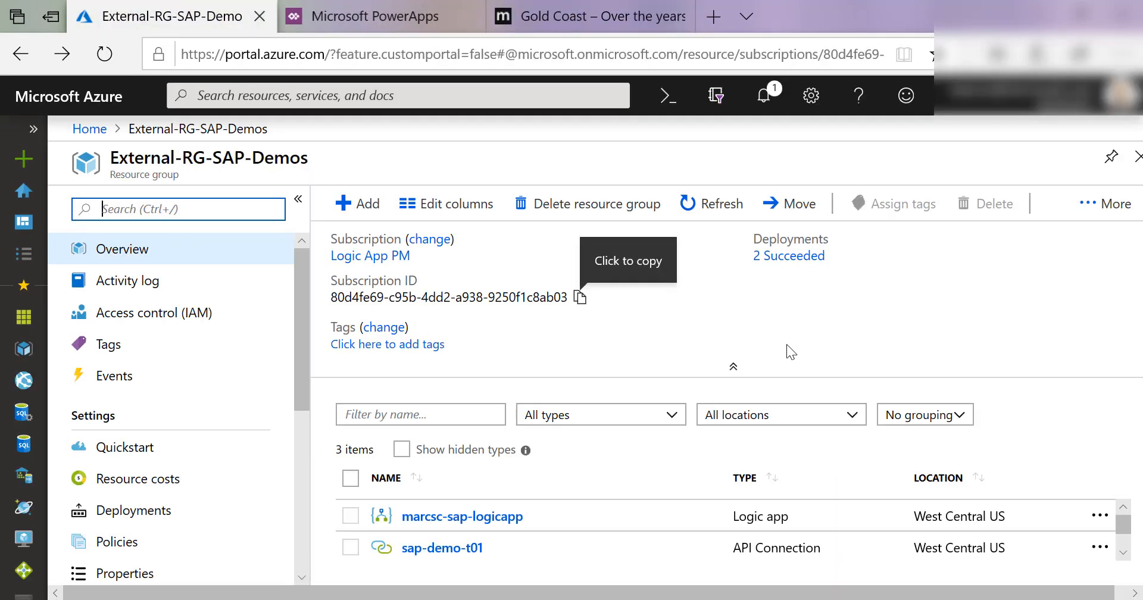
mouse_move(611, 340)
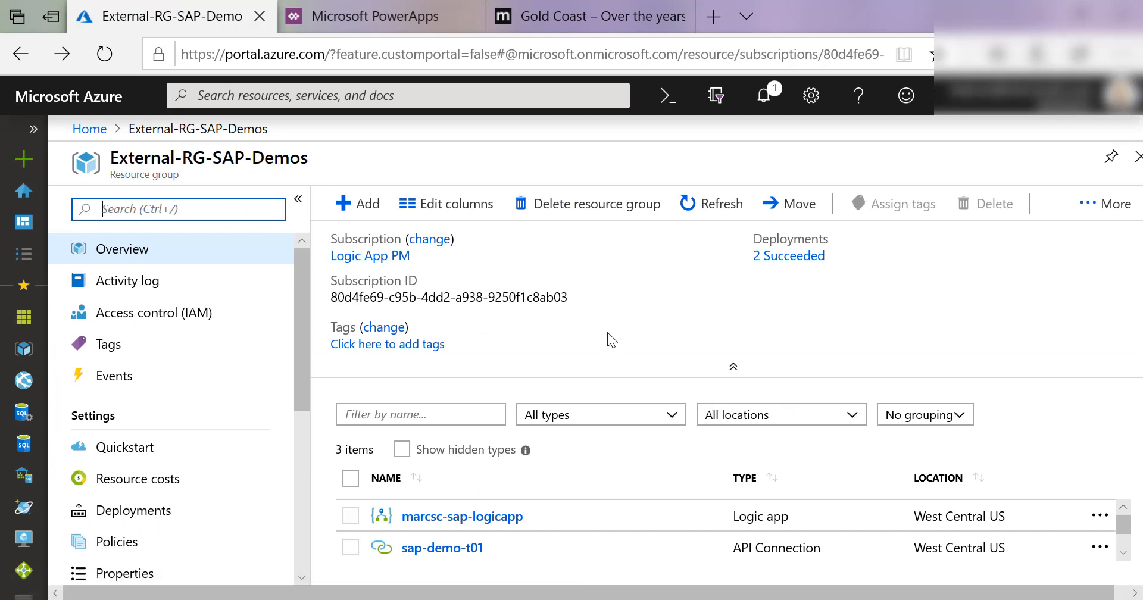
mouse_move(648, 525)
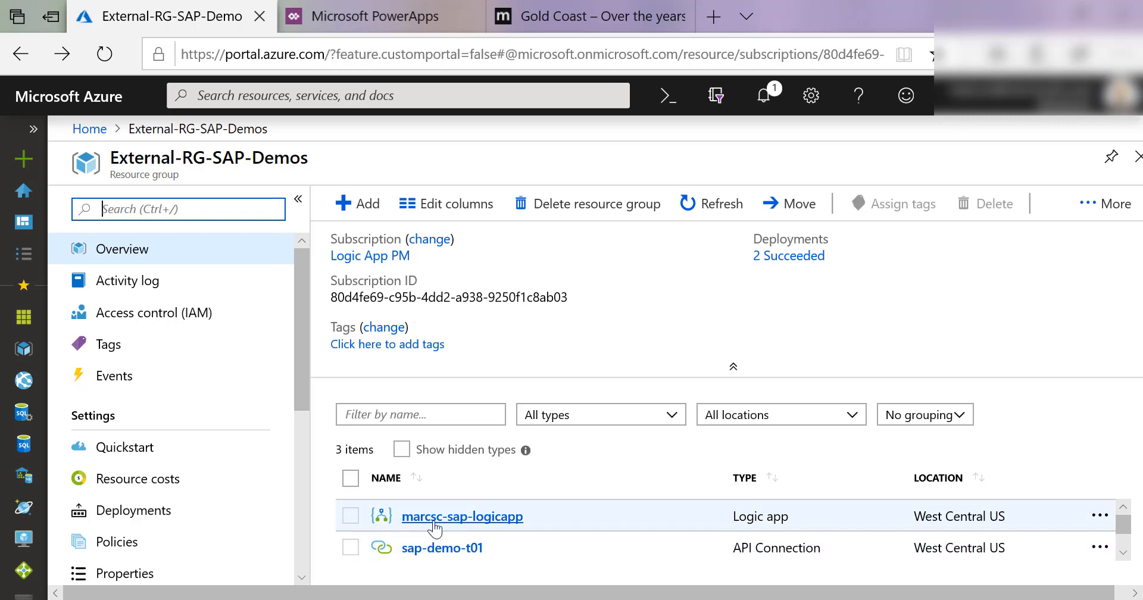
mouse_move(511, 524)
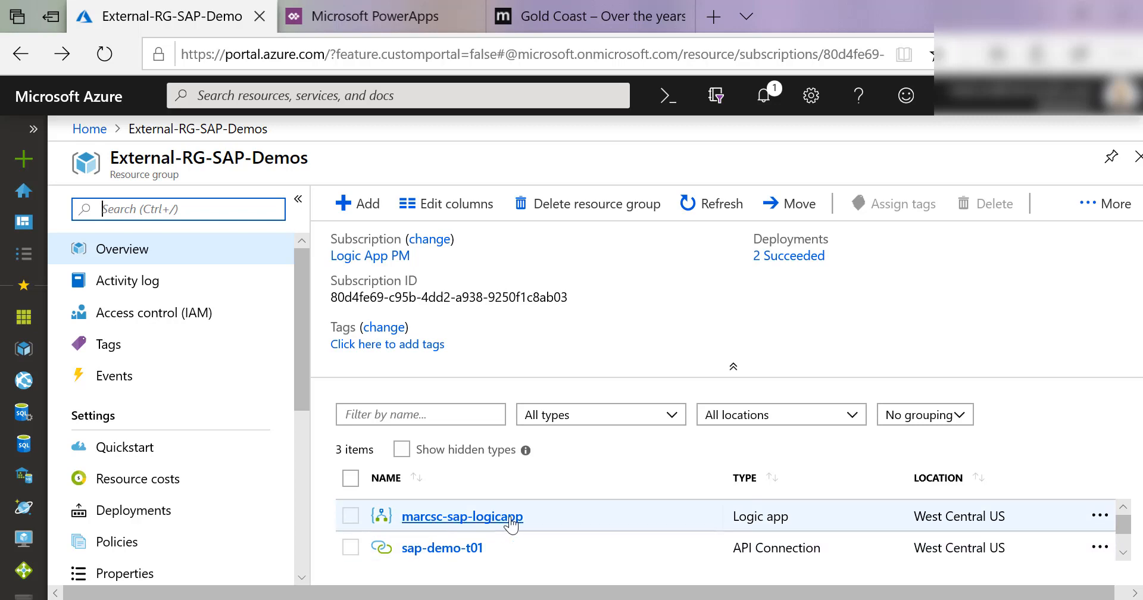
mouse_move(442, 547)
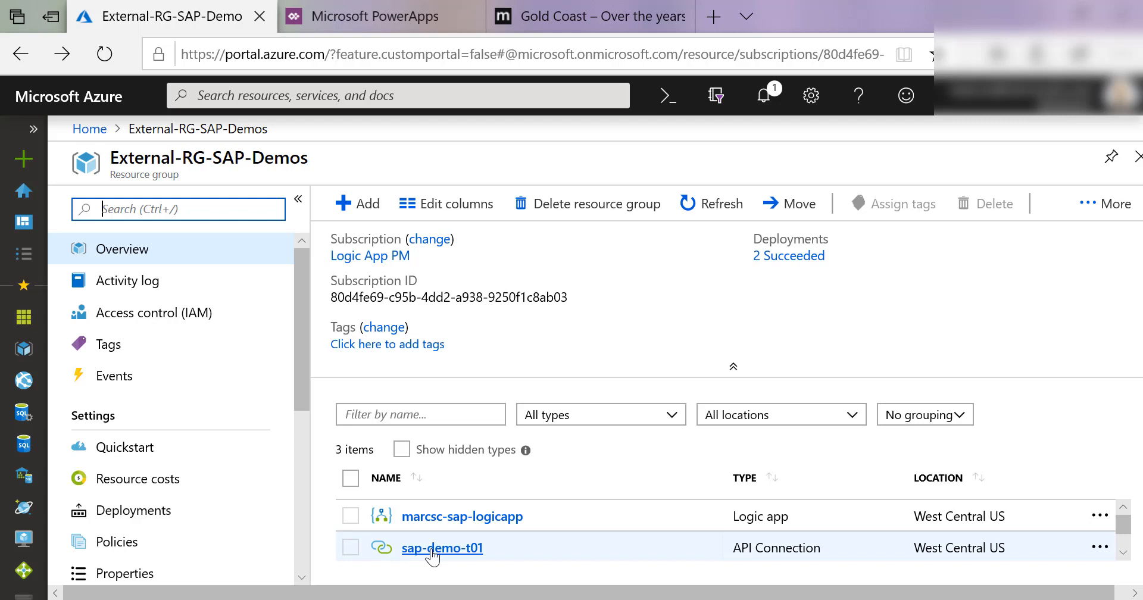
mouse_move(462, 516)
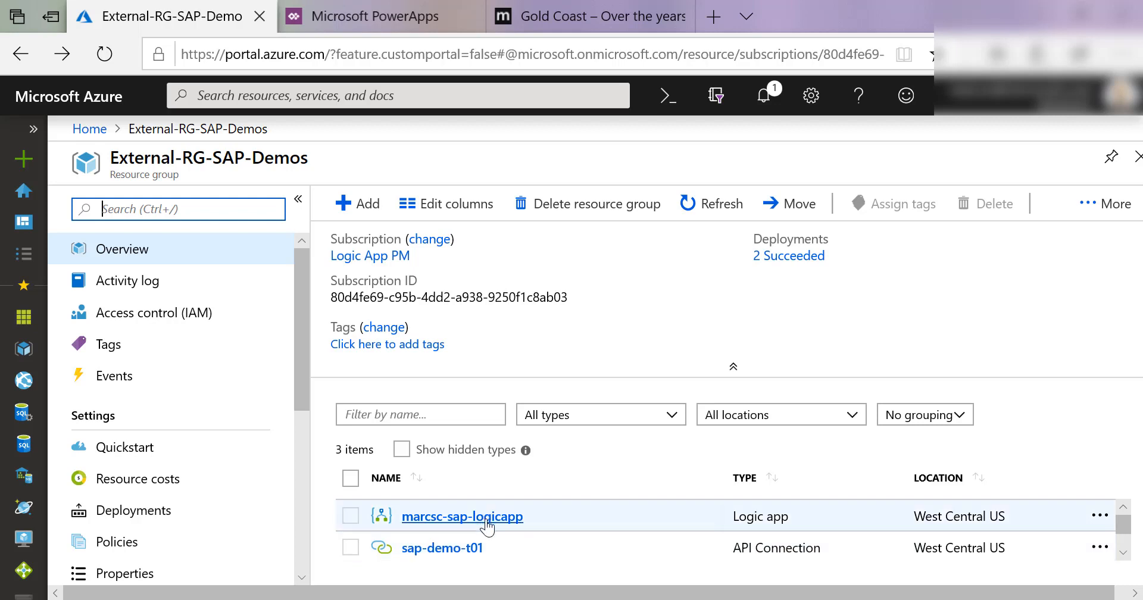
click(462, 516)
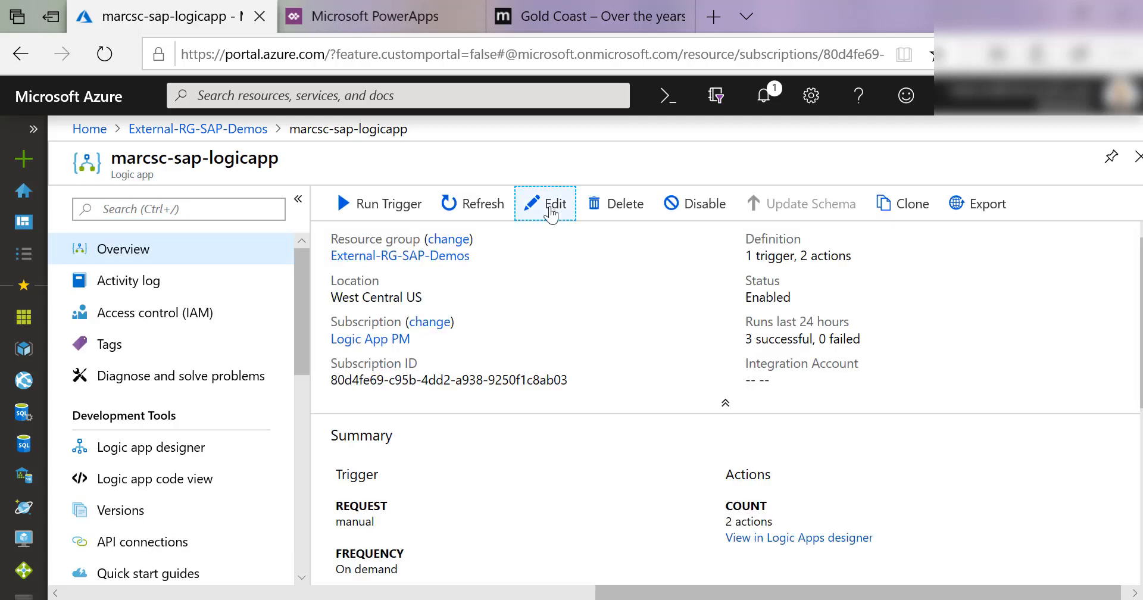
click(546, 204)
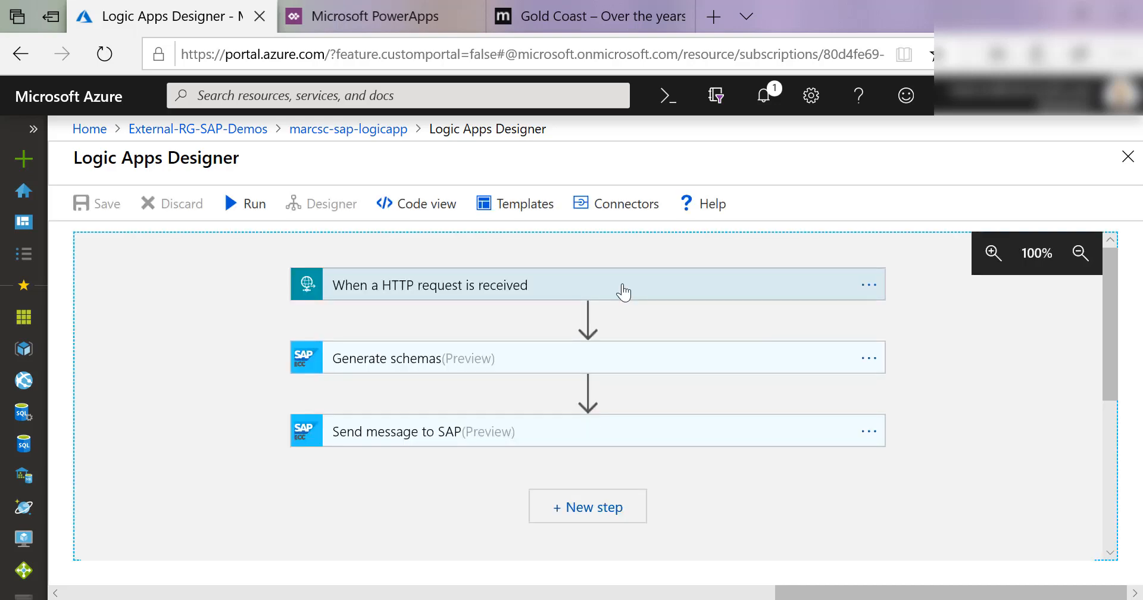
click(429, 285)
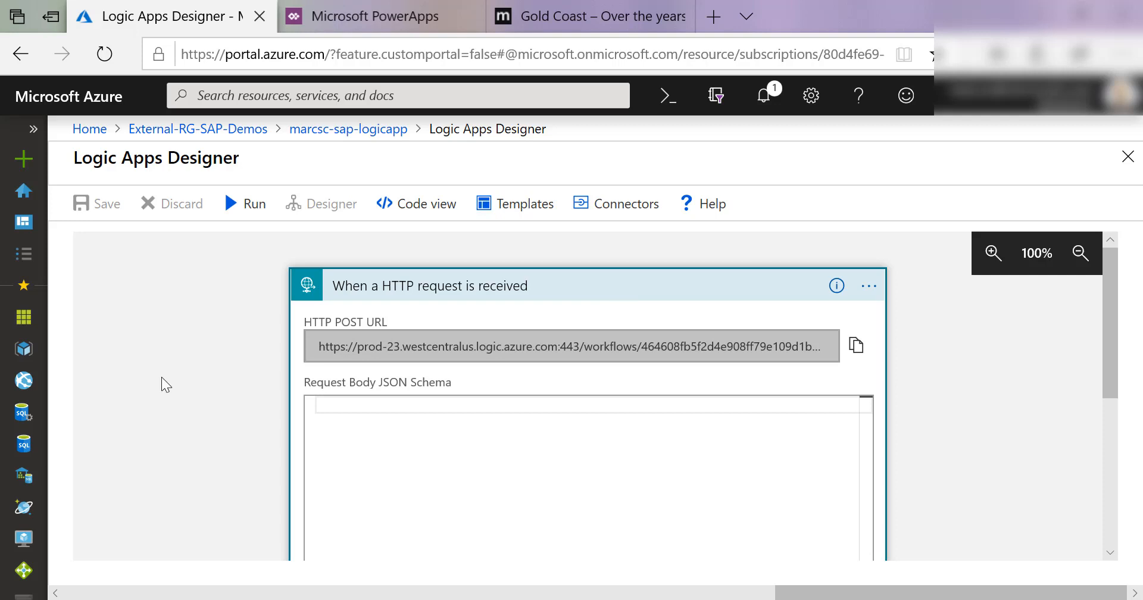
scroll(down, 3)
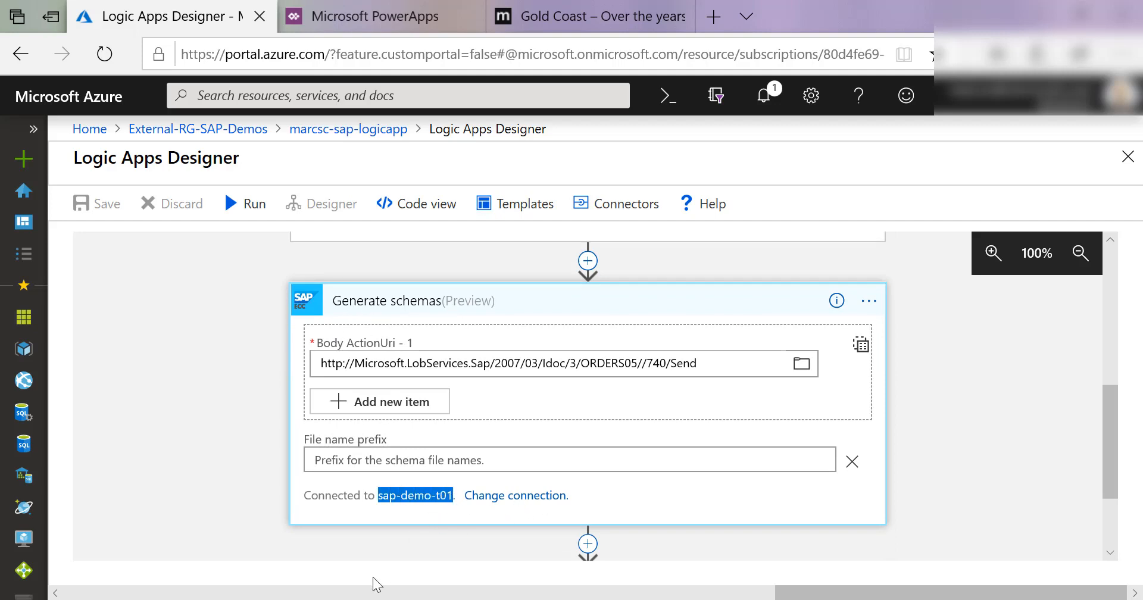
mouse_move(230, 354)
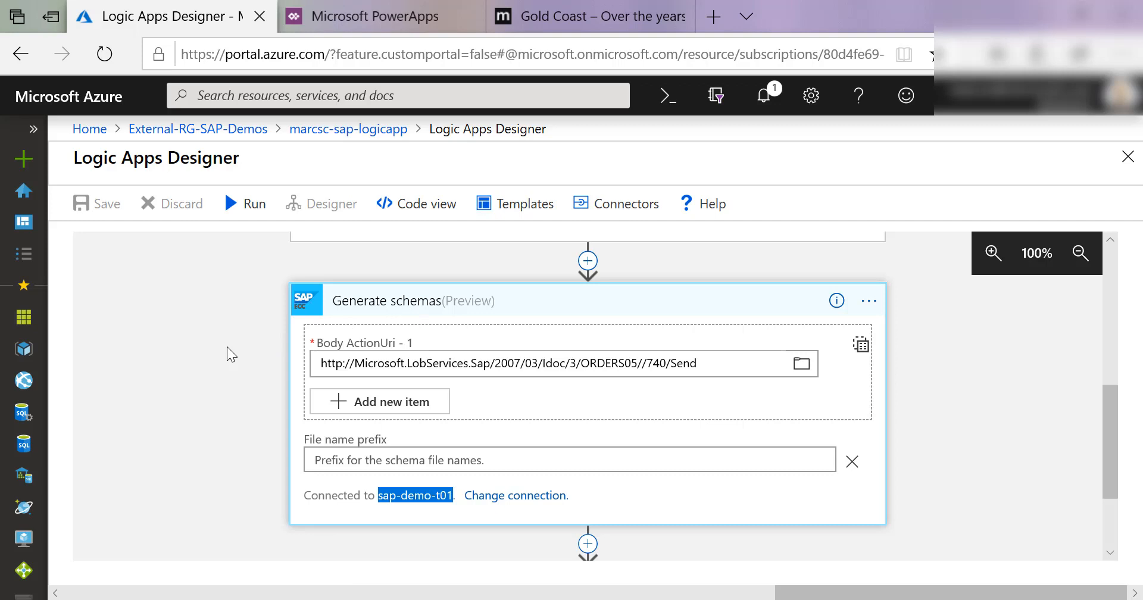
scroll(down, 3)
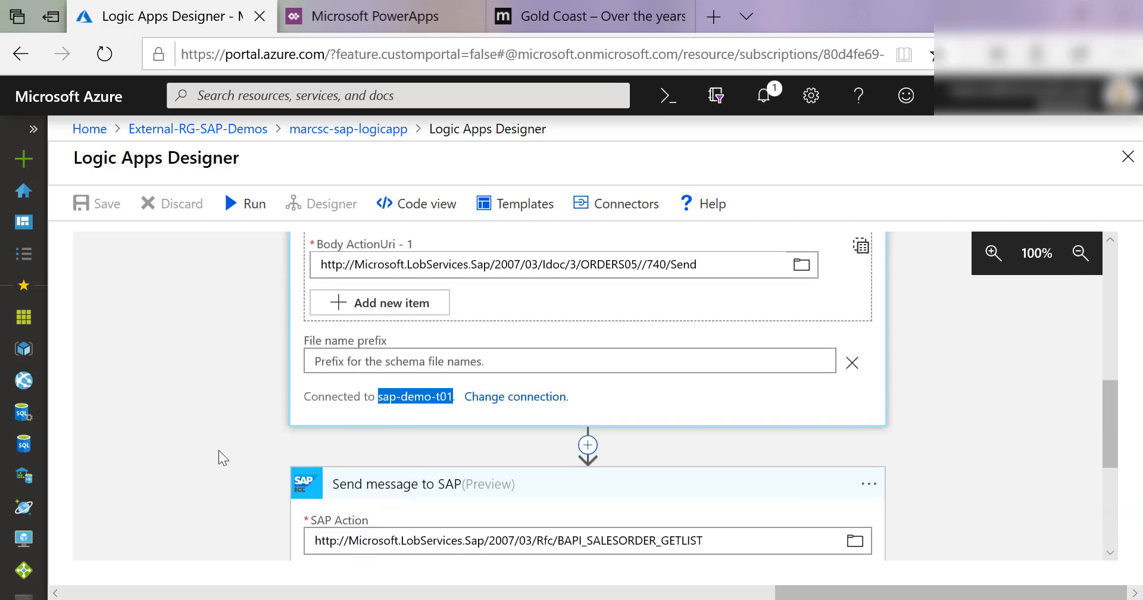
scroll(down, 3)
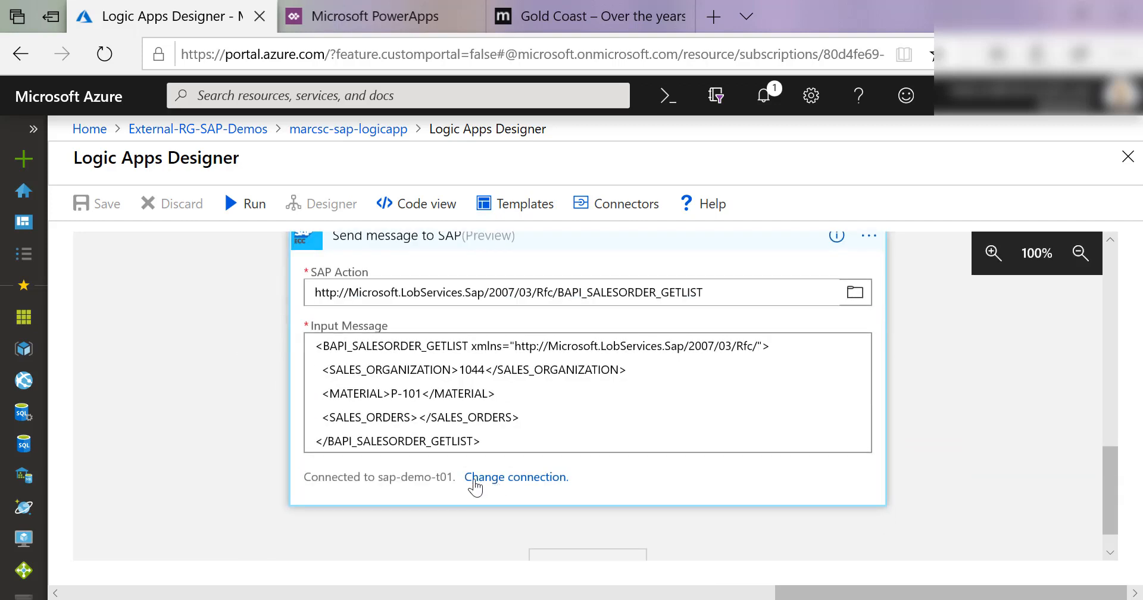
double_click(403, 477)
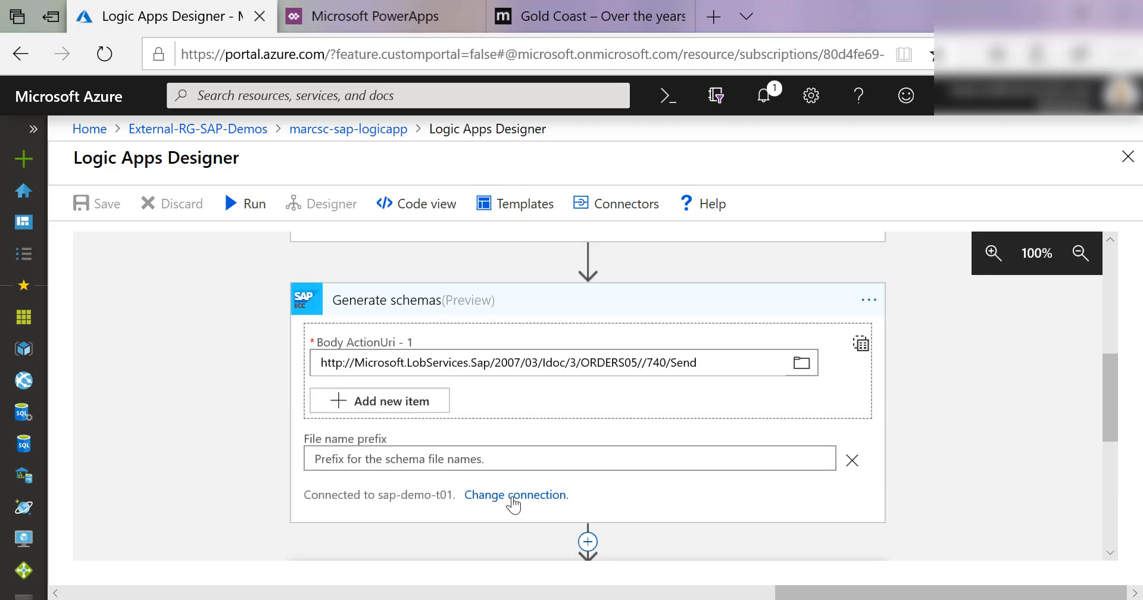
click(515, 494)
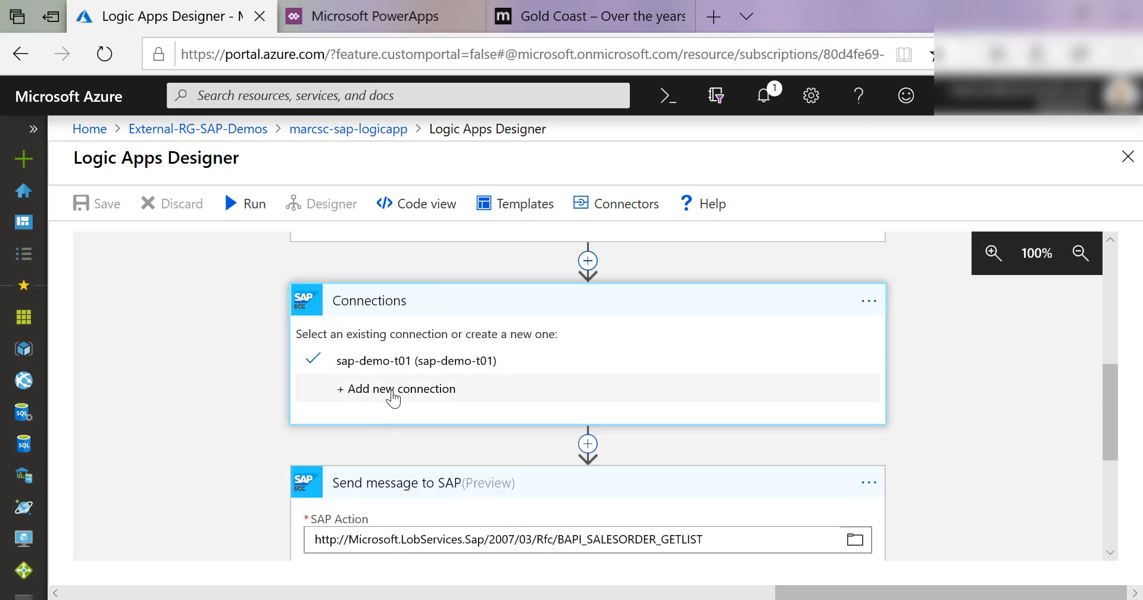
click(402, 389)
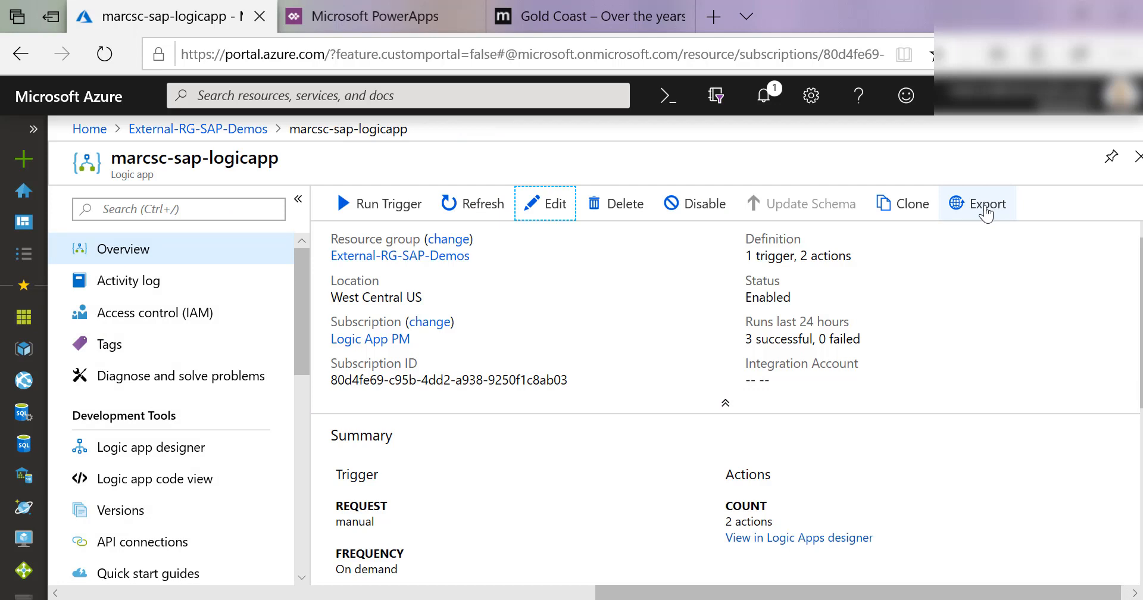
Step: Export the logic app to PowerApps and Flow as marcsc-logicapp-sap-demo in the personal environment
click(988, 203)
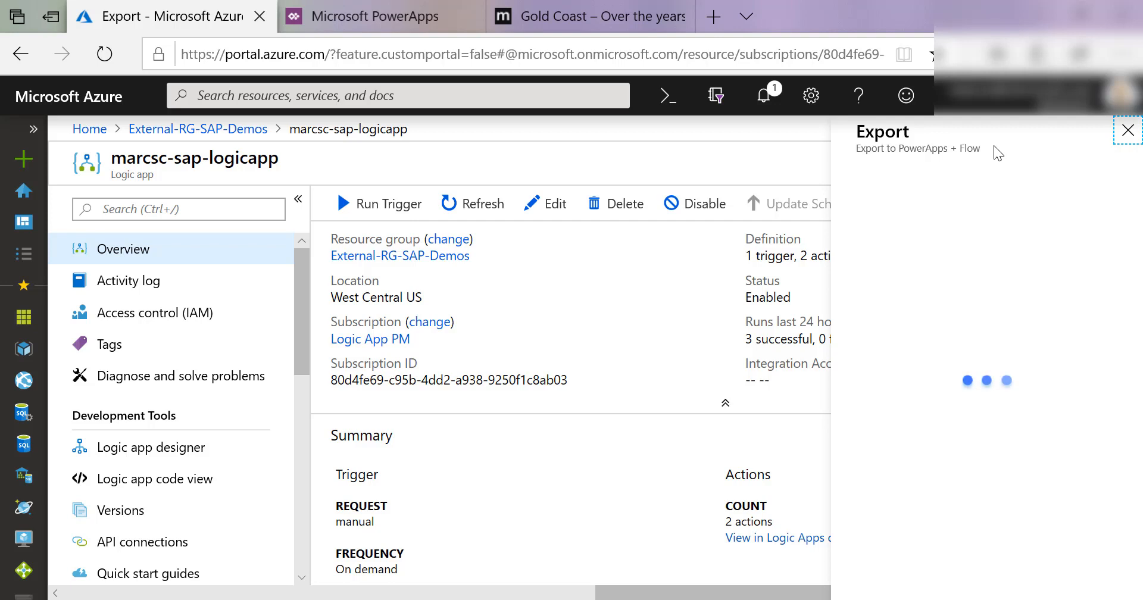
text(marcsc-)
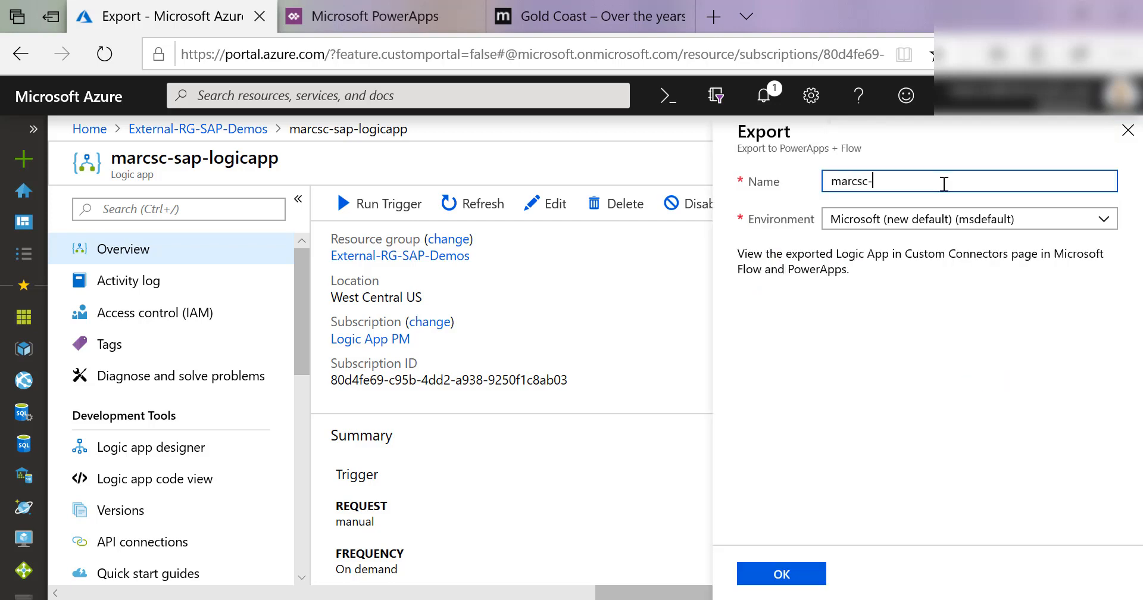
text(logicapp)
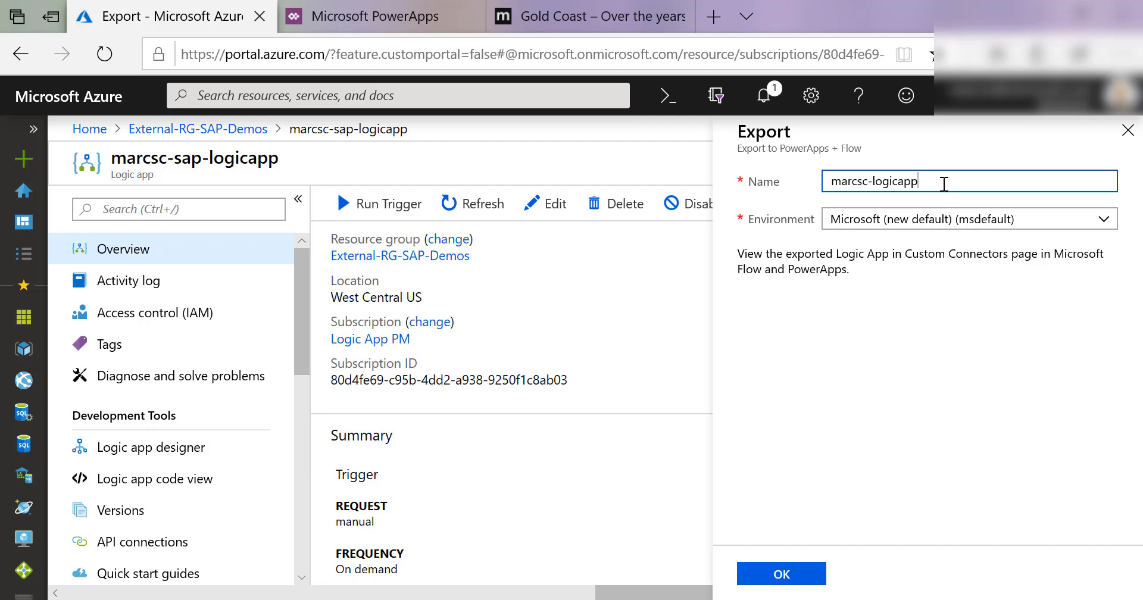
text(-sap-demo)
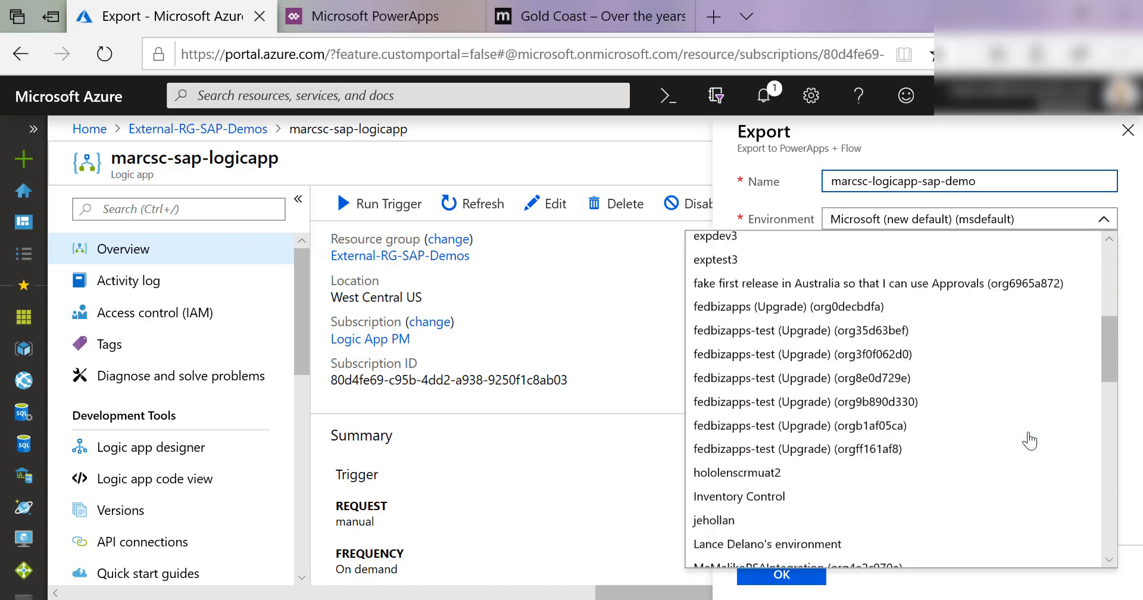
scroll(down, 3)
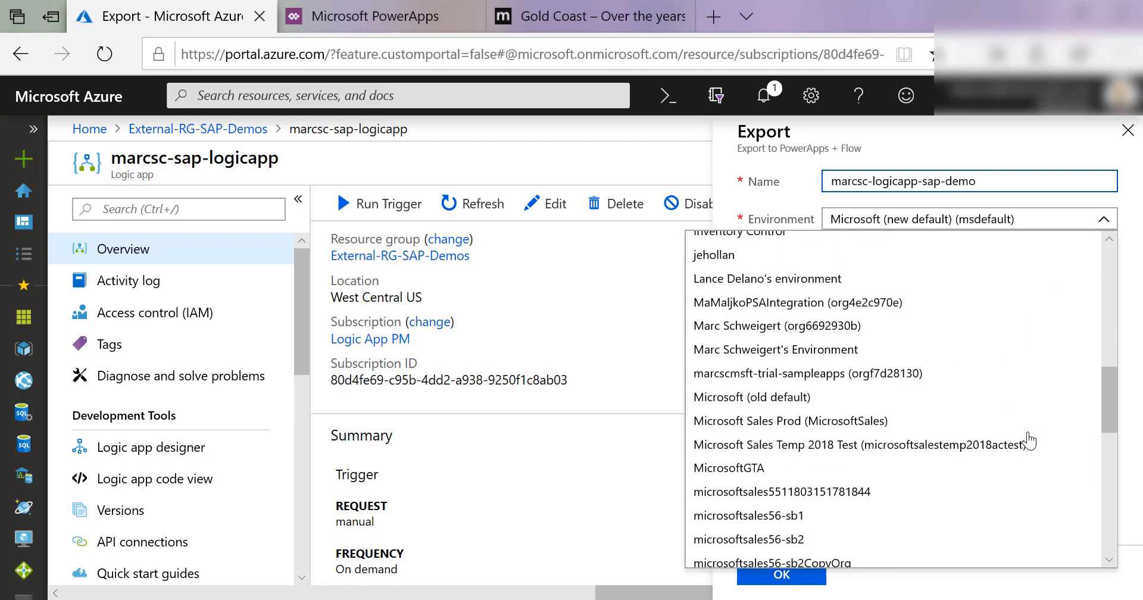
click(775, 326)
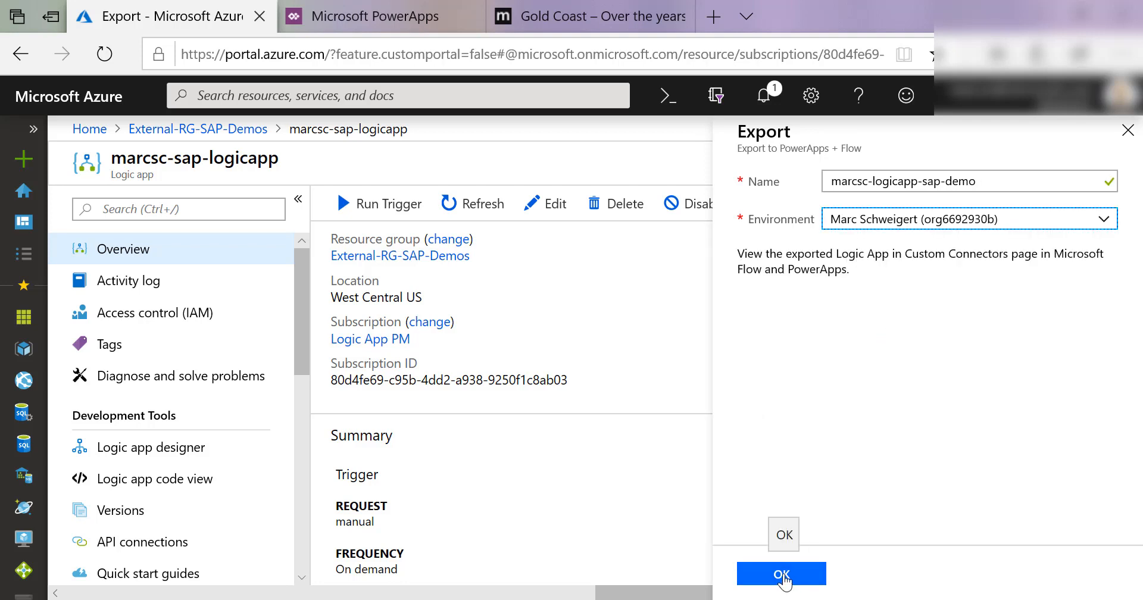
click(780, 574)
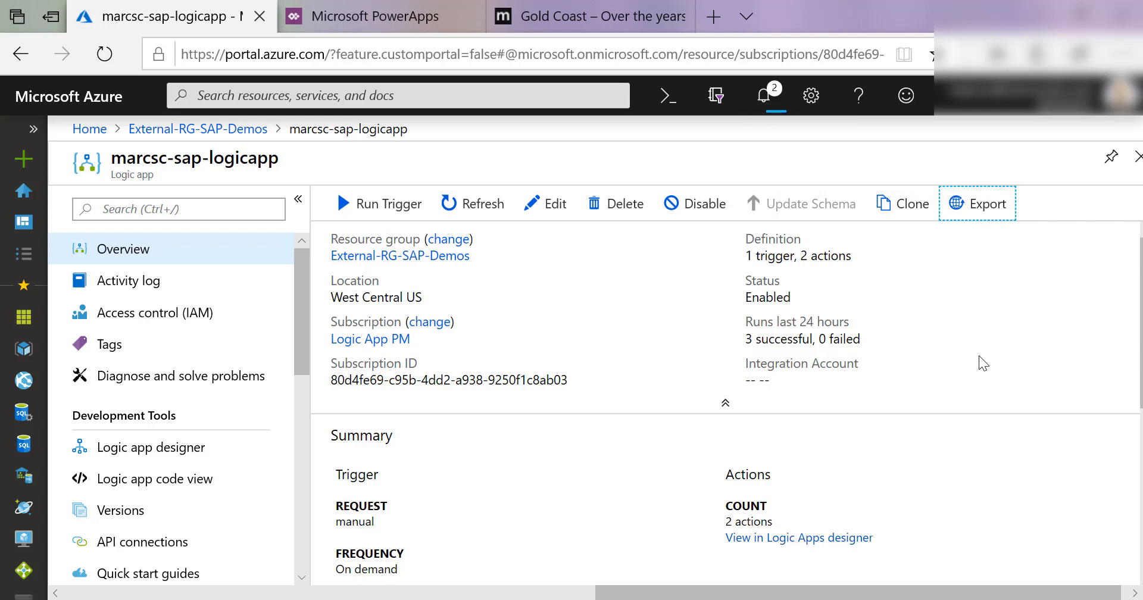
click(977, 203)
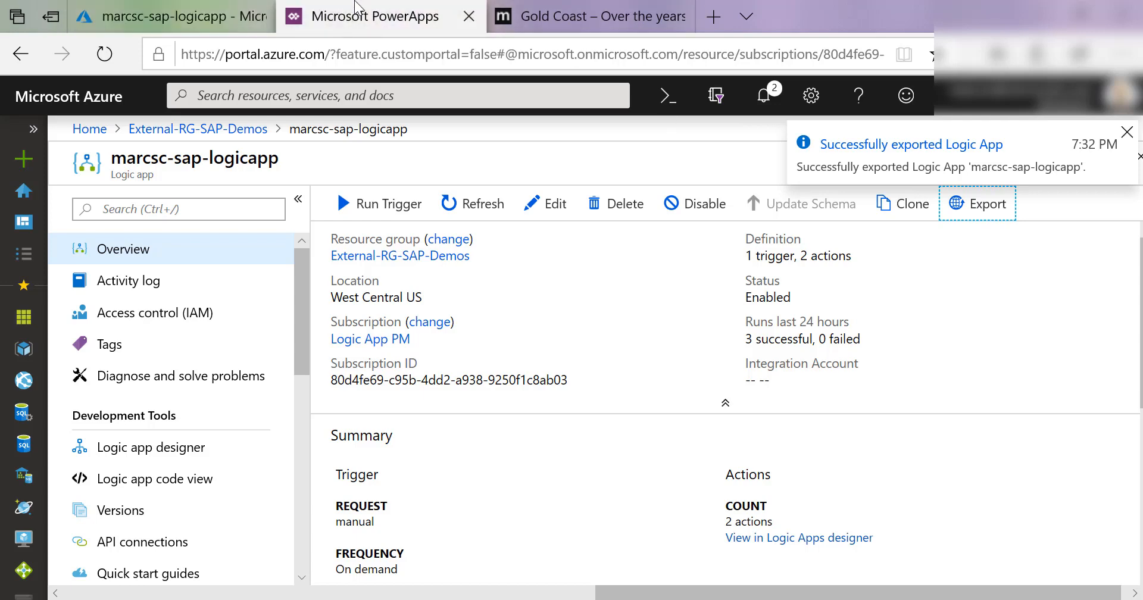
Step: Switch PowerApps to the Marc Schweigert (org6692930b) environment and expand the Data menu
click(376, 16)
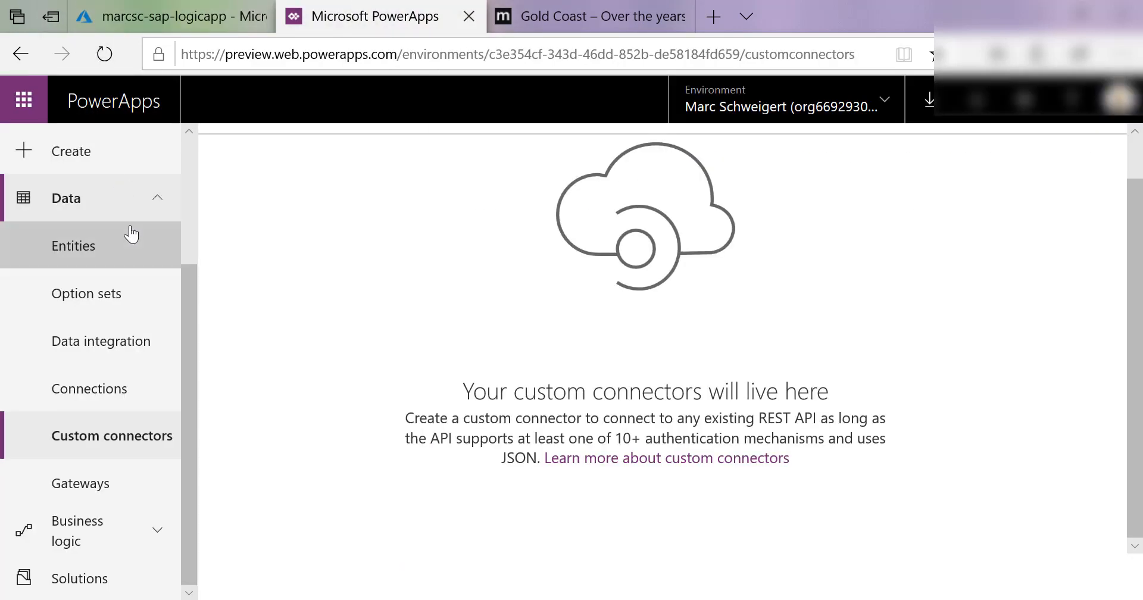
mouse_move(72, 246)
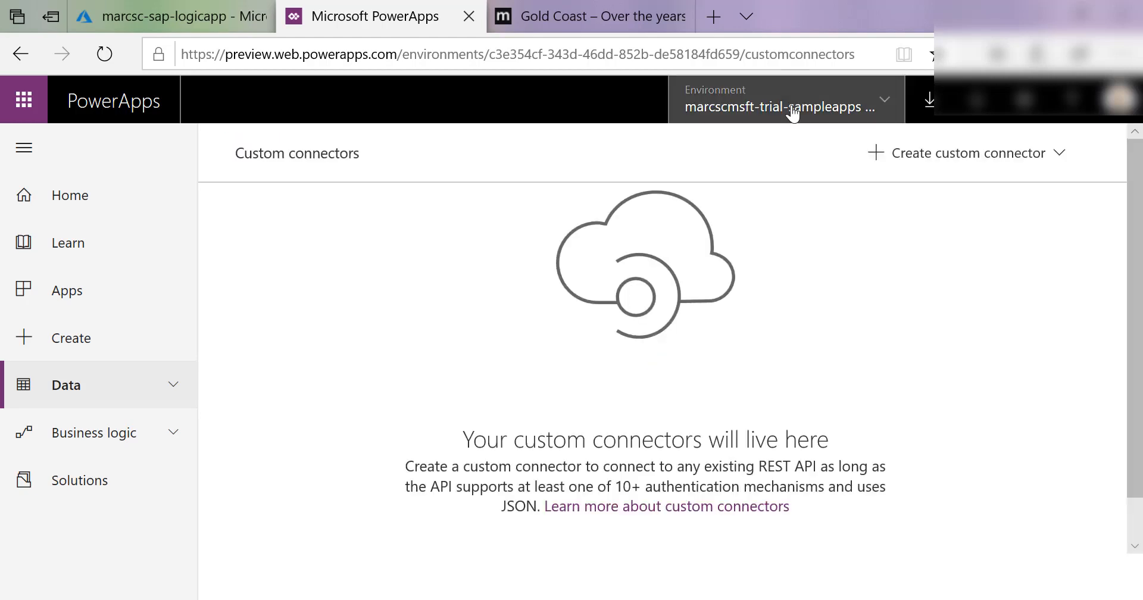
click(783, 107)
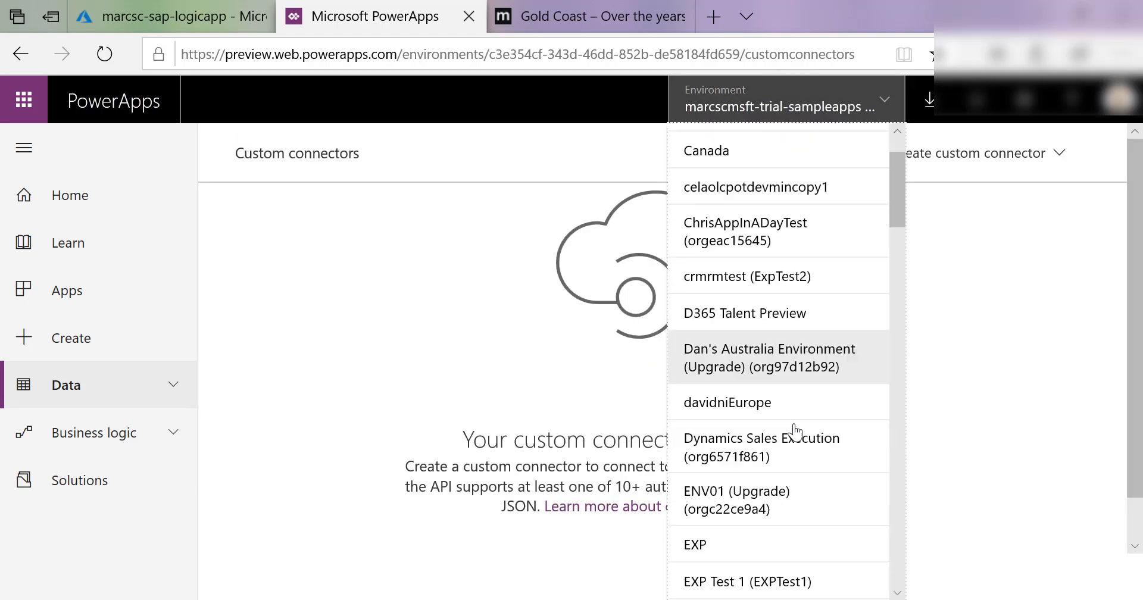
scroll(down, 3)
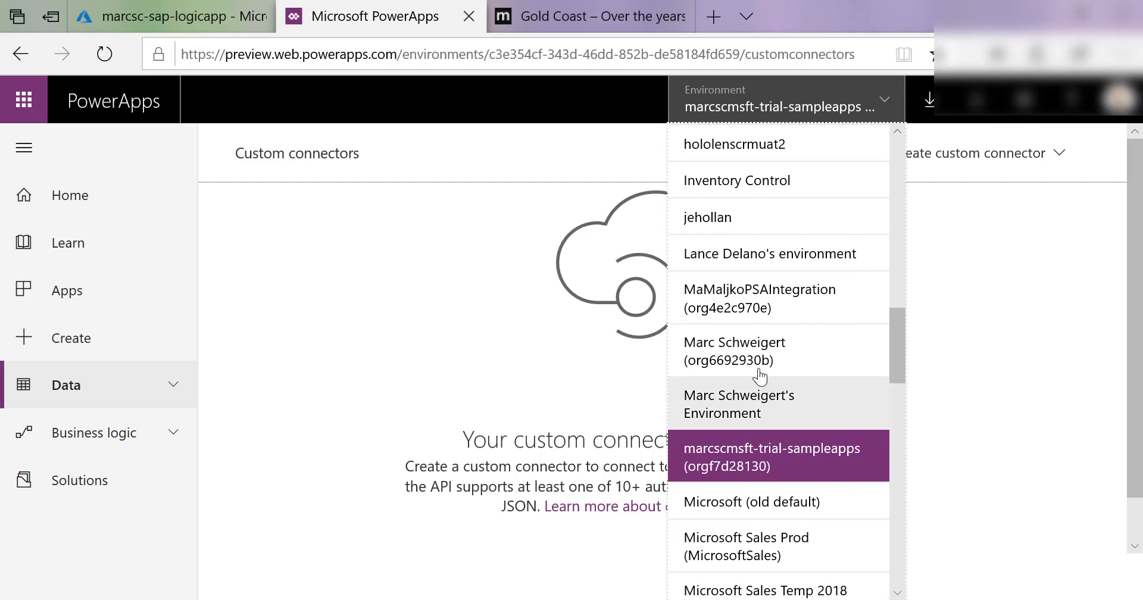
click(734, 350)
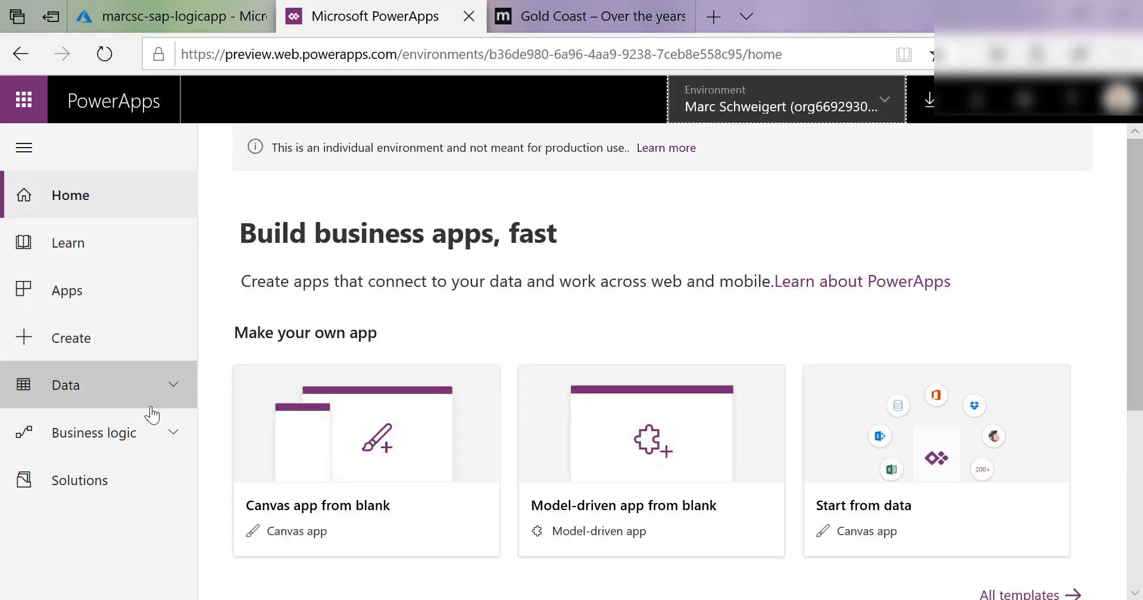
click(65, 385)
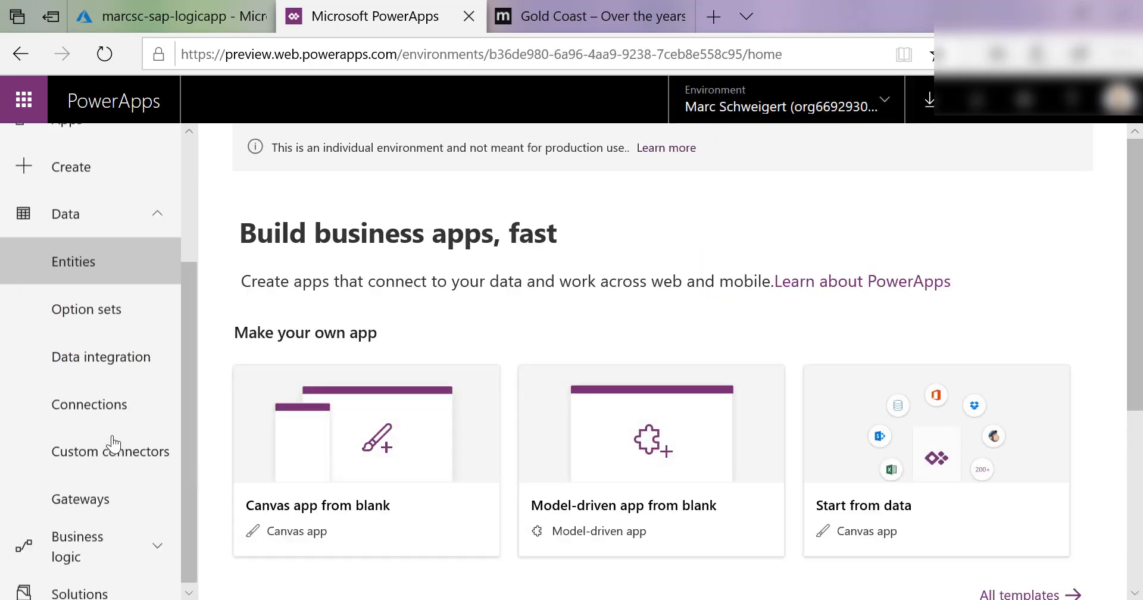
Step: Confirm marcsc-logicapp-sap-demo is listed under Custom connectors
click(111, 450)
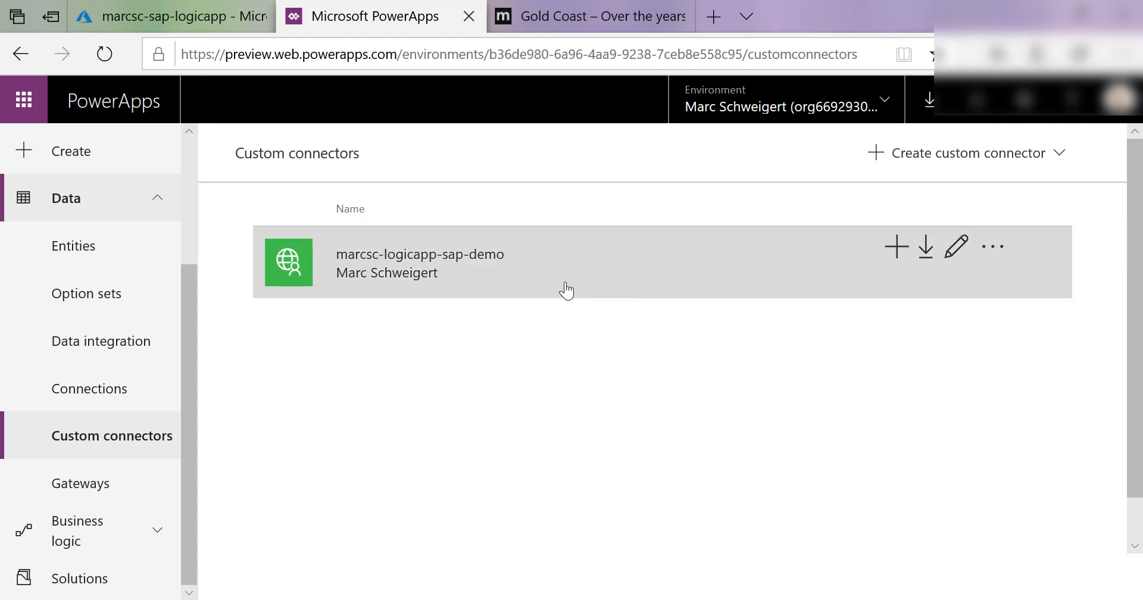
click(72, 151)
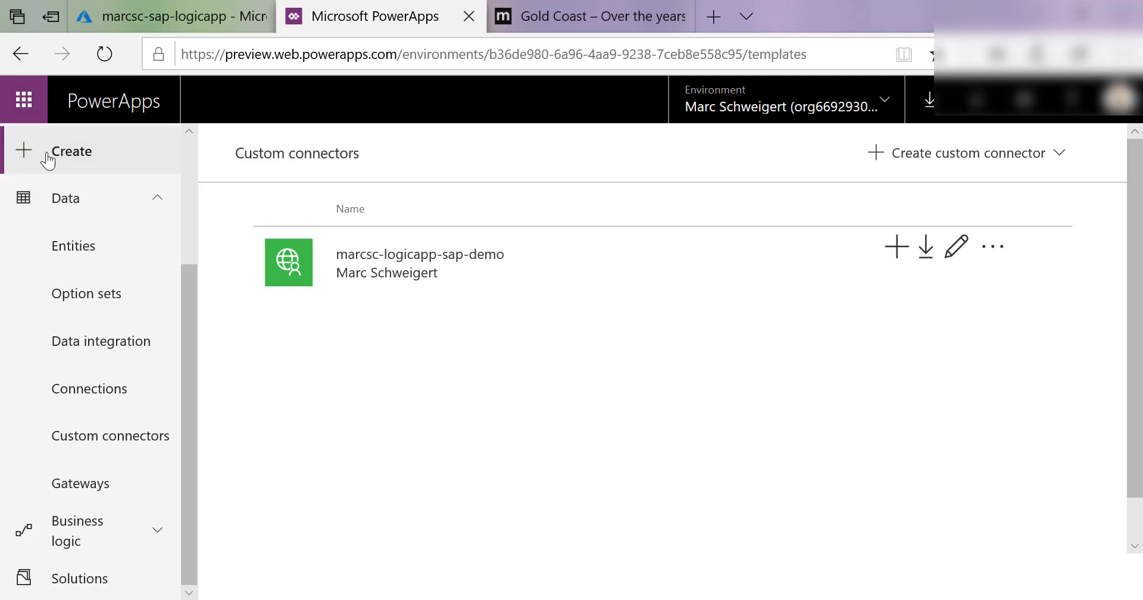
Step: Start a canvas app from blank named 'SAP Test' in Phone format
click(72, 151)
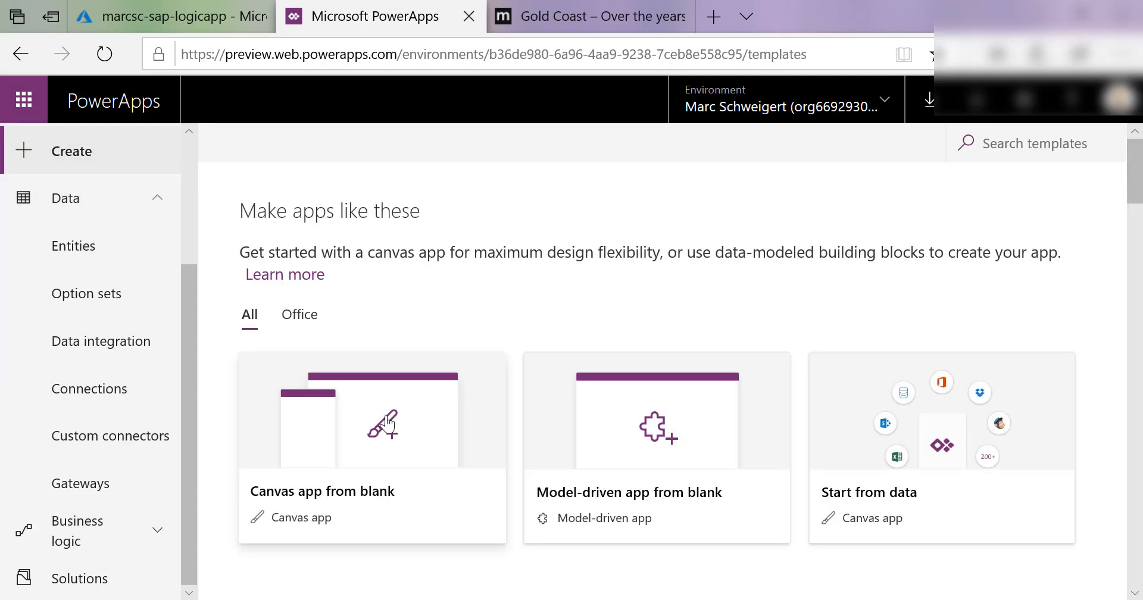
click(371, 449)
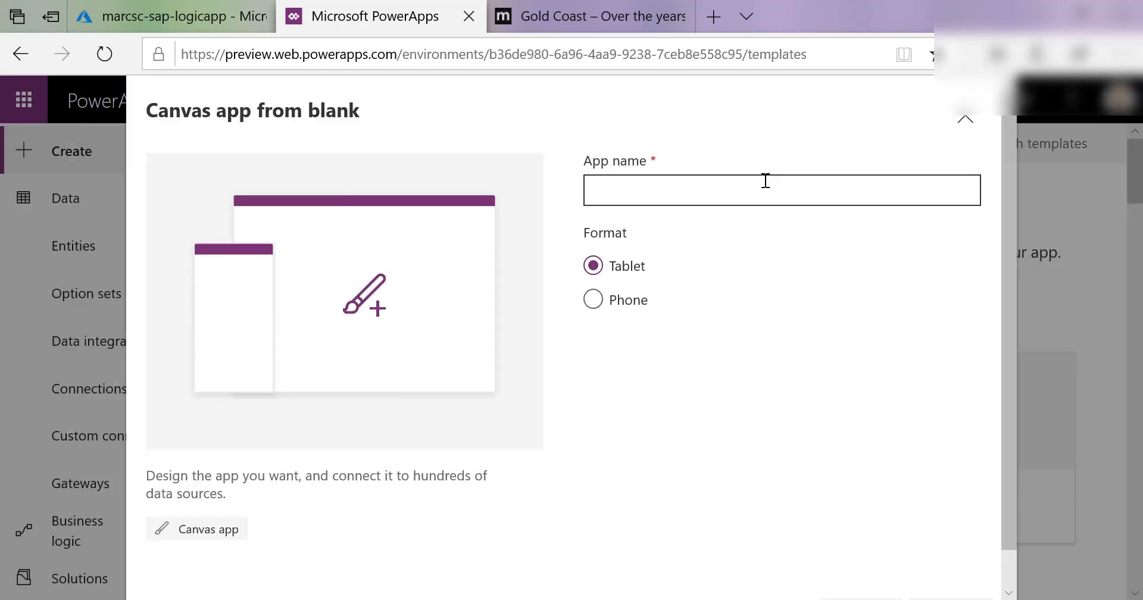
click(780, 190)
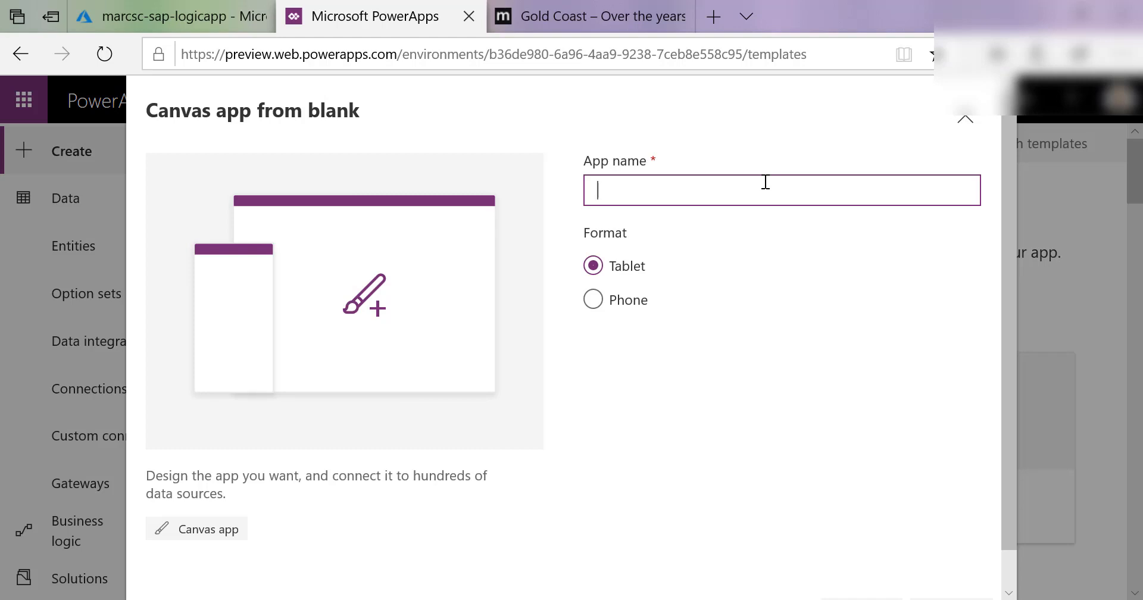
text(SAP Test)
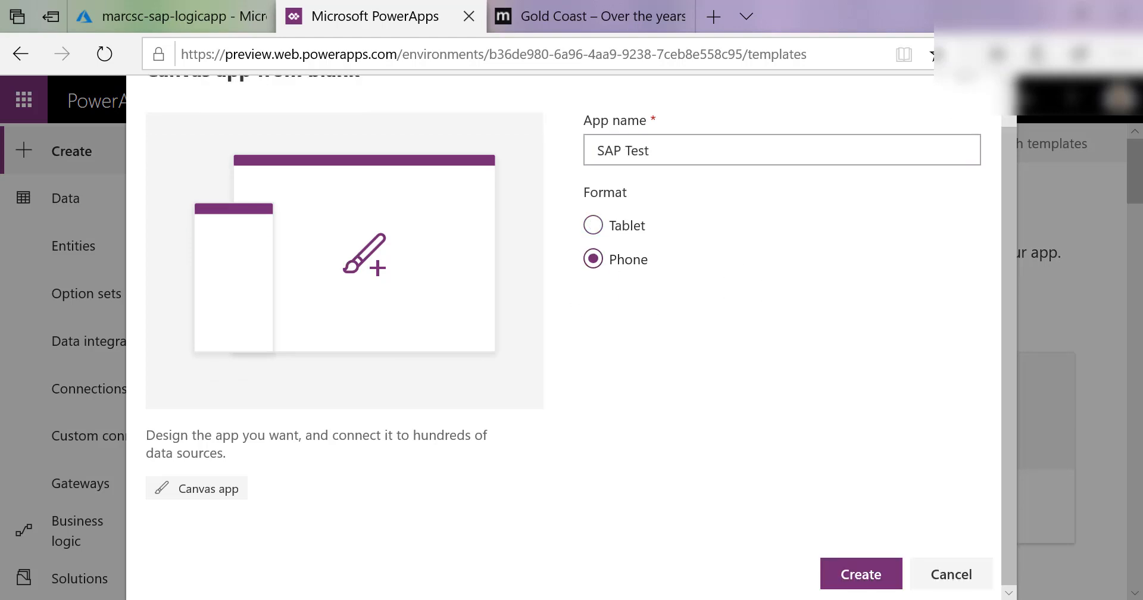
click(860, 574)
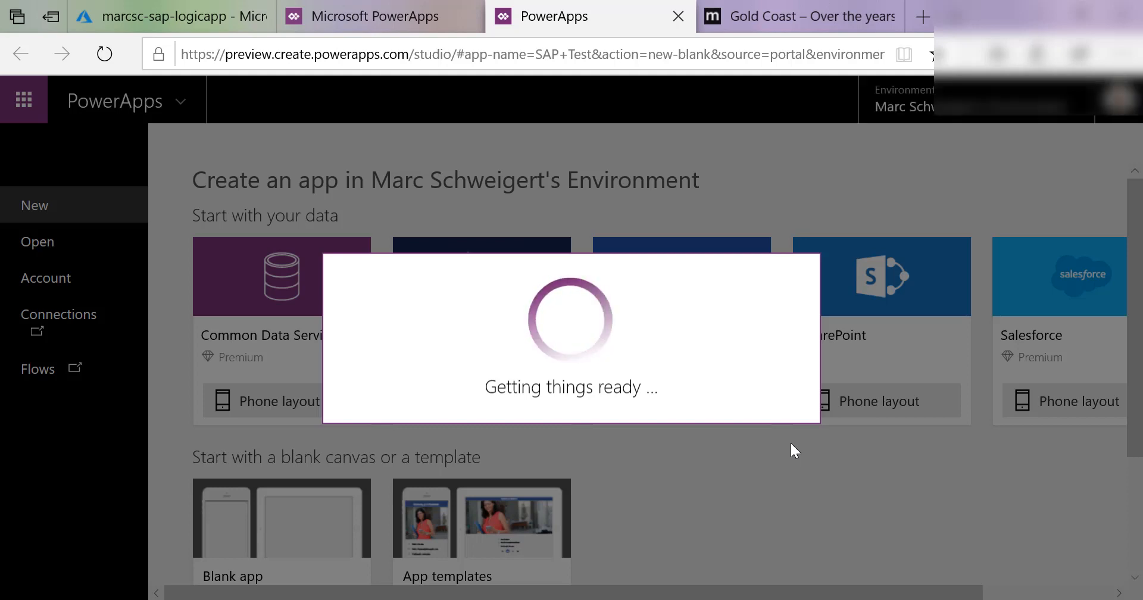
mouse_move(798, 445)
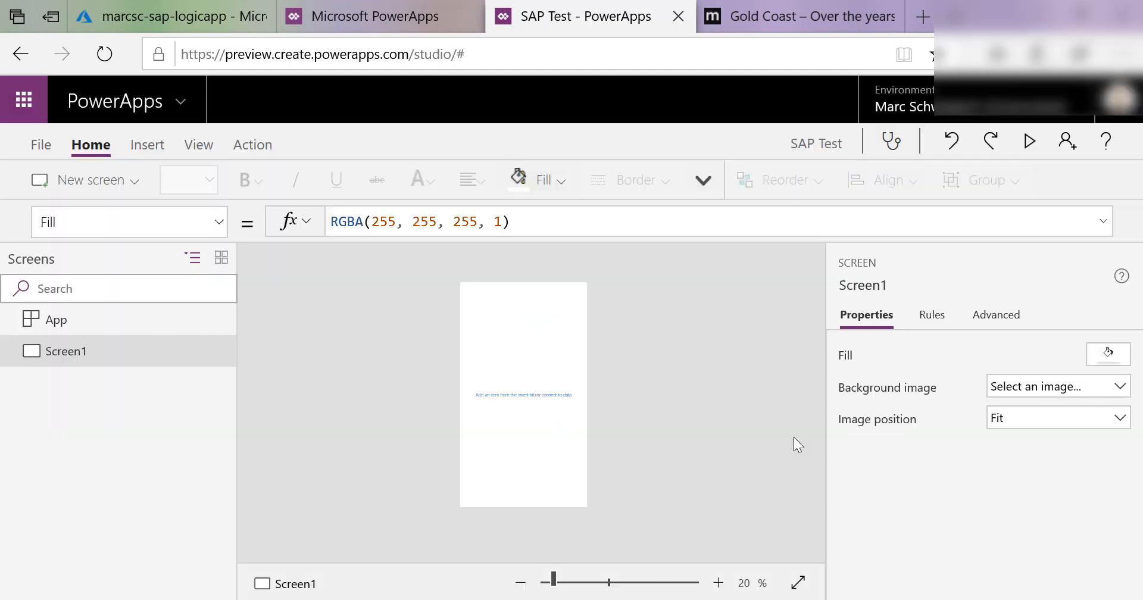
Step: Insert Button1 onto Screen1 and select its OnSelect formula
click(147, 145)
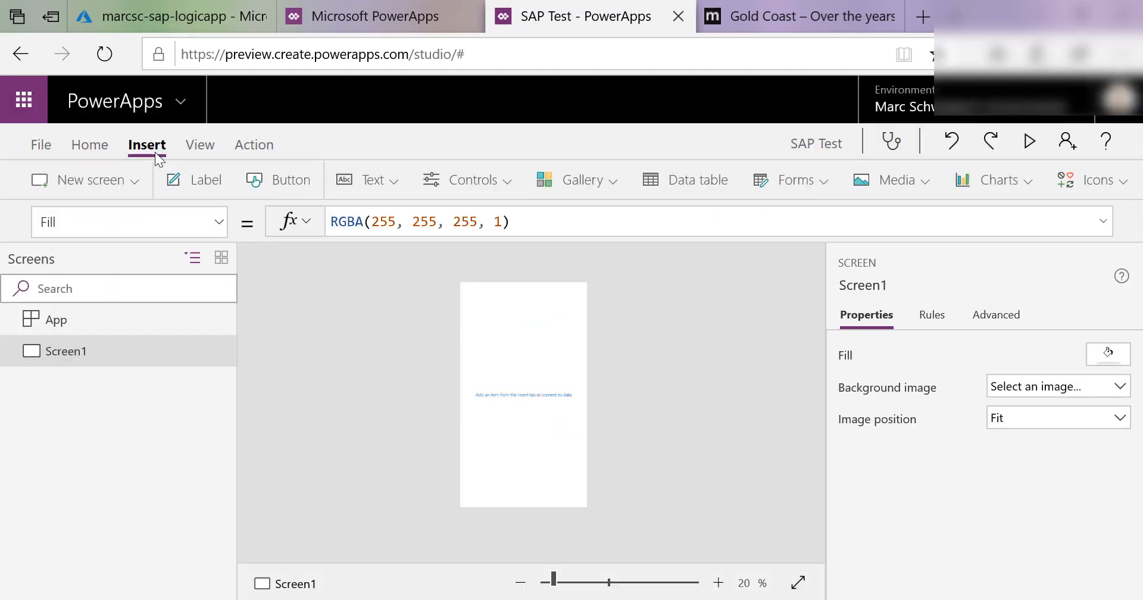
click(290, 179)
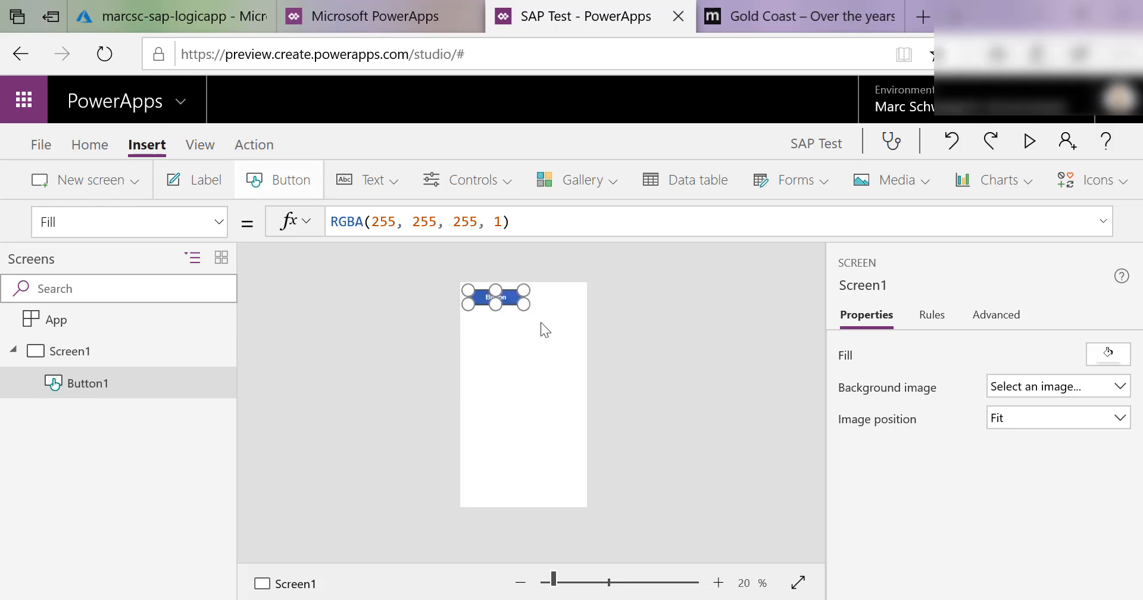
click(496, 297)
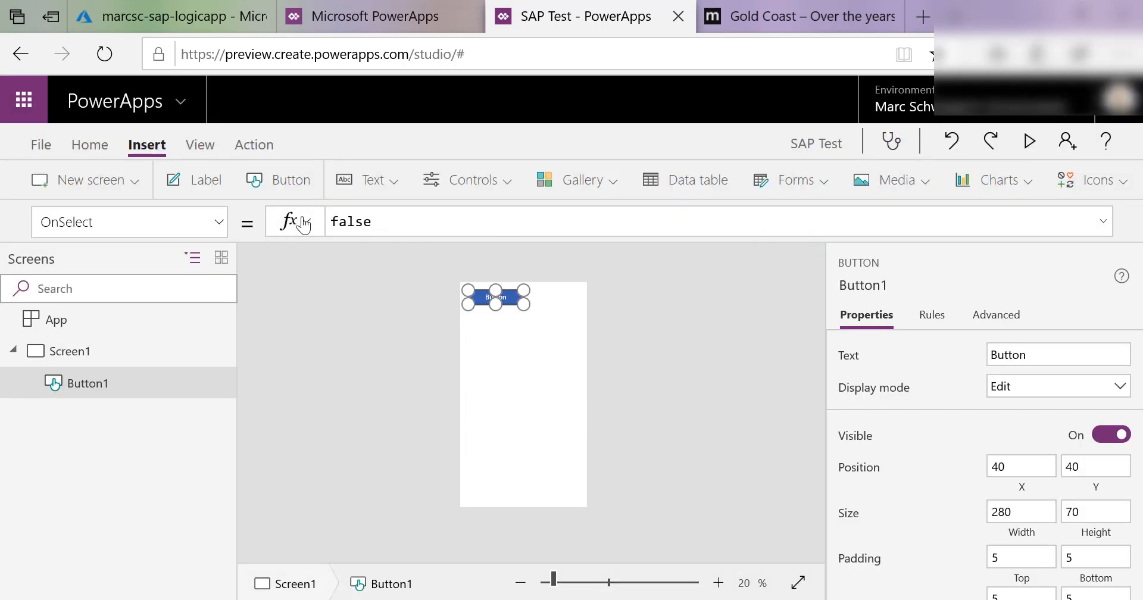
click(350, 221)
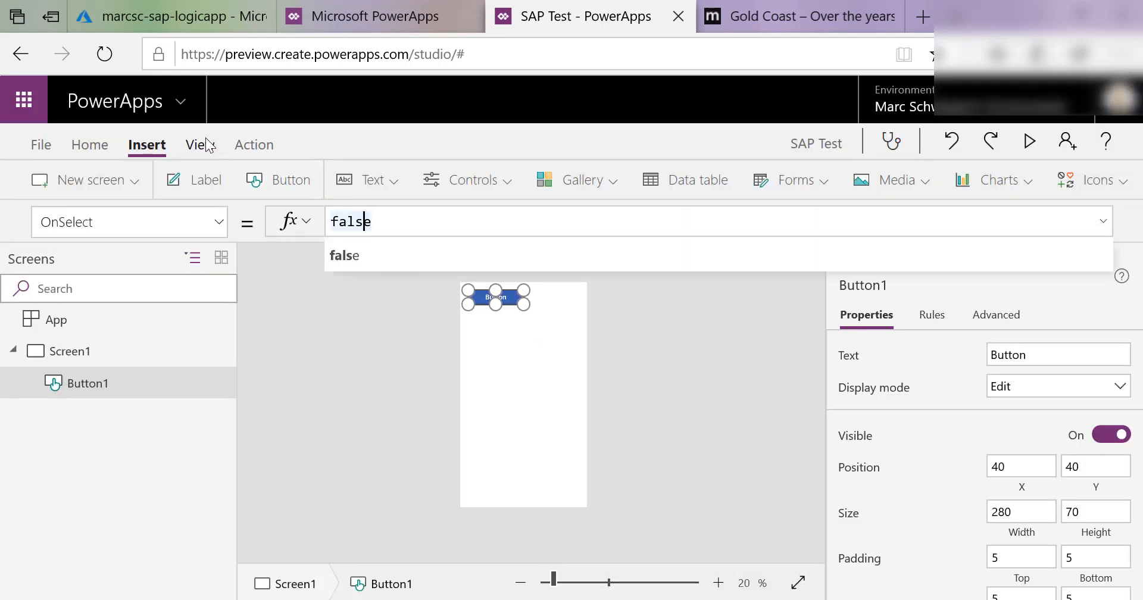
click(197, 145)
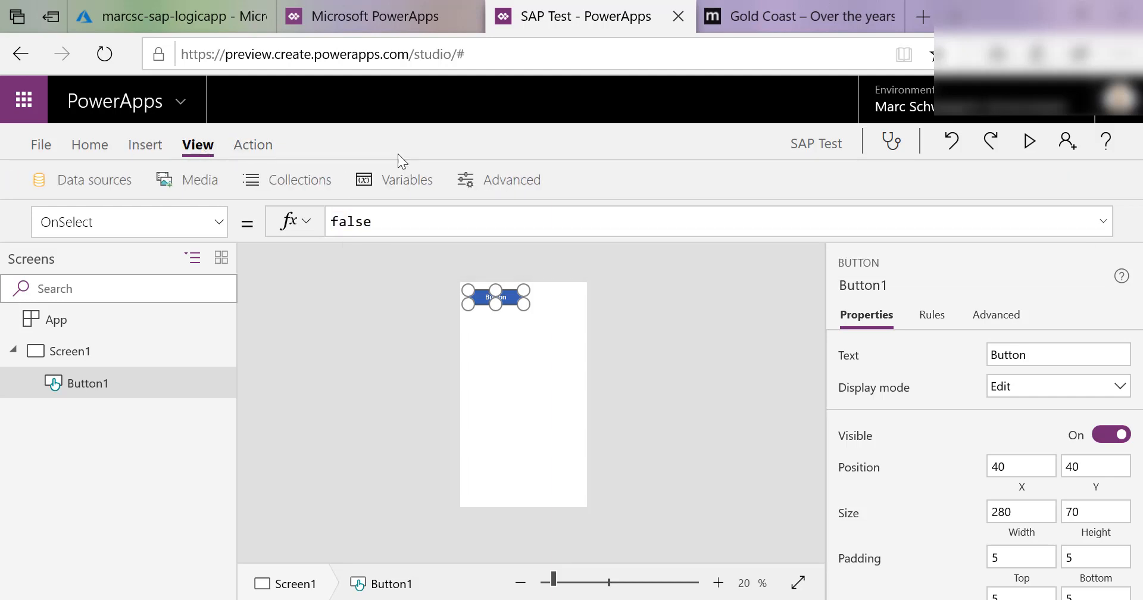
mouse_move(94, 180)
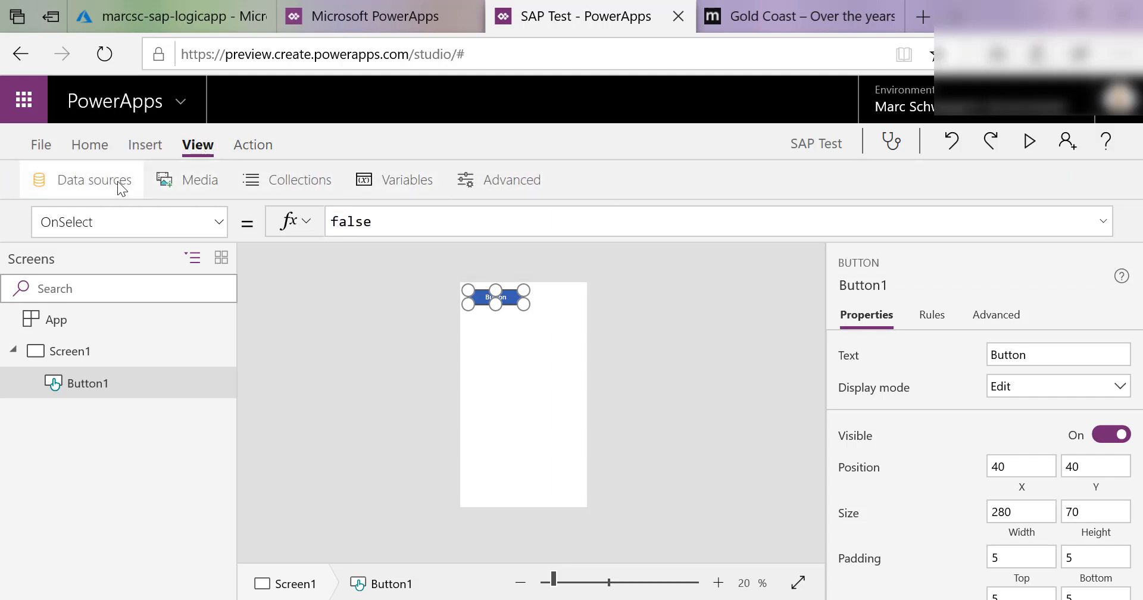
Step: Add marcsc-logicapp-sap-demo as a data source, acknowledging the Premium connector notice
click(93, 179)
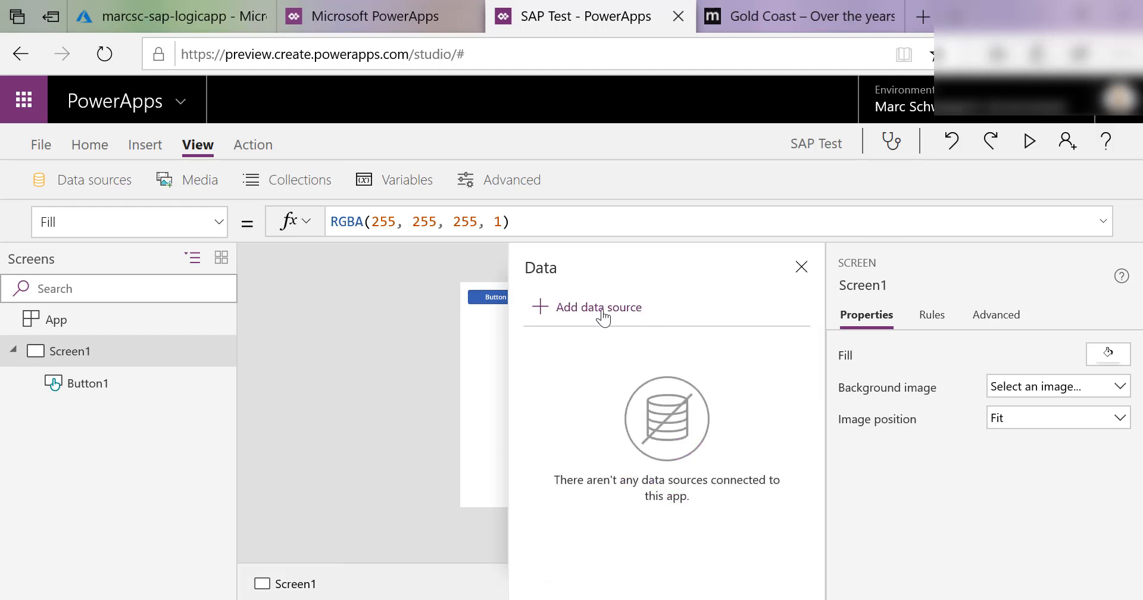
click(597, 307)
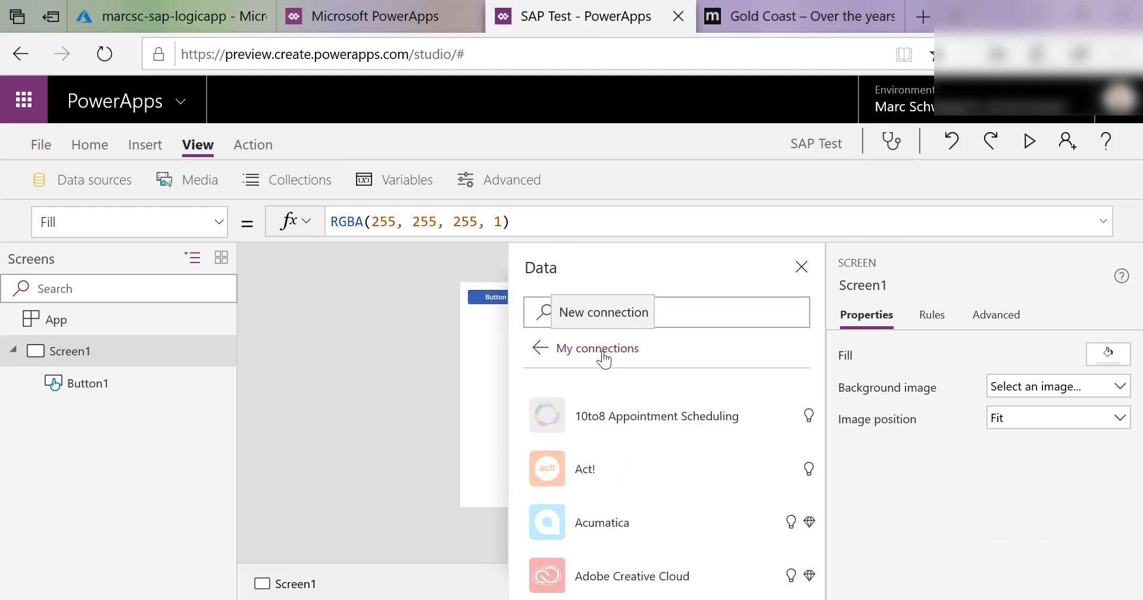
click(665, 312)
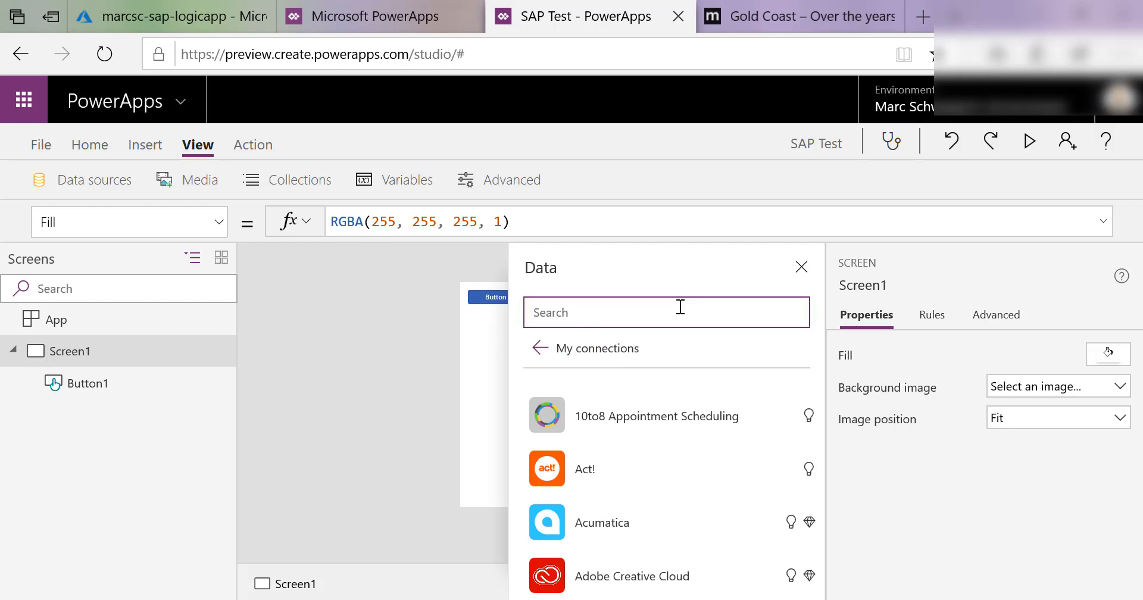
text(marc)
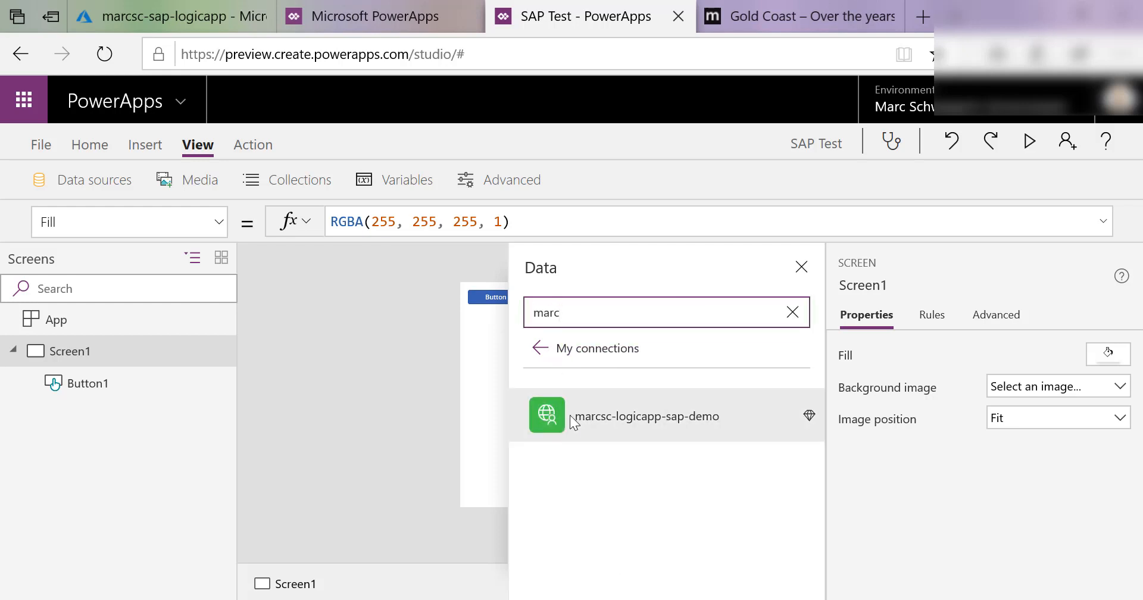
click(644, 415)
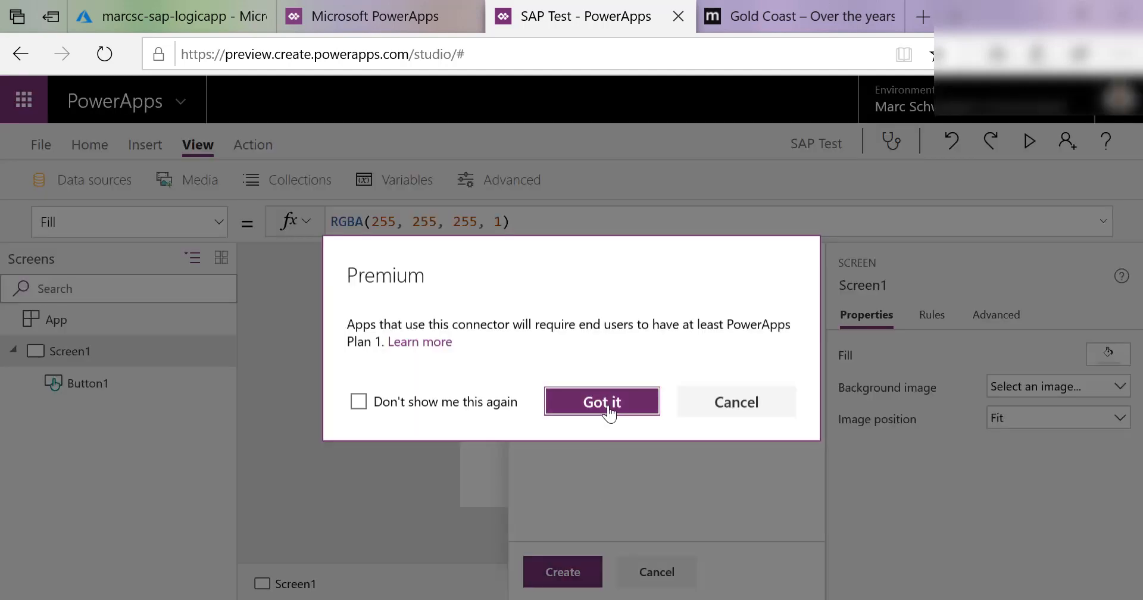
click(601, 402)
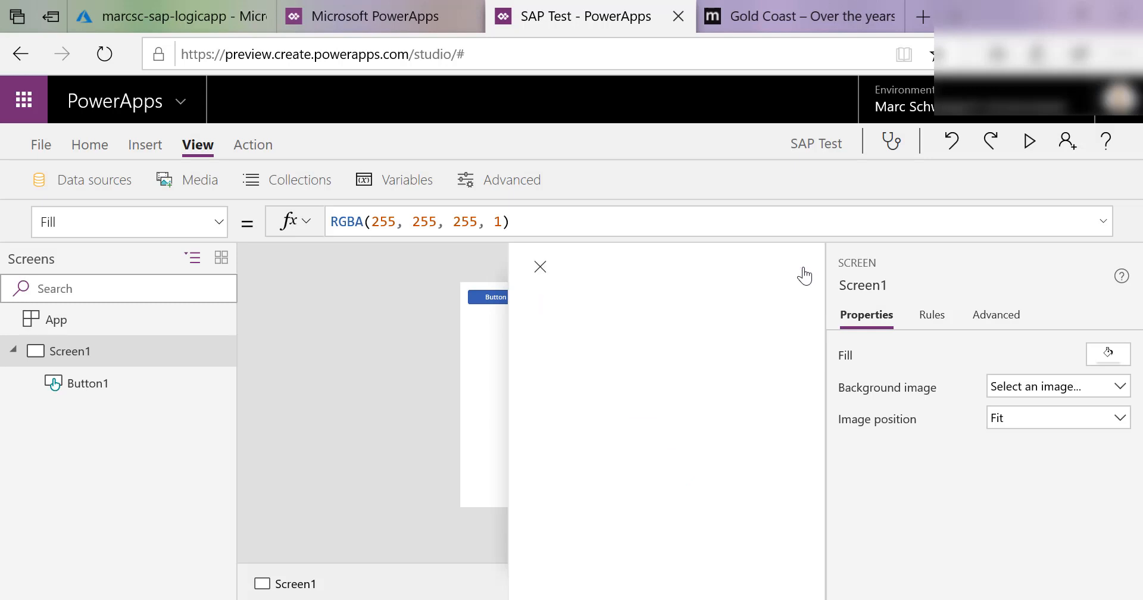
click(495, 296)
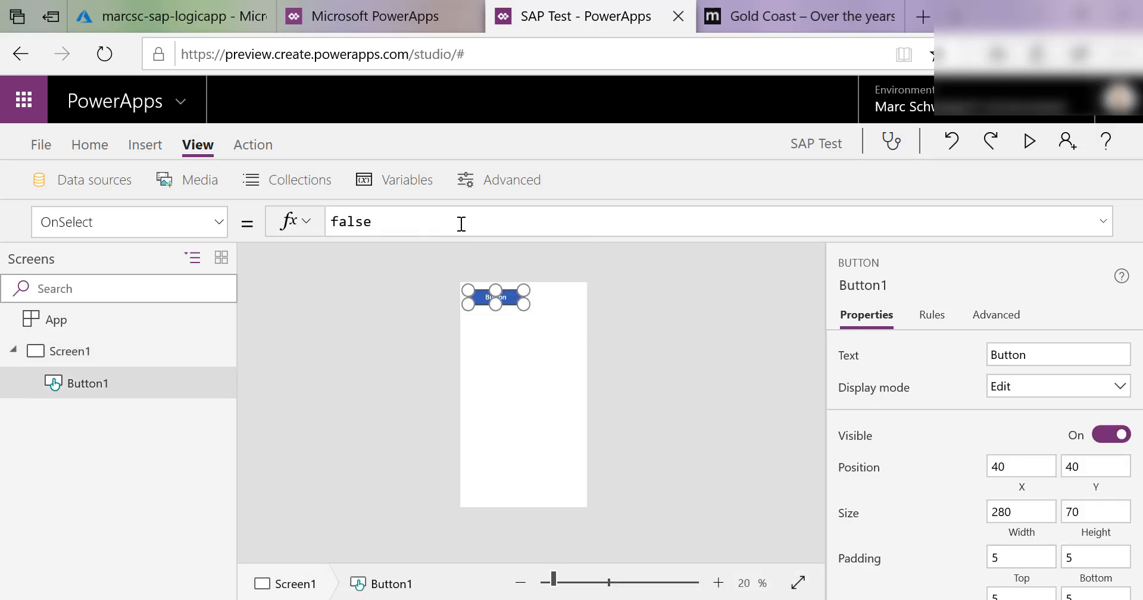
Step: Set Button1's OnSelect formula to 'marcsc-sap-logicapp'.manualinvoke()
text(marcsc)
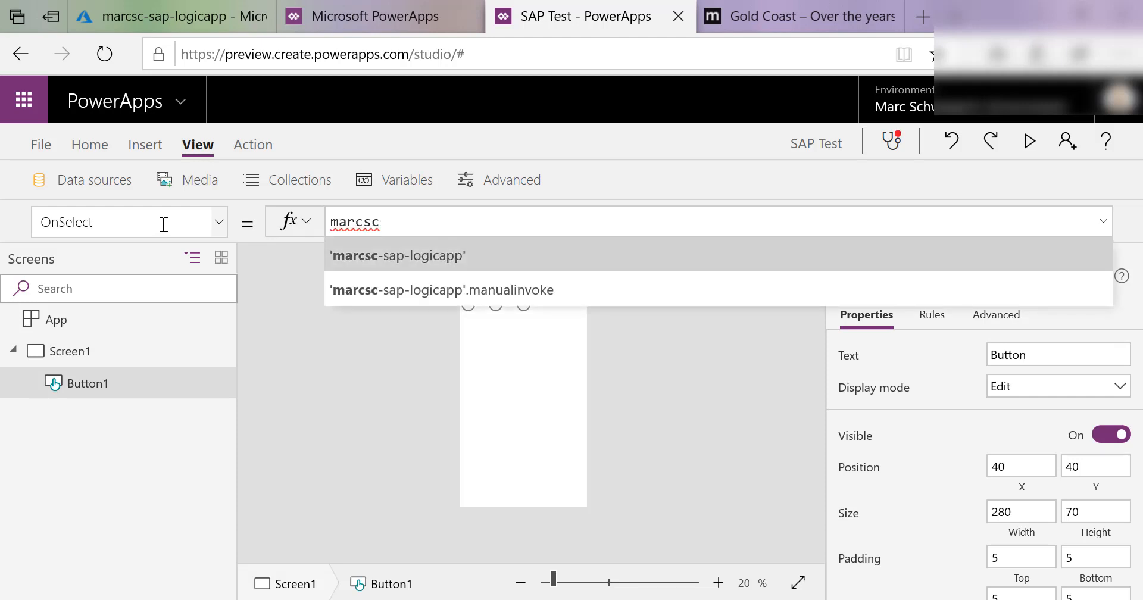
click(397, 255)
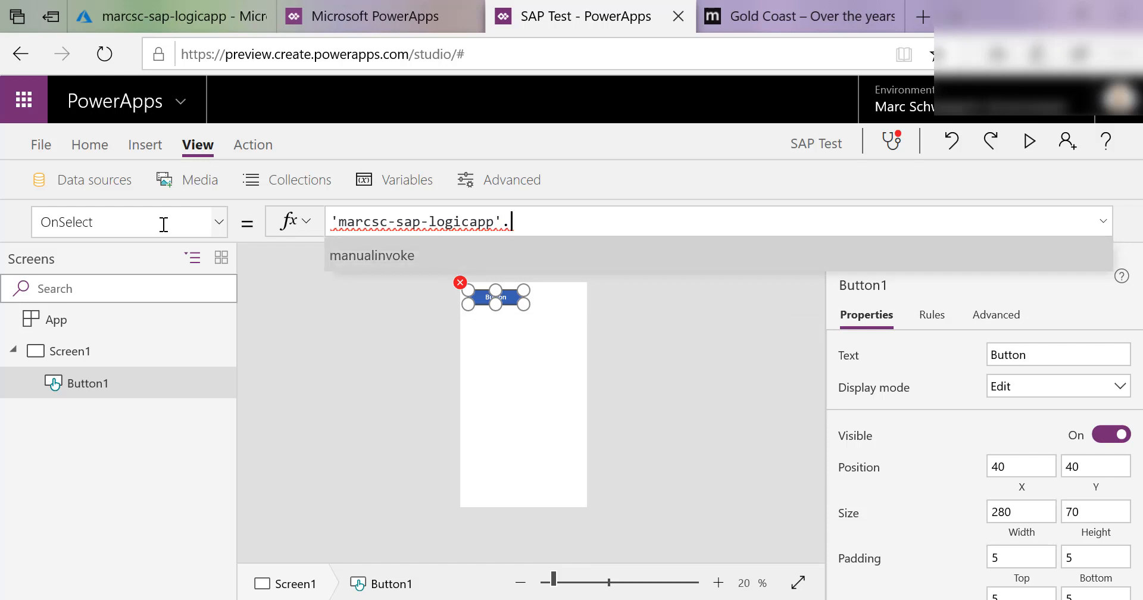
click(372, 255)
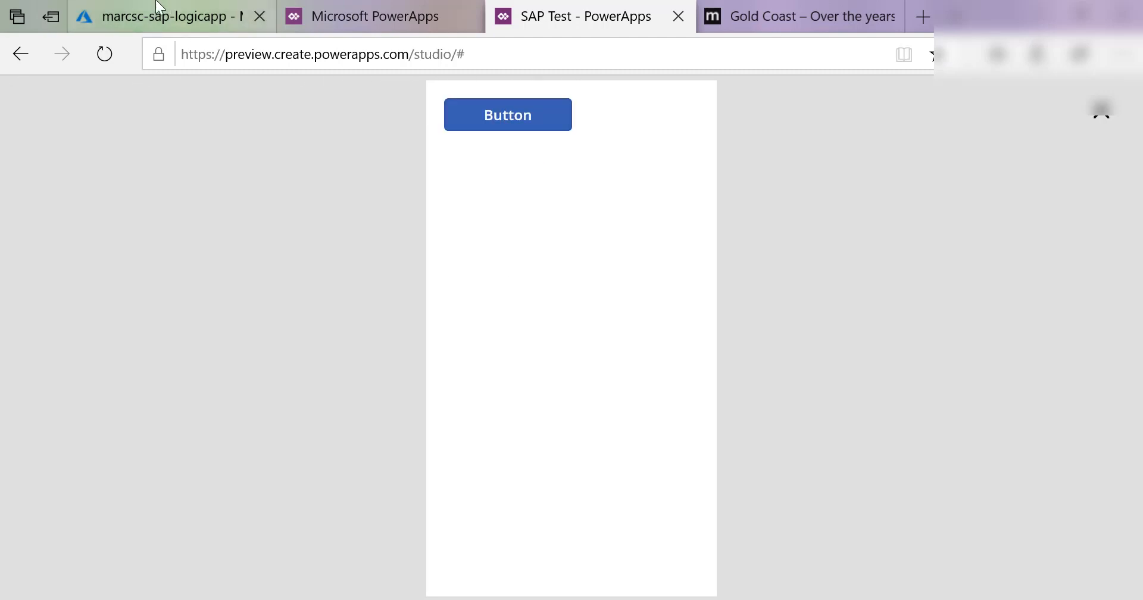
Step: Refresh marcsc-sap-logicapp's Runs history to reveal the successful 7:35 PM run
click(169, 16)
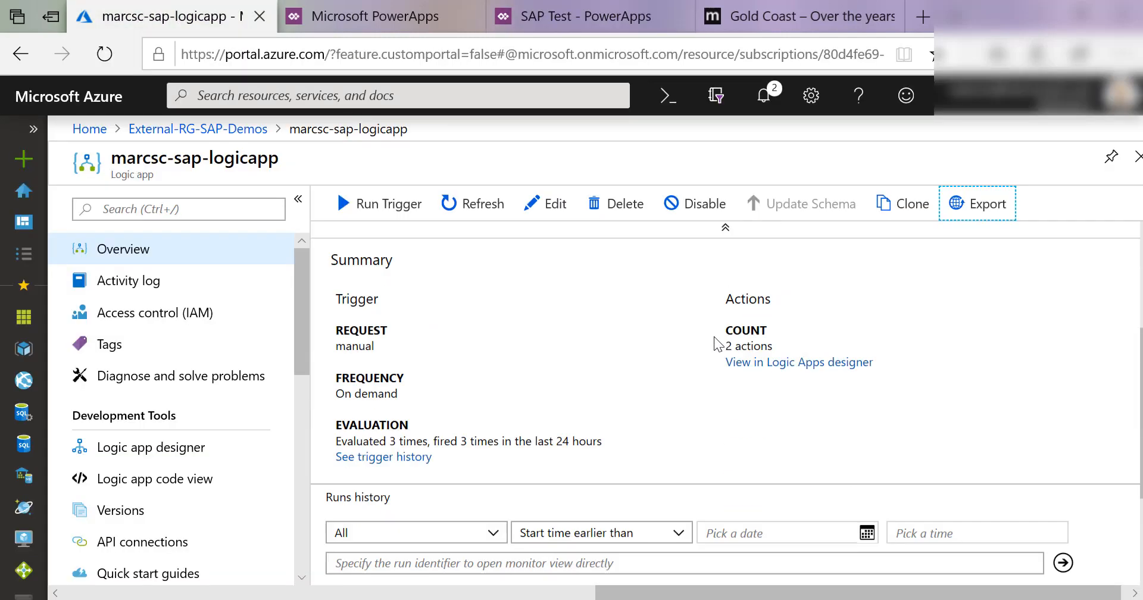
scroll(down, 3)
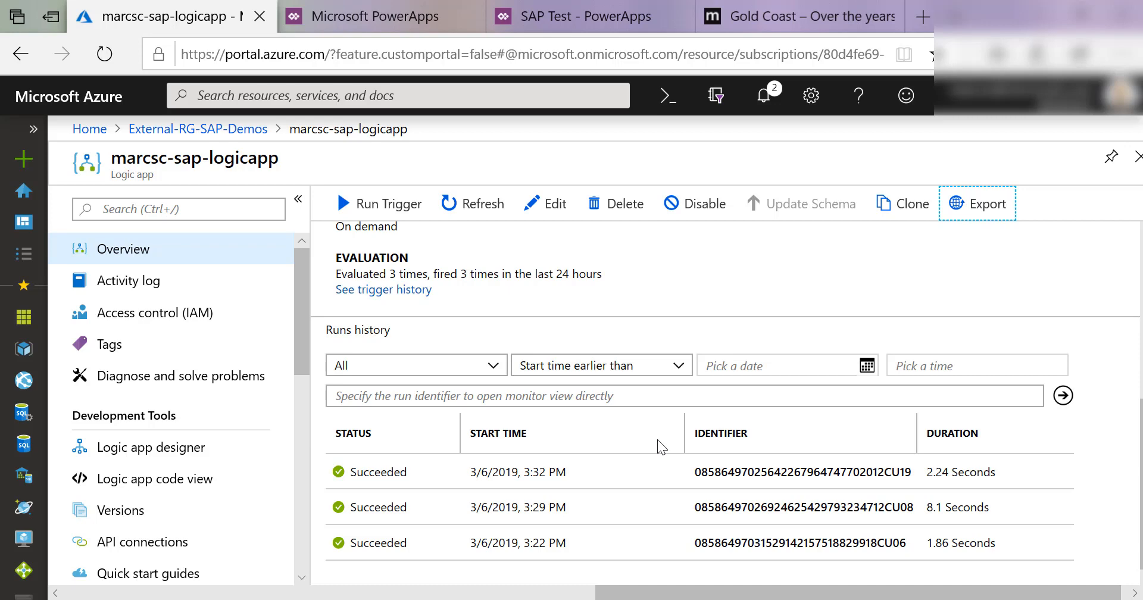
mouse_move(485, 204)
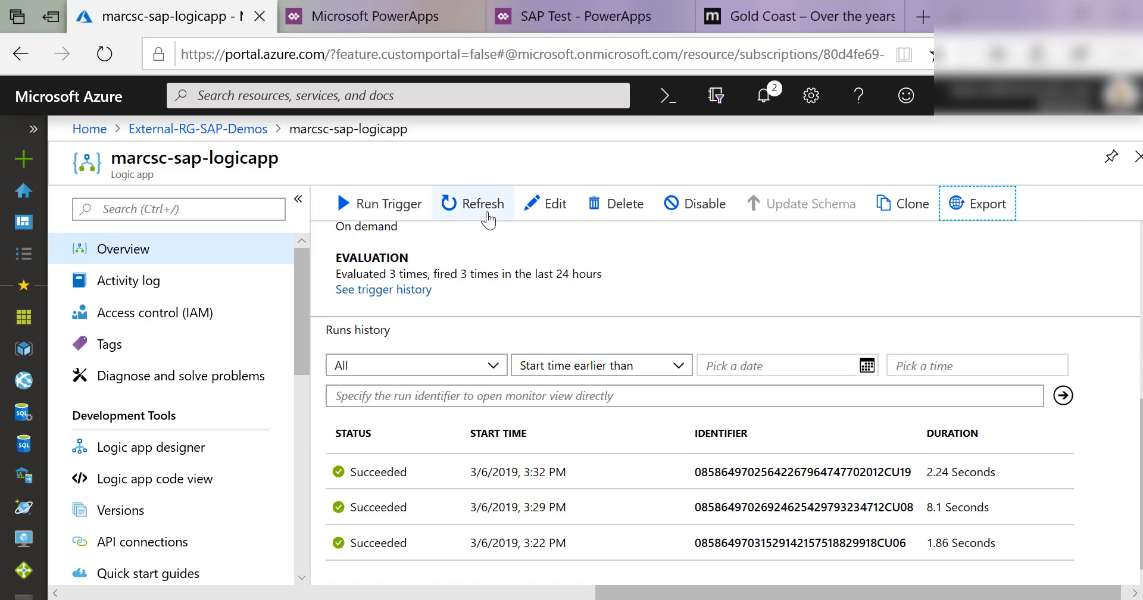
click(472, 202)
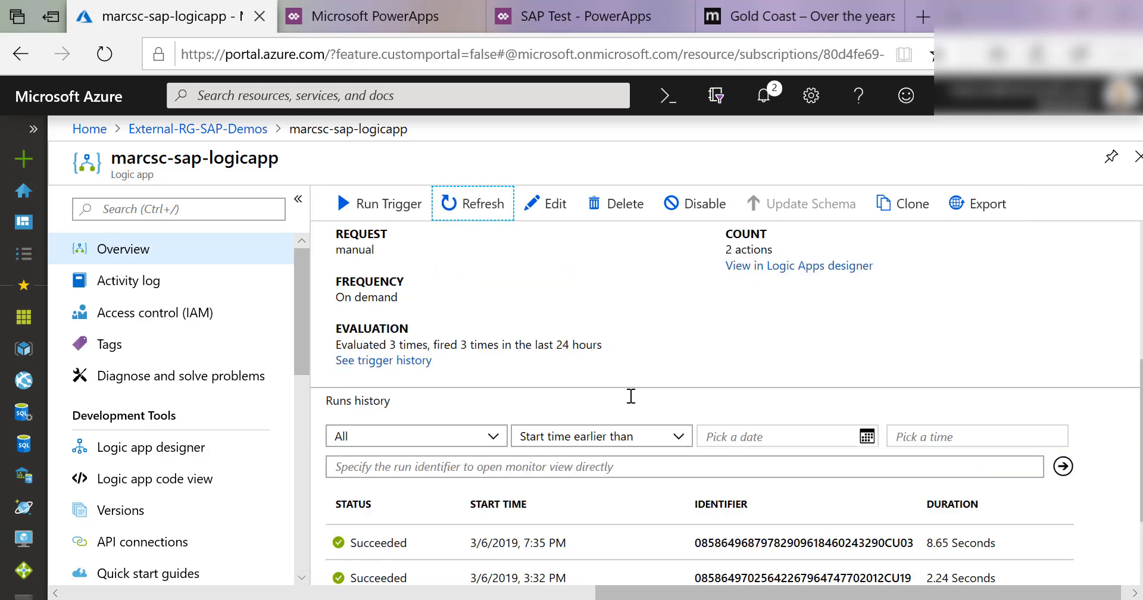
scroll(down, 3)
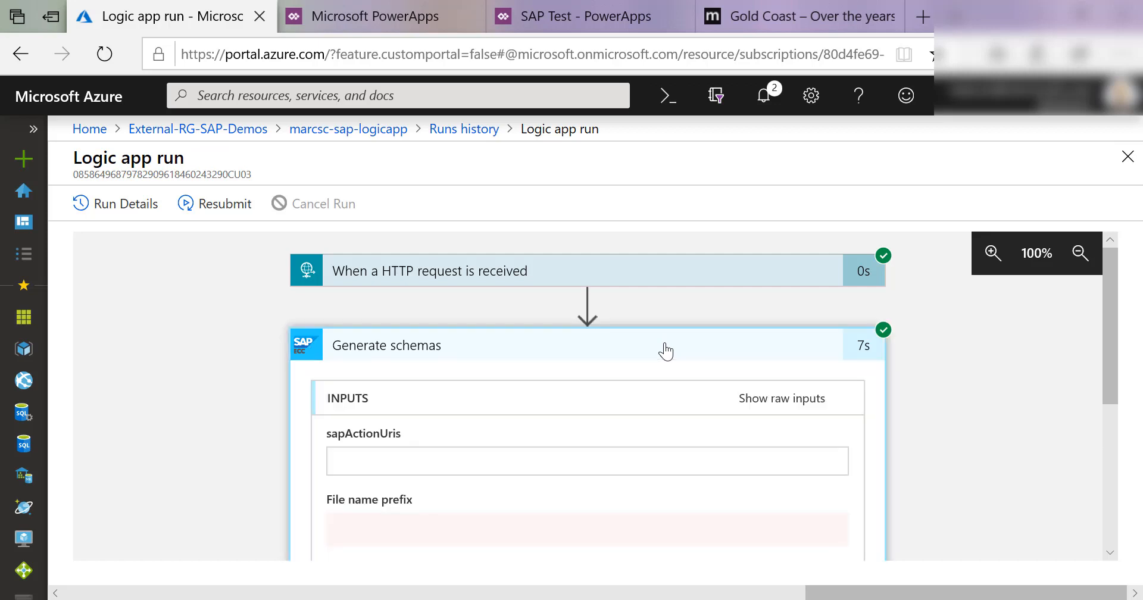
Step: Scroll the 7:35 PM logic app run to the Send message to SAP response body
scroll(down, 3)
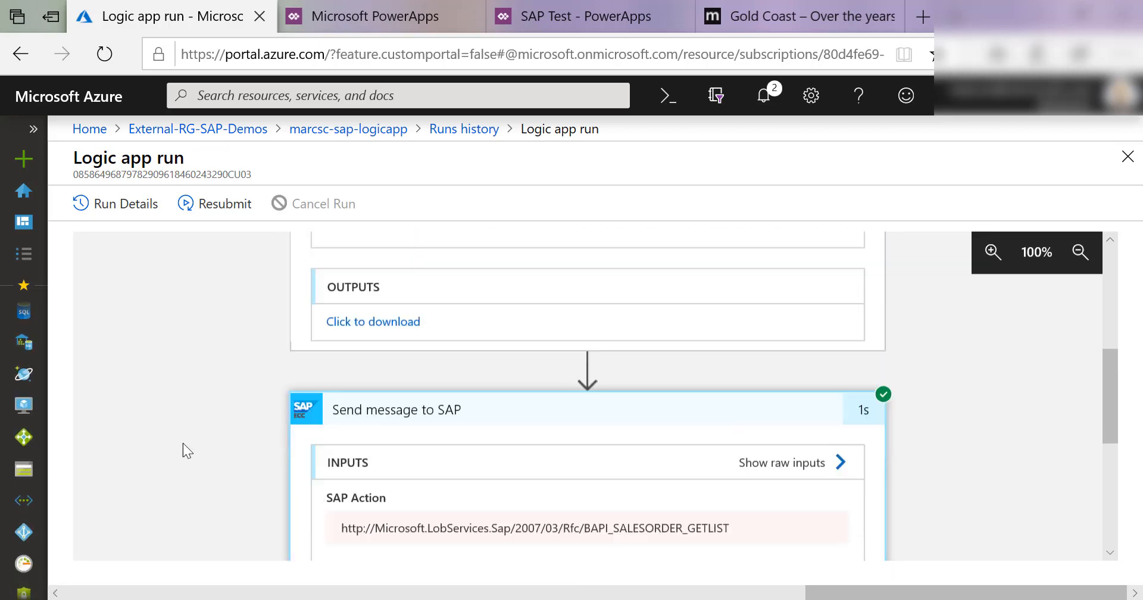
scroll(down, 3)
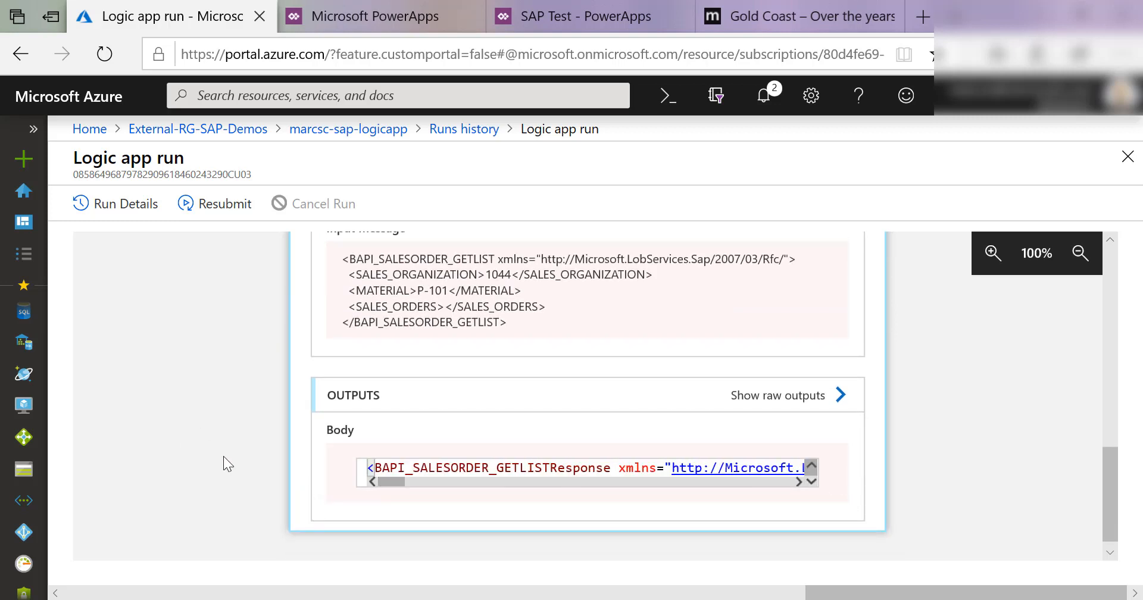
Step: Start a blank flow named 'SAP Test' with a manual button trigger
click(380, 16)
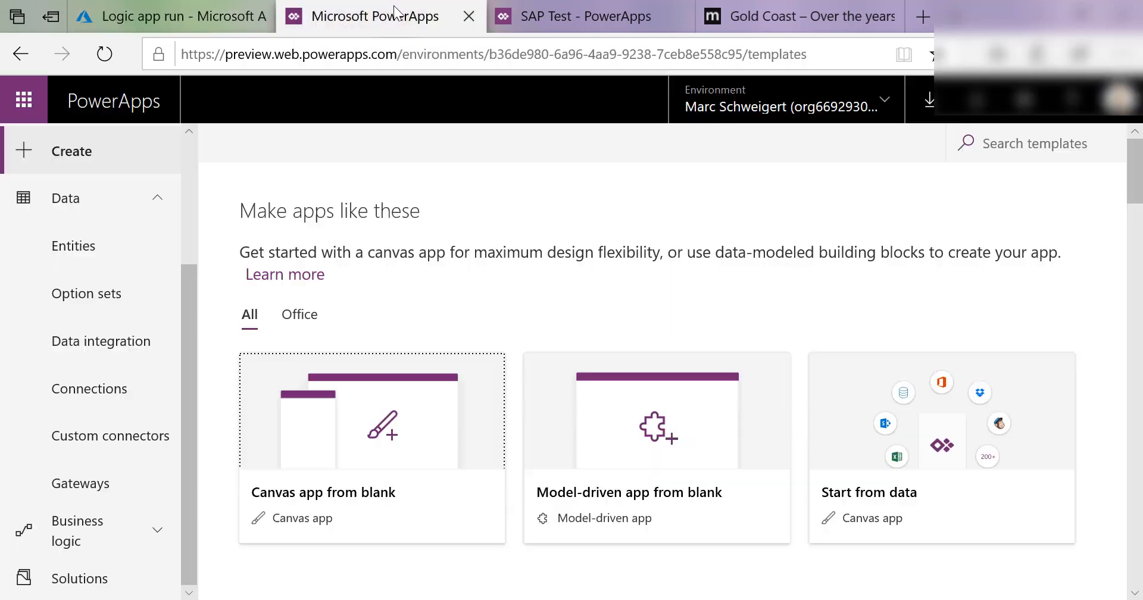
mouse_move(135, 550)
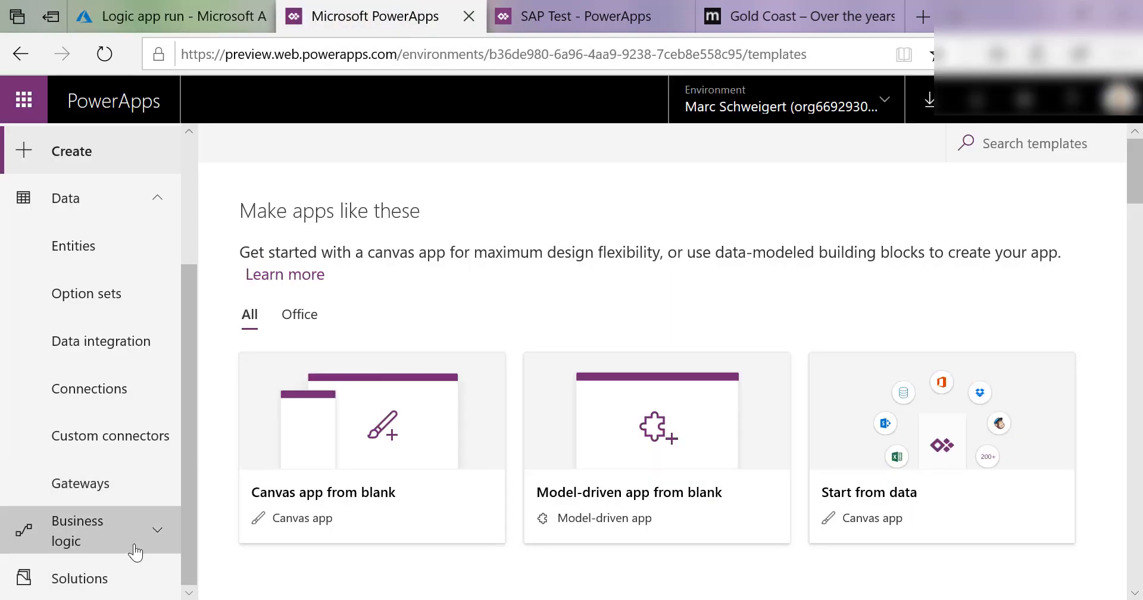
click(78, 530)
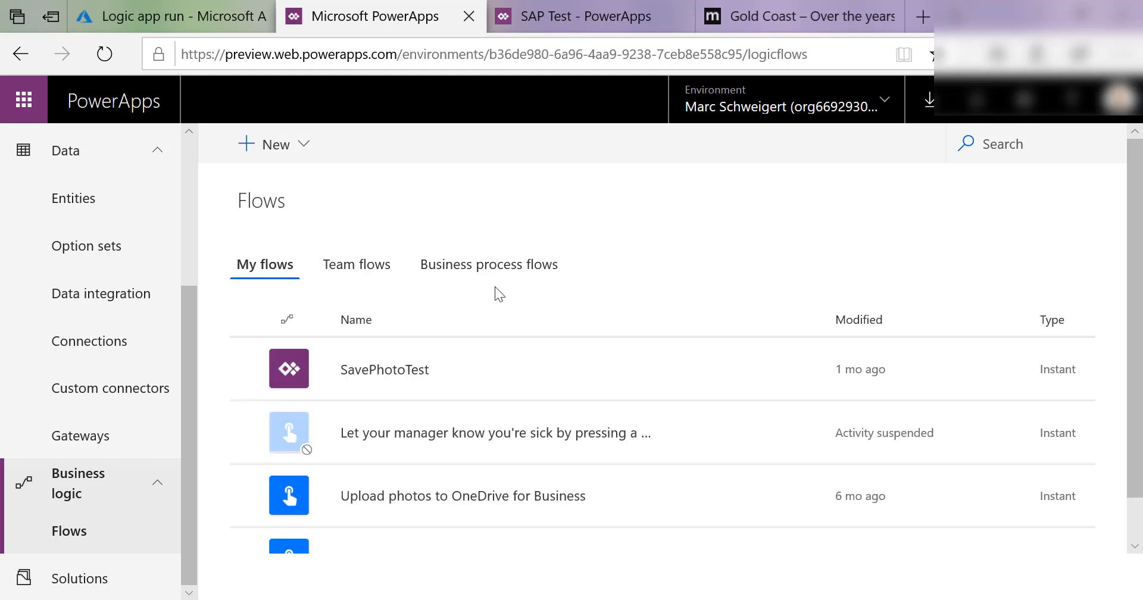
click(273, 143)
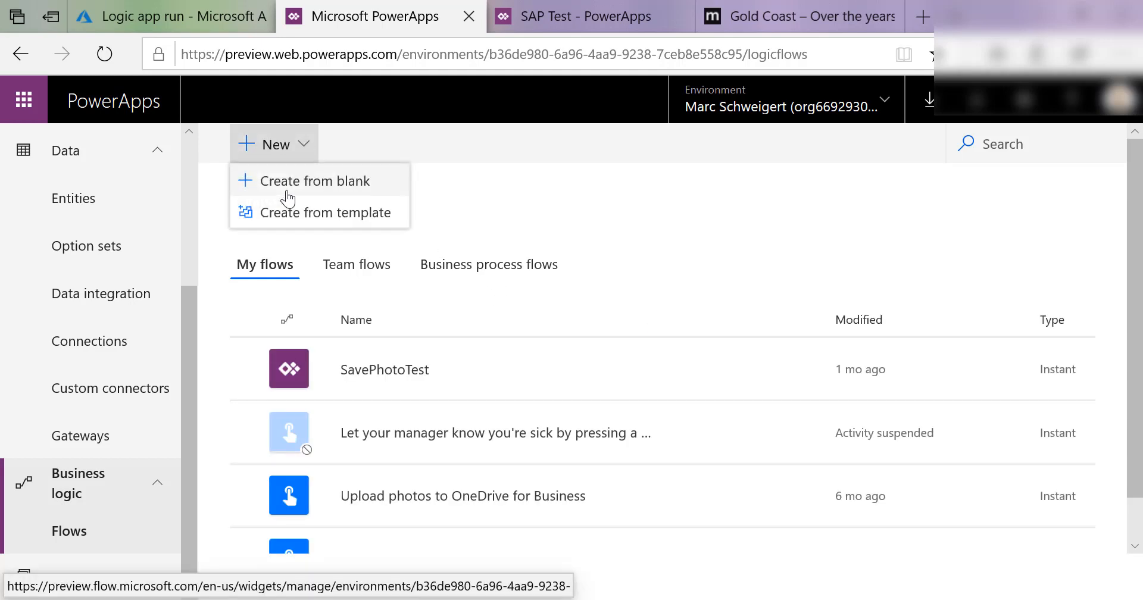
click(312, 181)
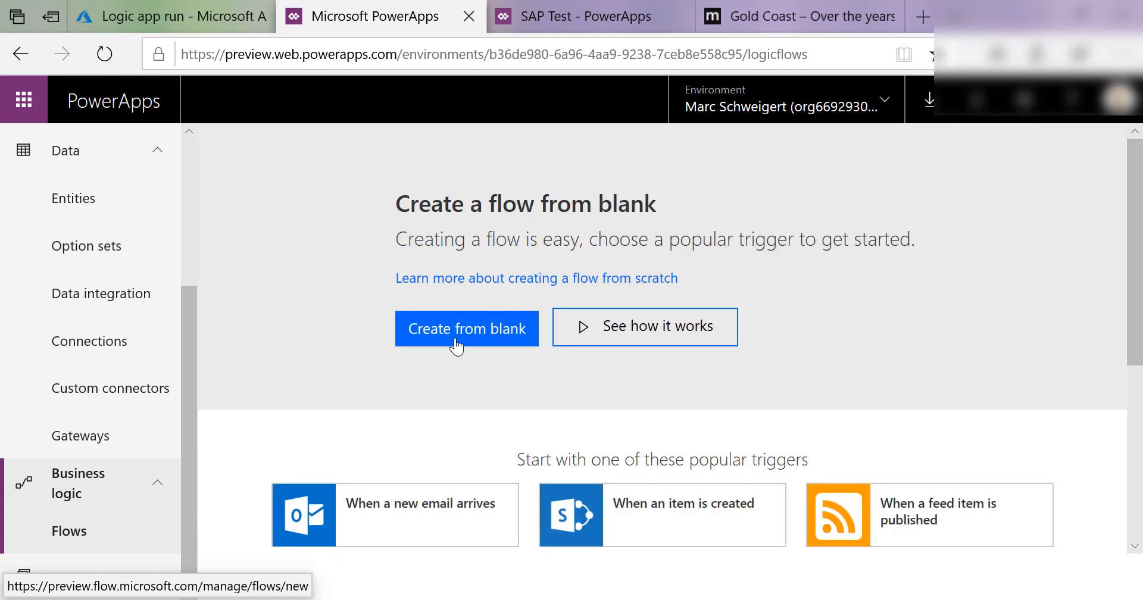
click(467, 328)
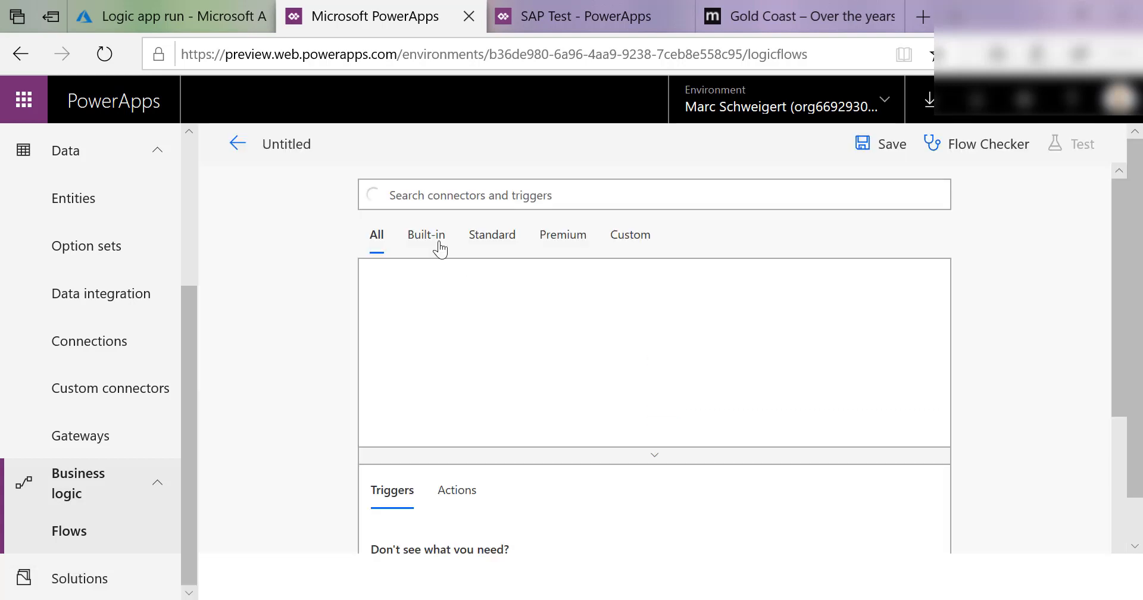
text(SAP)
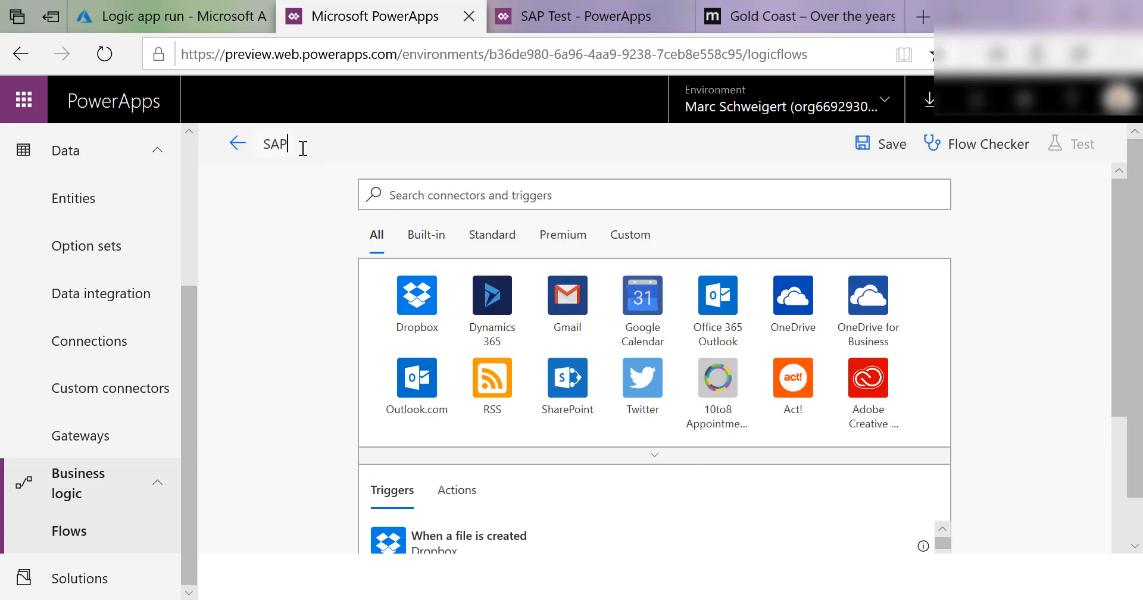
text(Test)
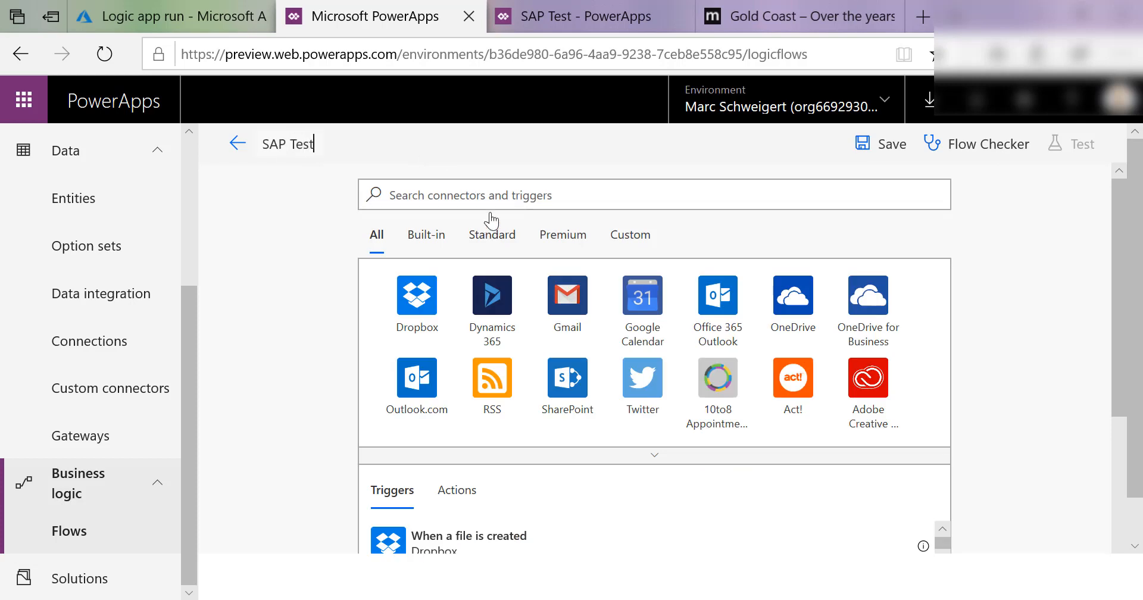
text(button)
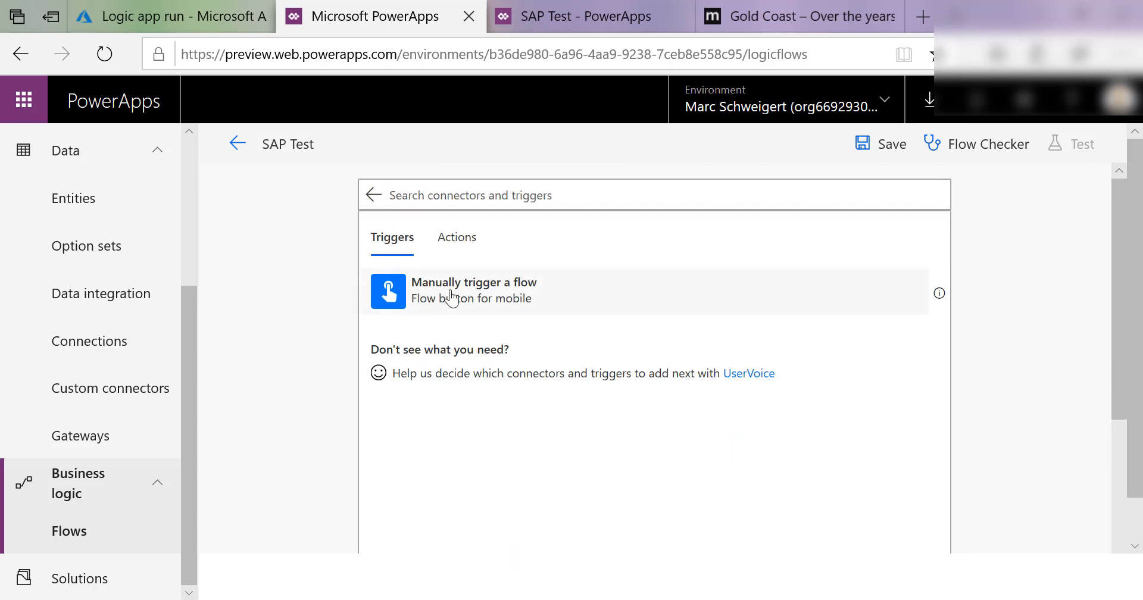
click(474, 290)
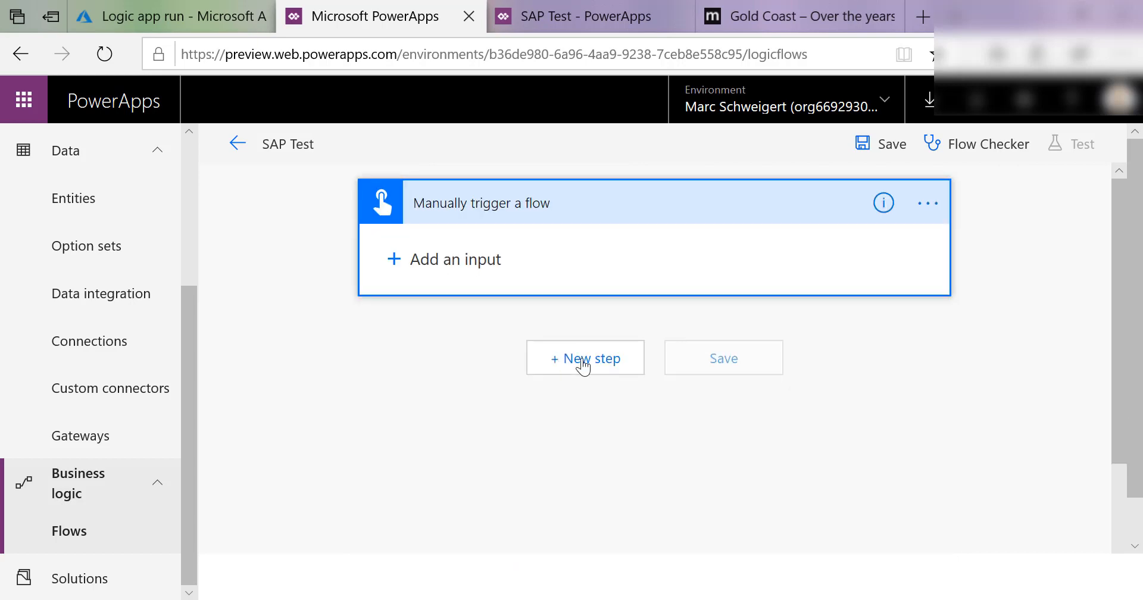
Step: Add the logic app connector's manual-invoke action as a new step and save the flow
click(585, 358)
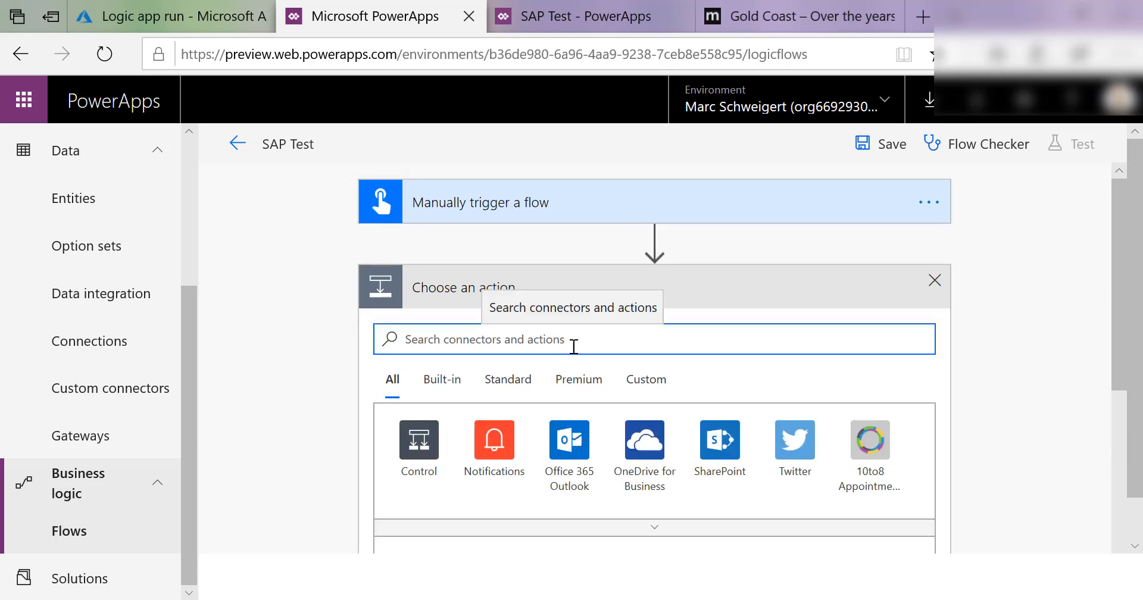
click(645, 379)
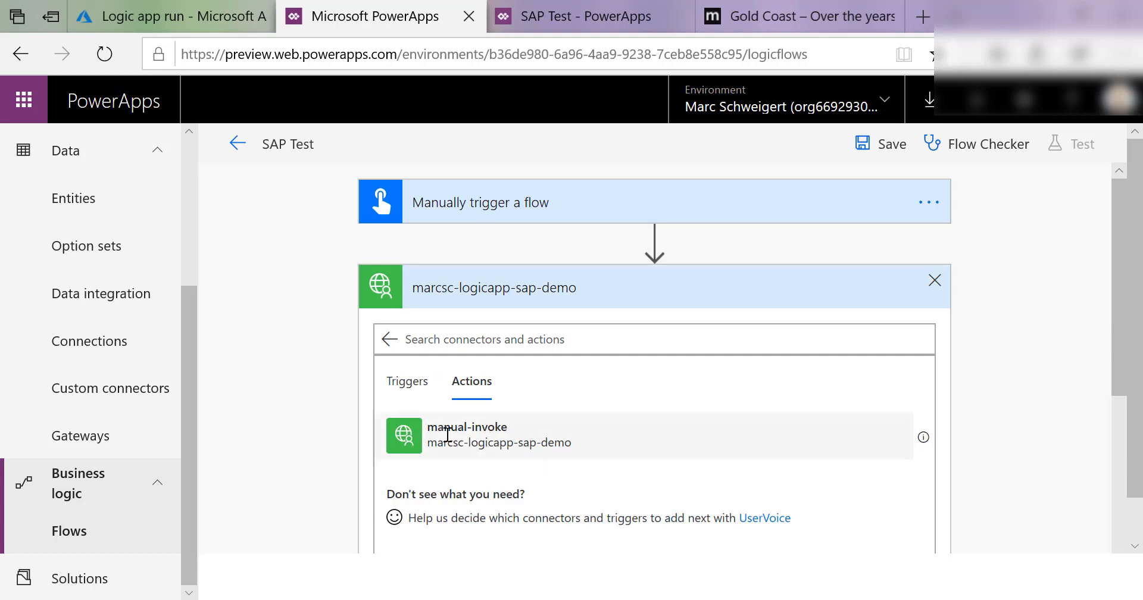
click(467, 435)
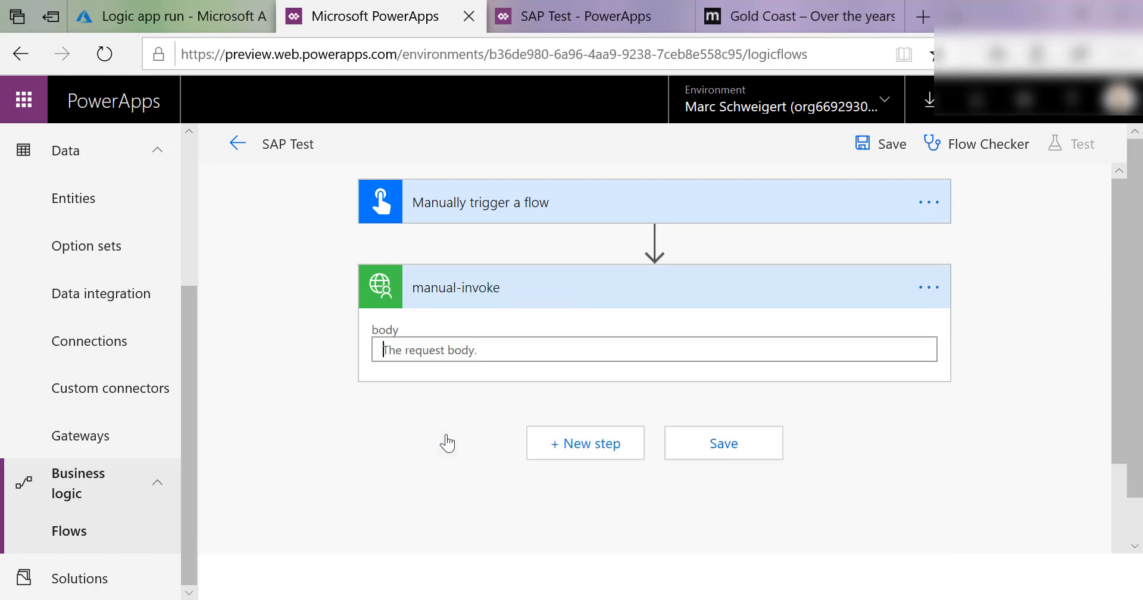
click(652, 349)
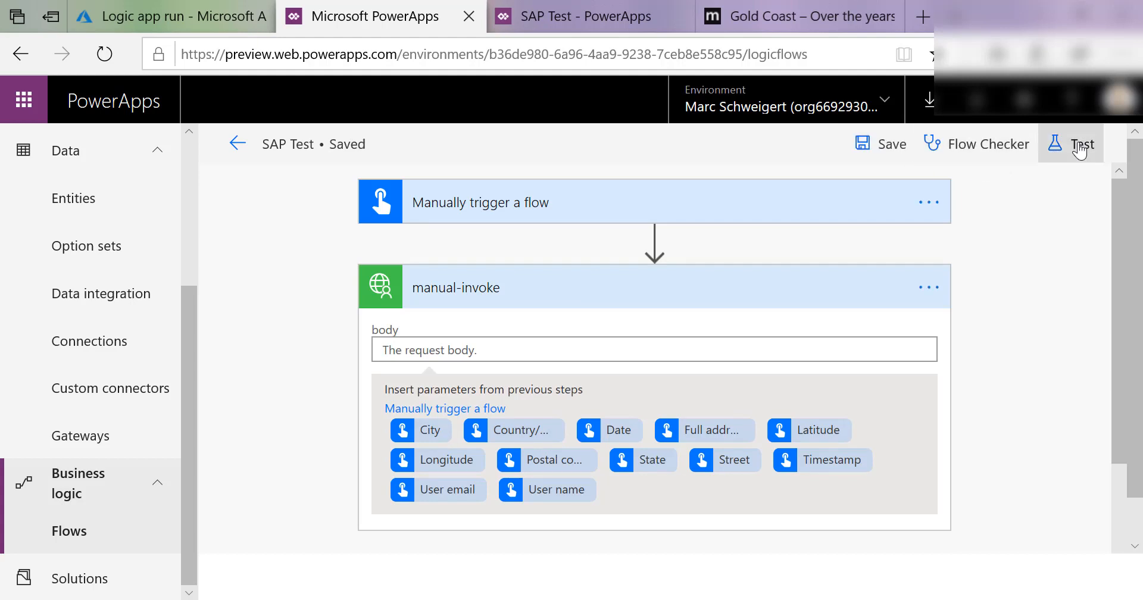
Step: Test-run the SAP Test flow and inspect the manual-invoke step's 202 status code
click(1082, 143)
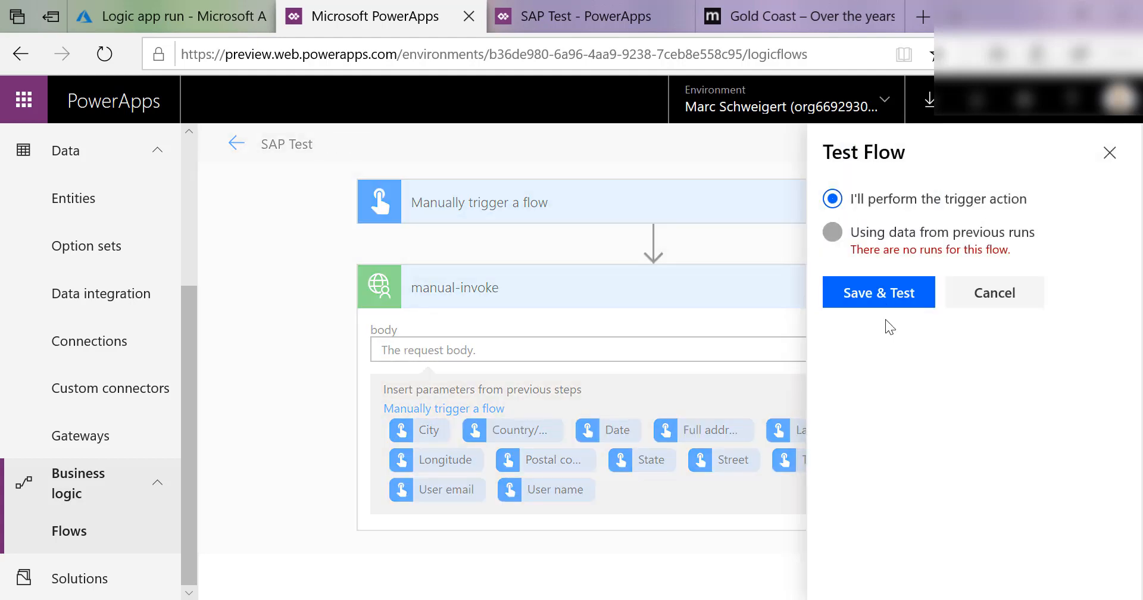
click(879, 293)
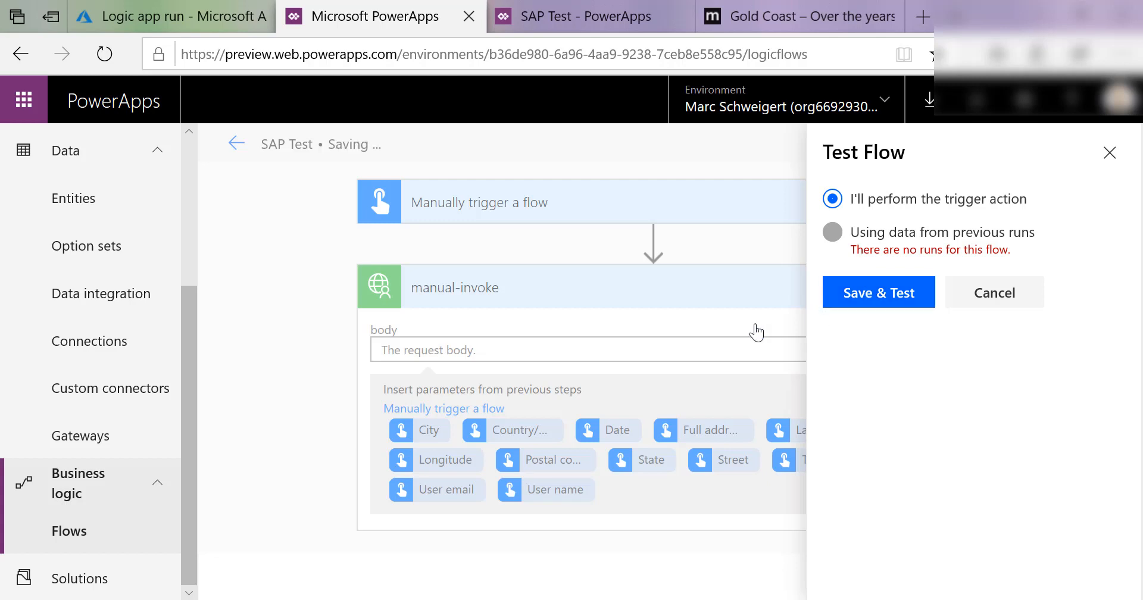
click(877, 292)
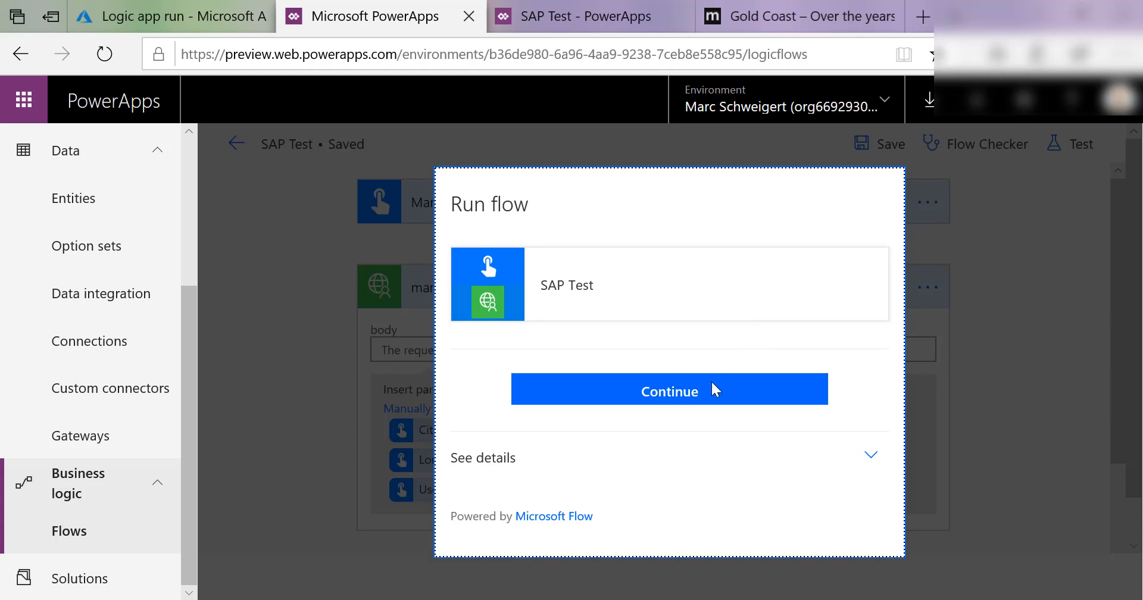
click(669, 391)
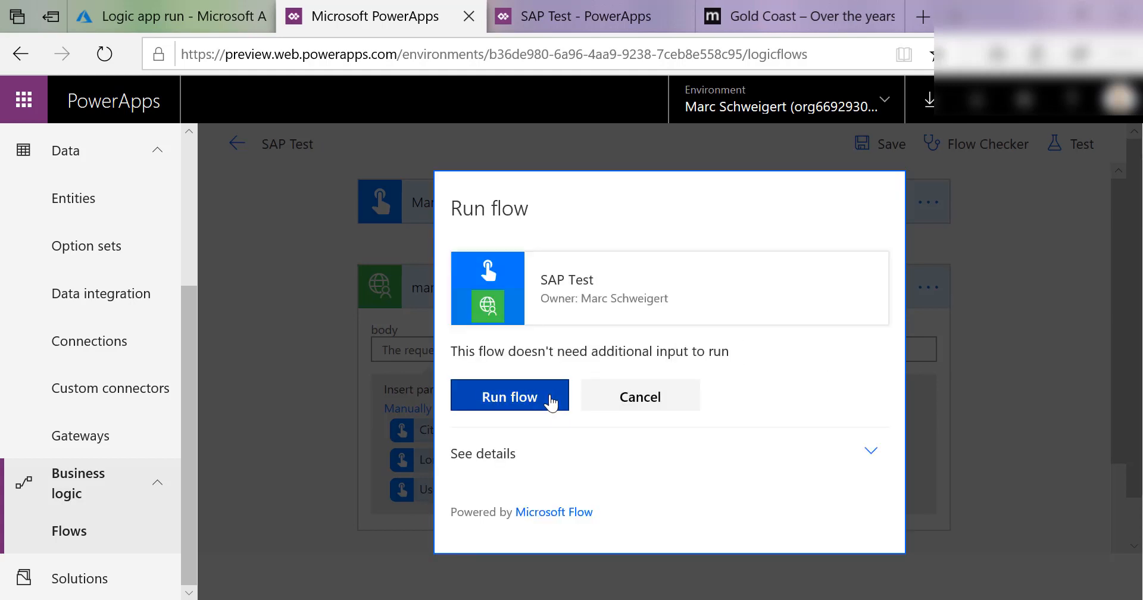
click(509, 396)
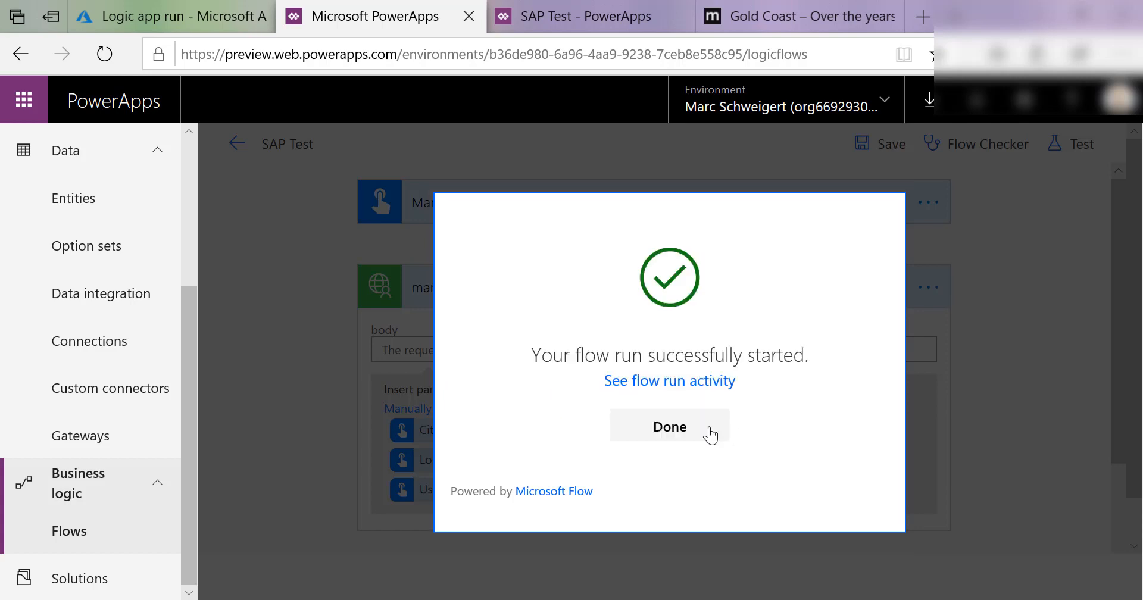
click(668, 427)
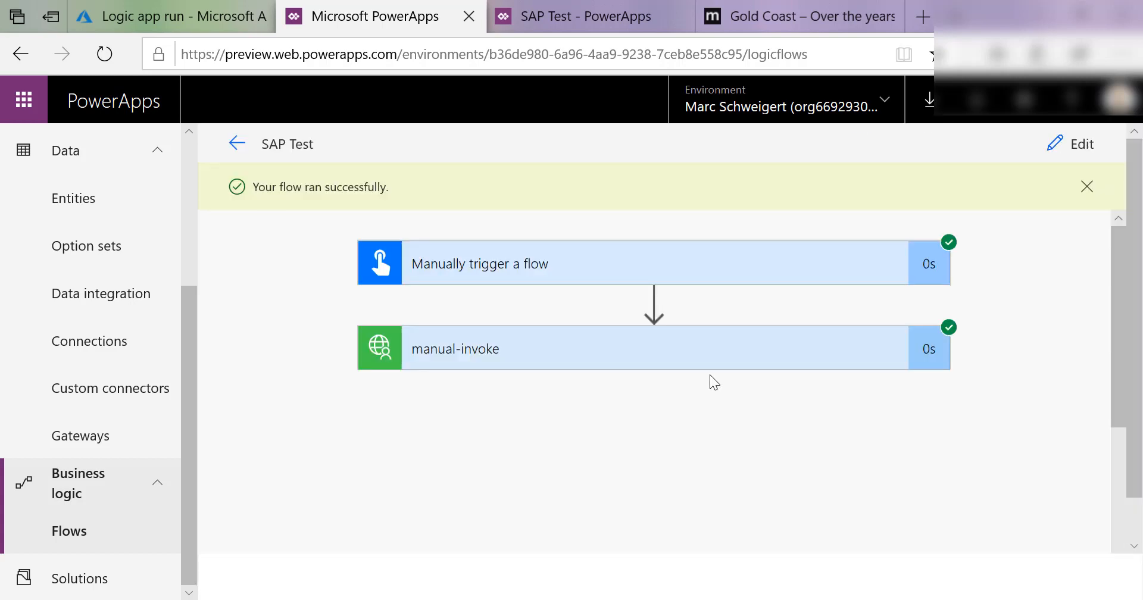
mouse_move(734, 361)
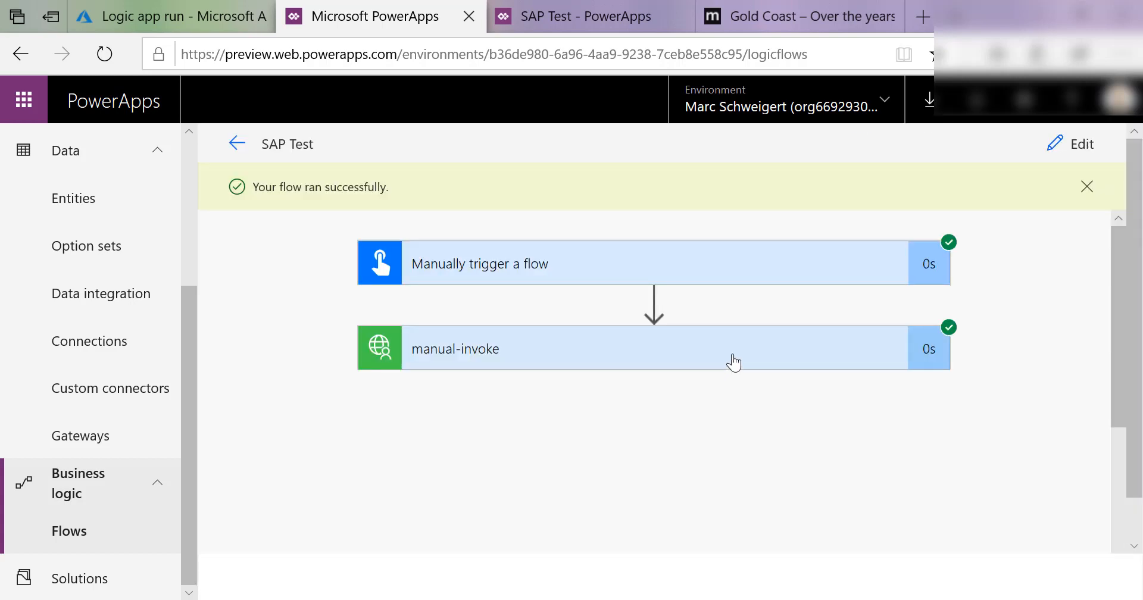
mouse_move(751, 350)
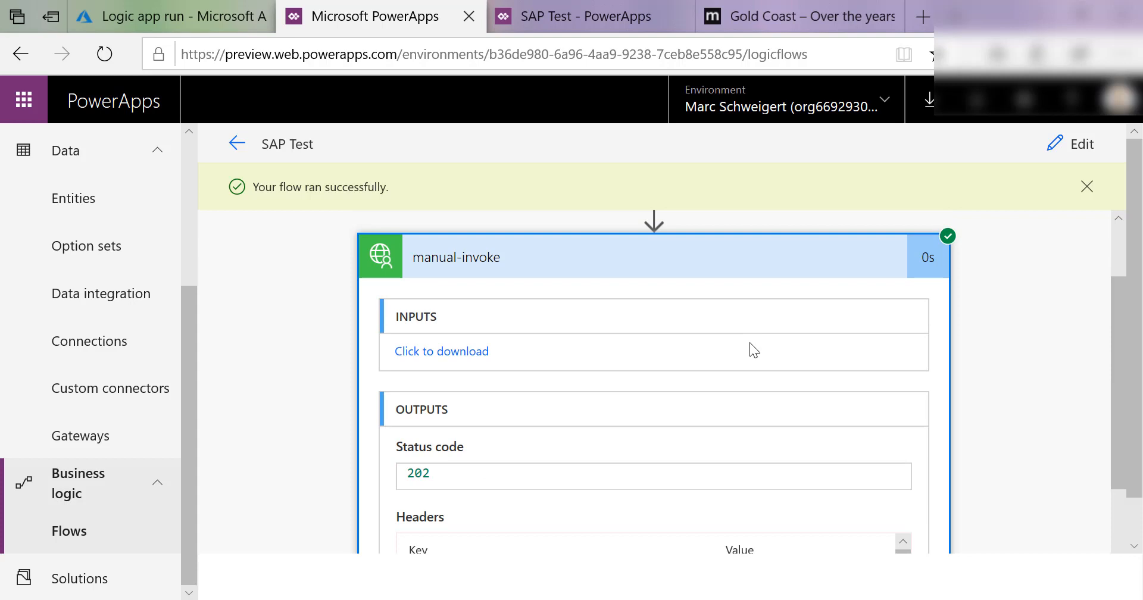
double_click(418, 473)
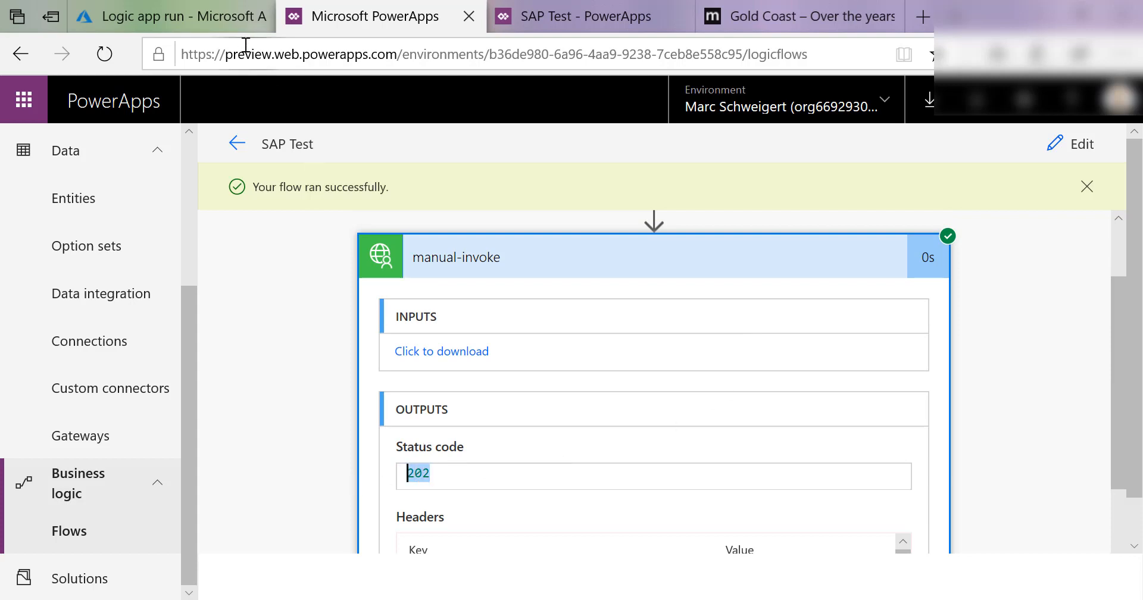
Step: Refresh marcsc-sap-logicapp's runs history to see the new 7:37 PM run, then return to SAP Test
click(171, 16)
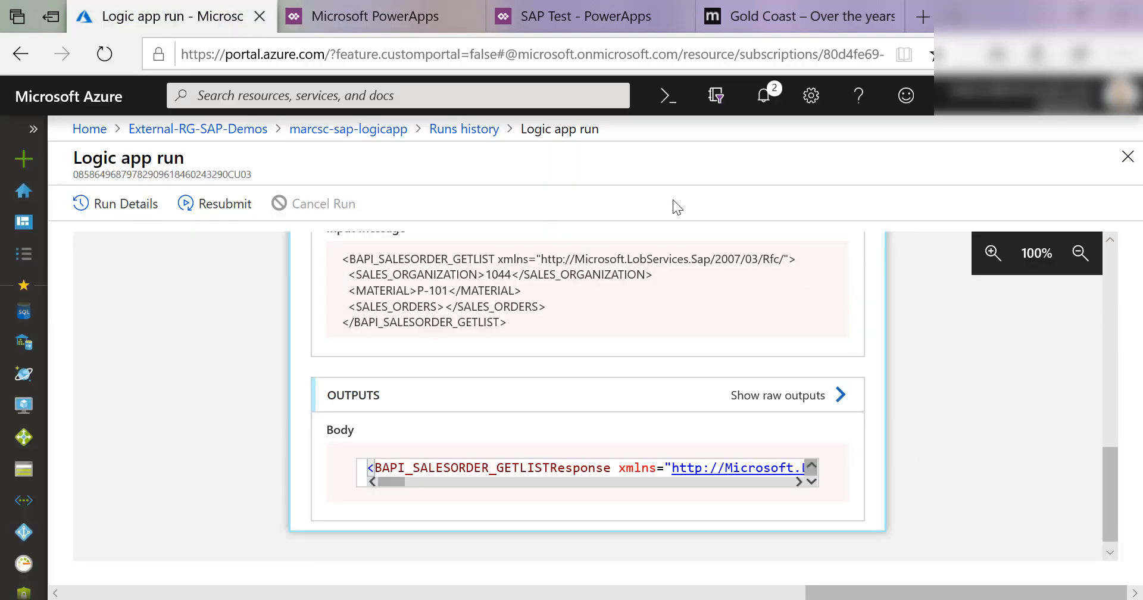
click(464, 129)
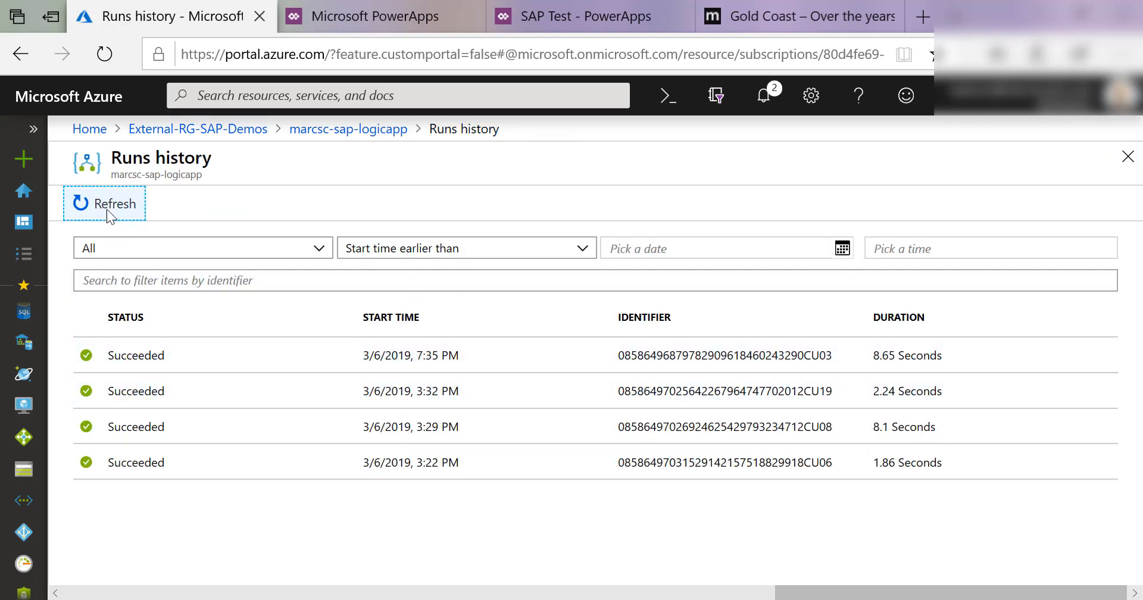
click(104, 203)
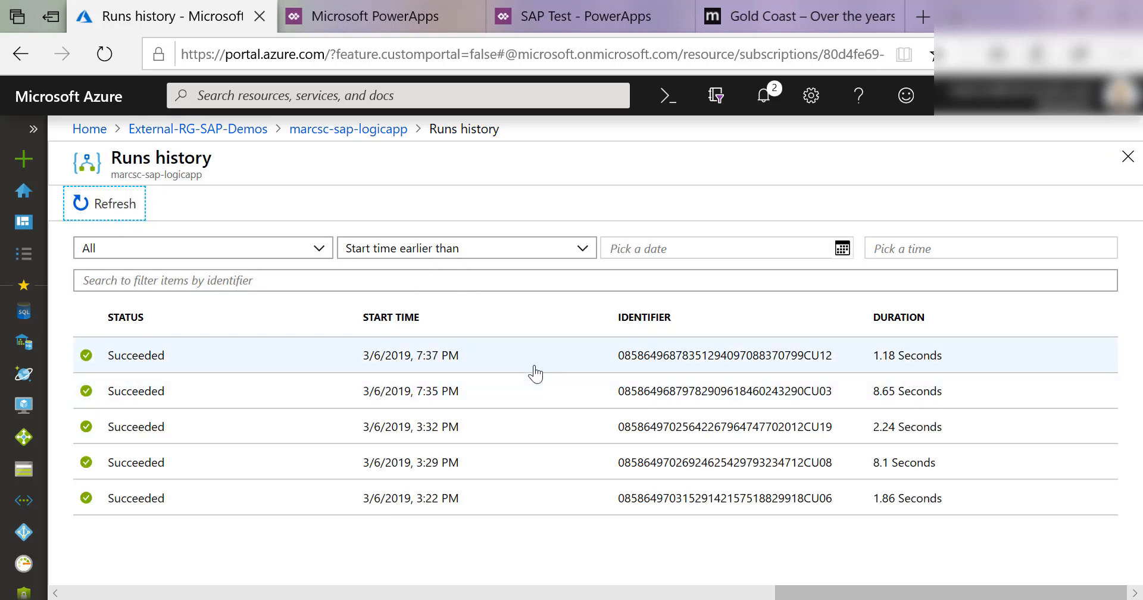
click(375, 16)
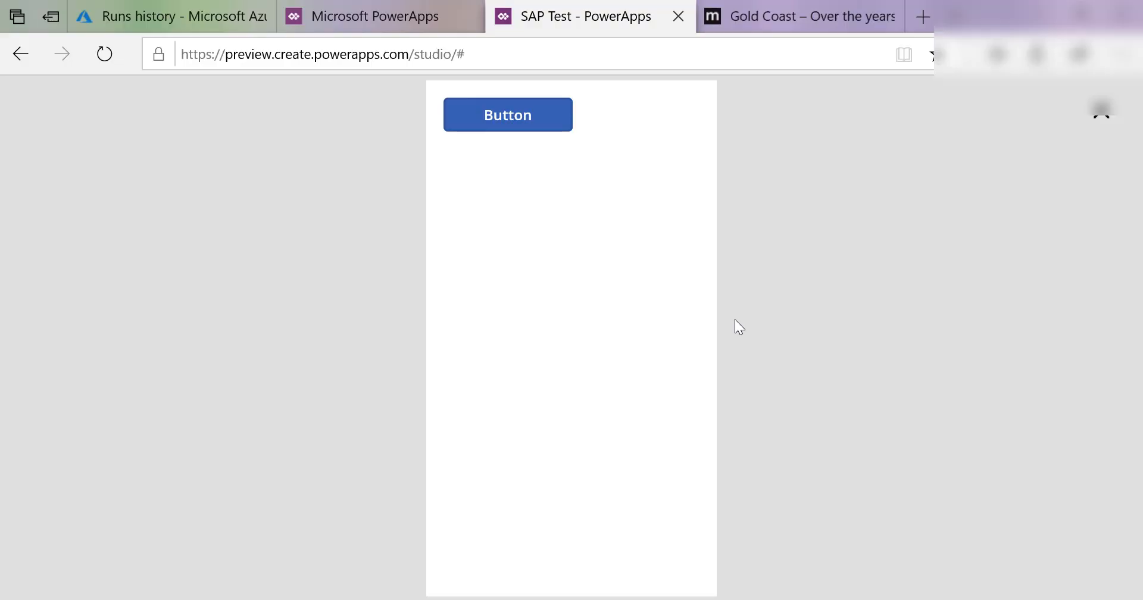
mouse_move(760, 137)
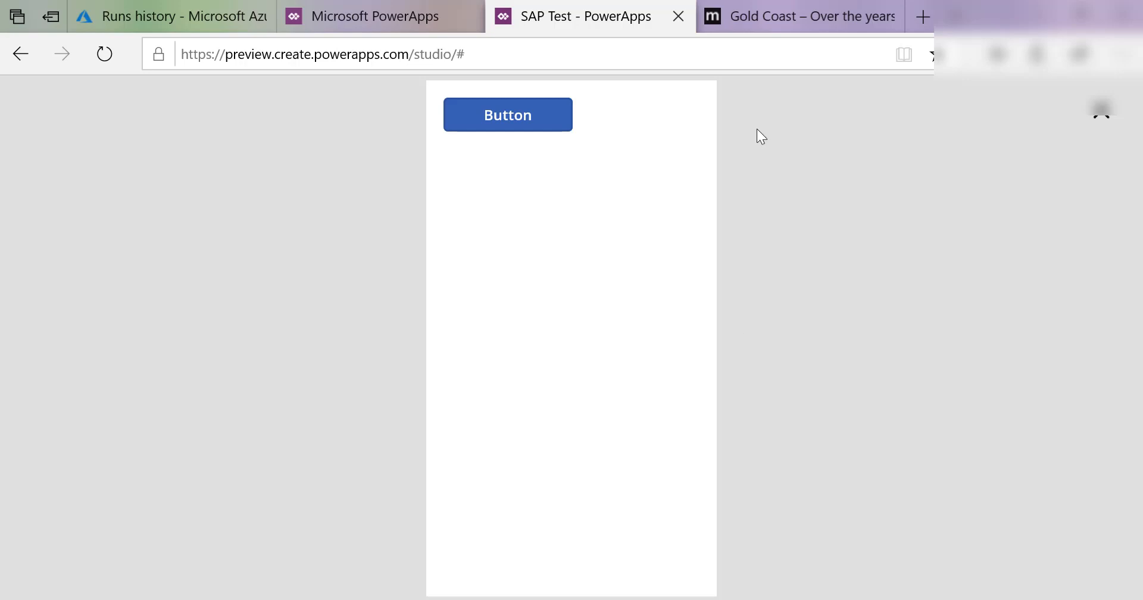
Step: Open and scroll through the Gold Coast post 'Calling an Azure AD secured REST API from PowerApps using Flow'
click(800, 16)
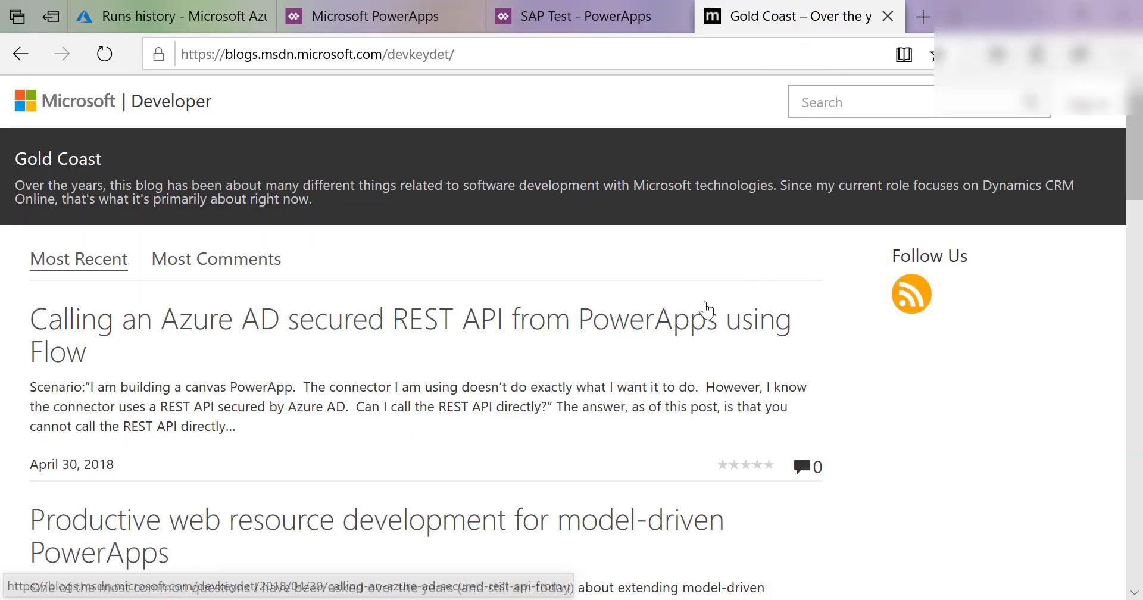
click(410, 318)
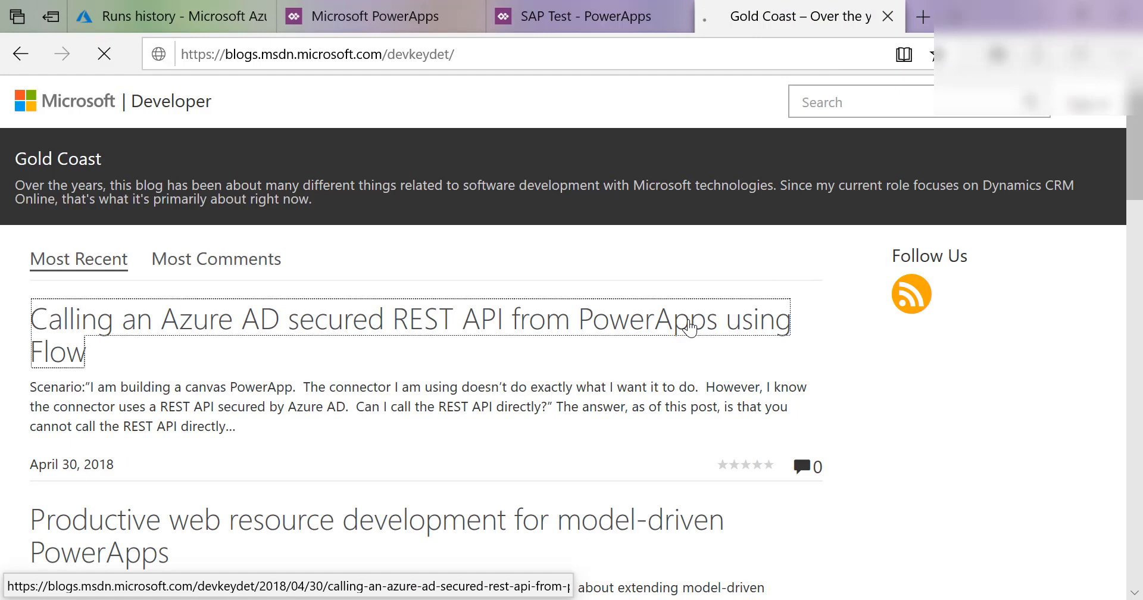
click(410, 318)
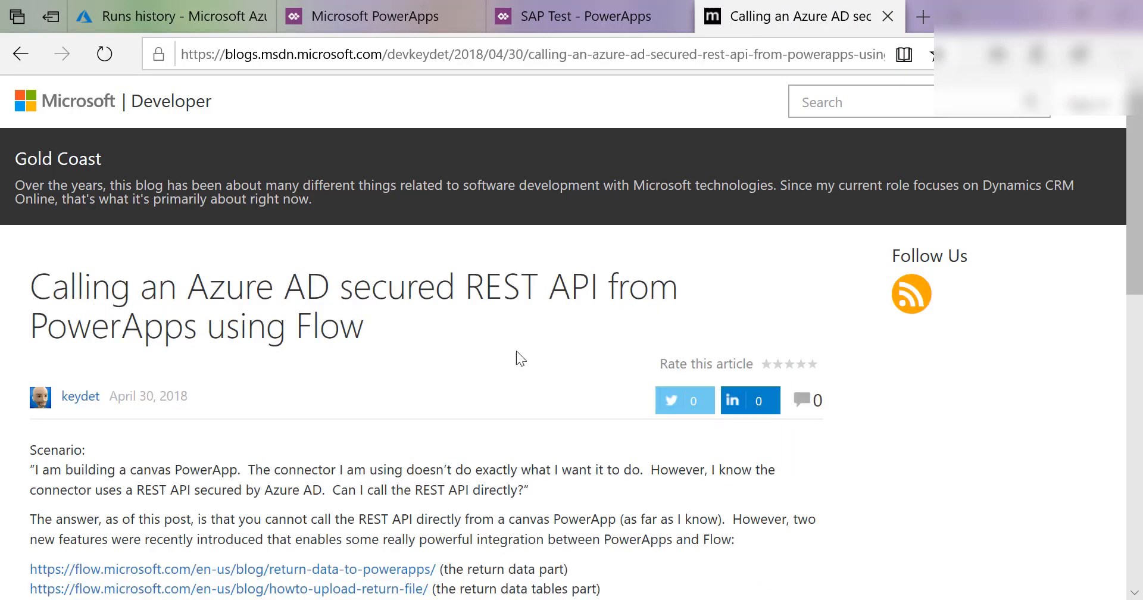
scroll(down, 3)
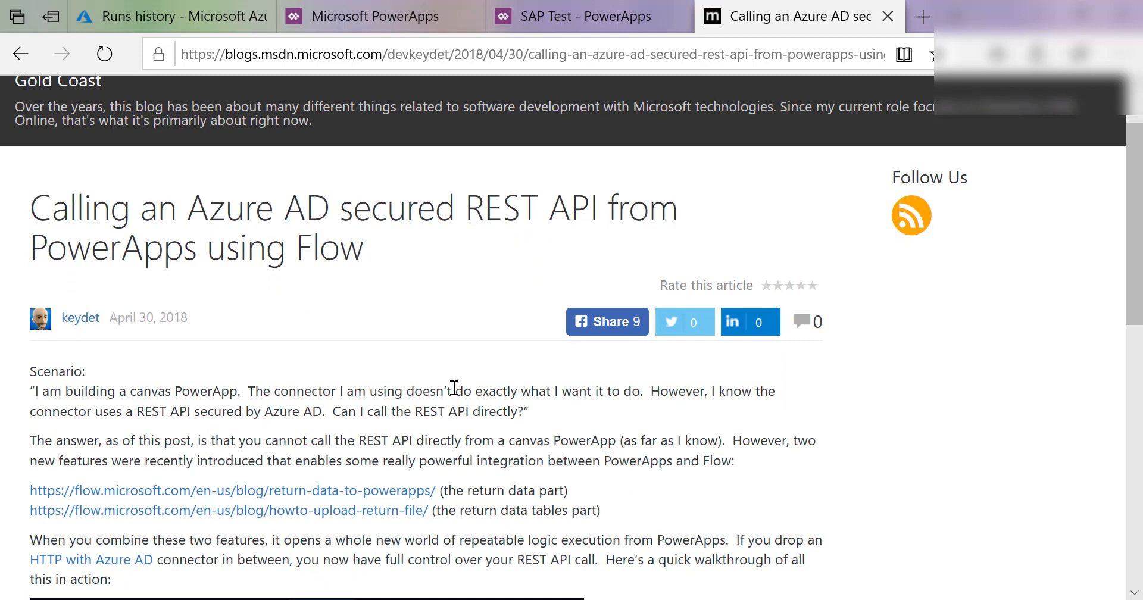
scroll(down, 3)
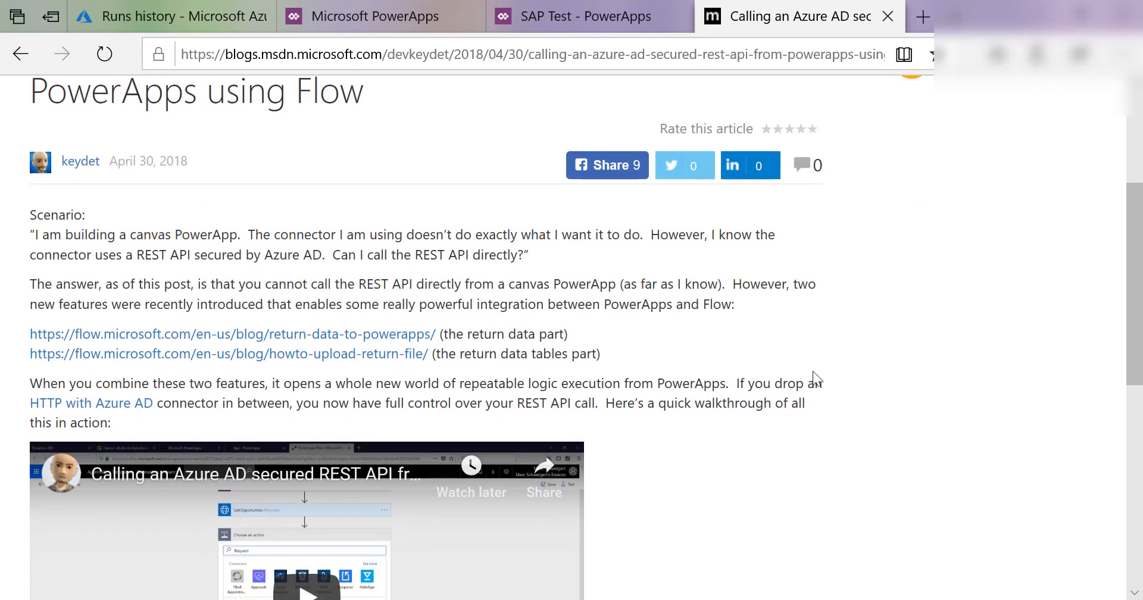
scroll(down, 3)
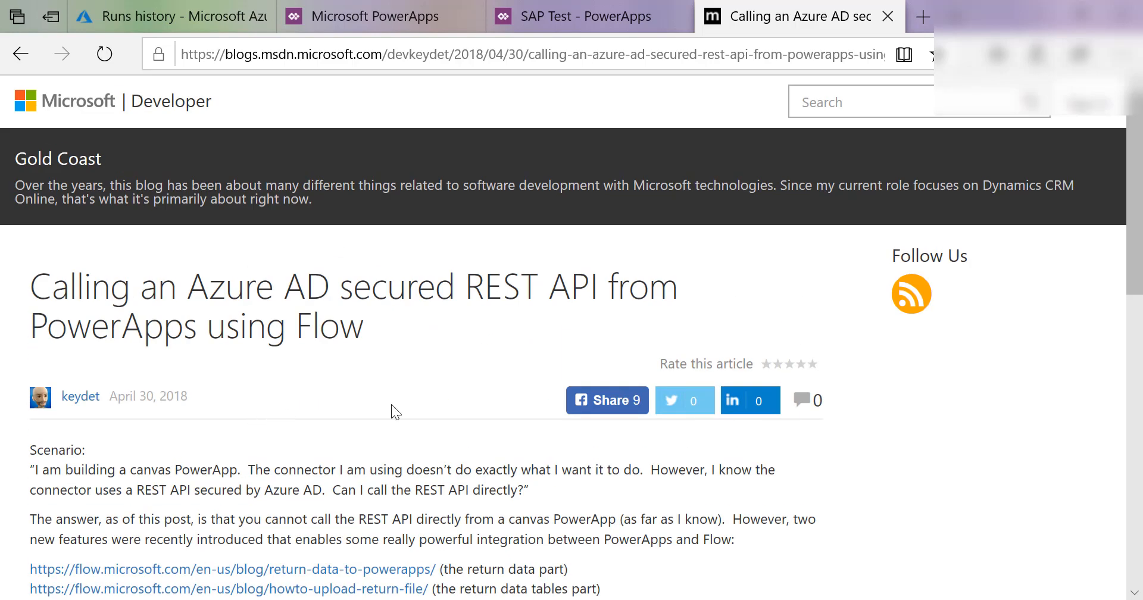
scroll(down, 3)
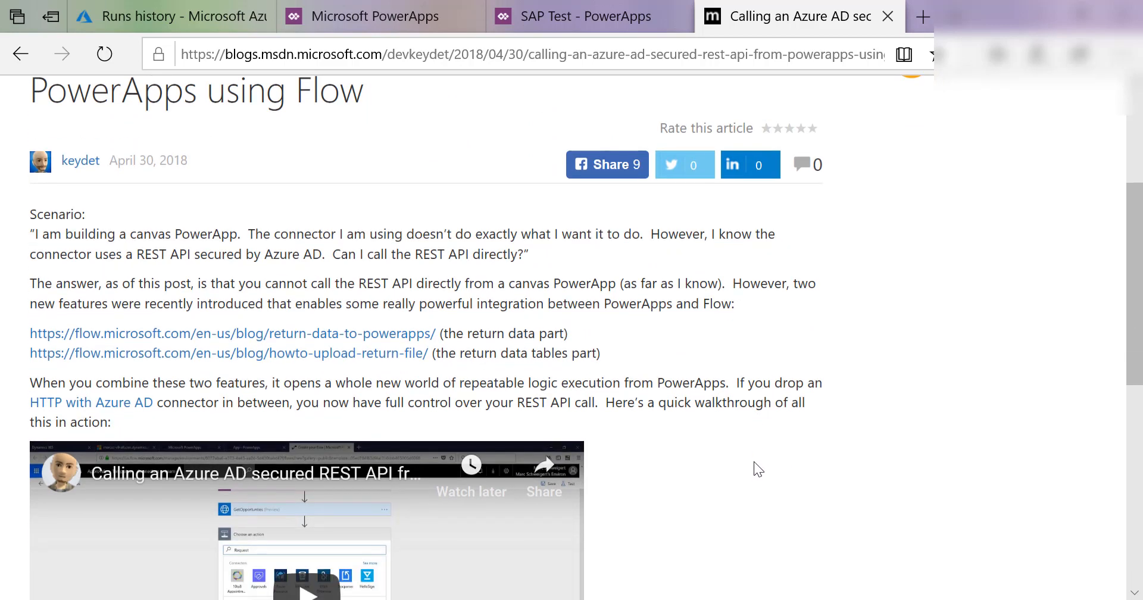
mouse_move(959, 395)
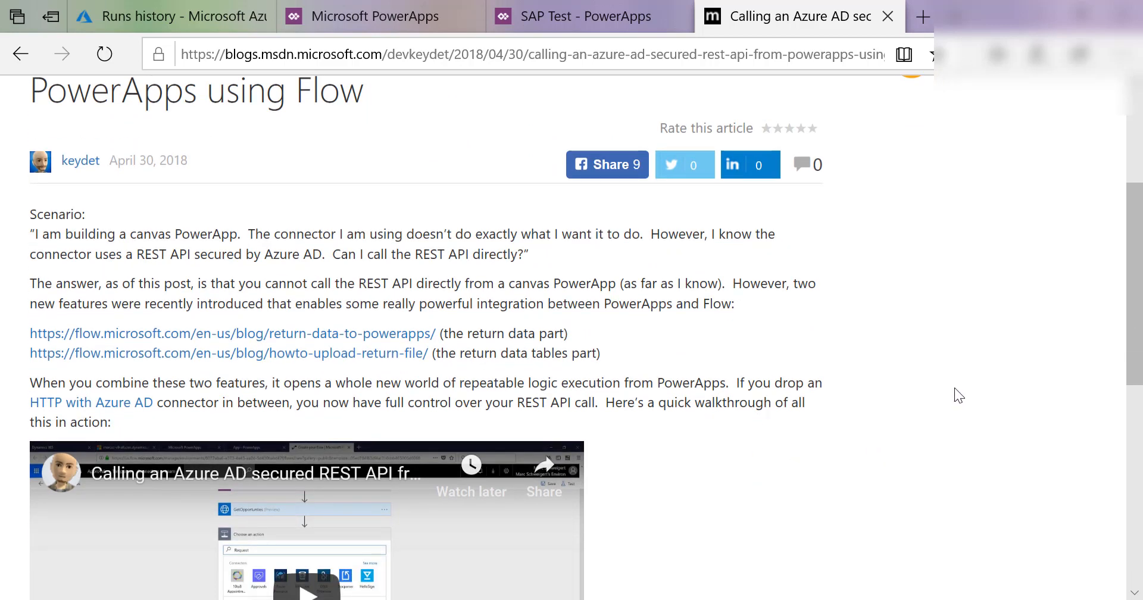
mouse_move(240, 406)
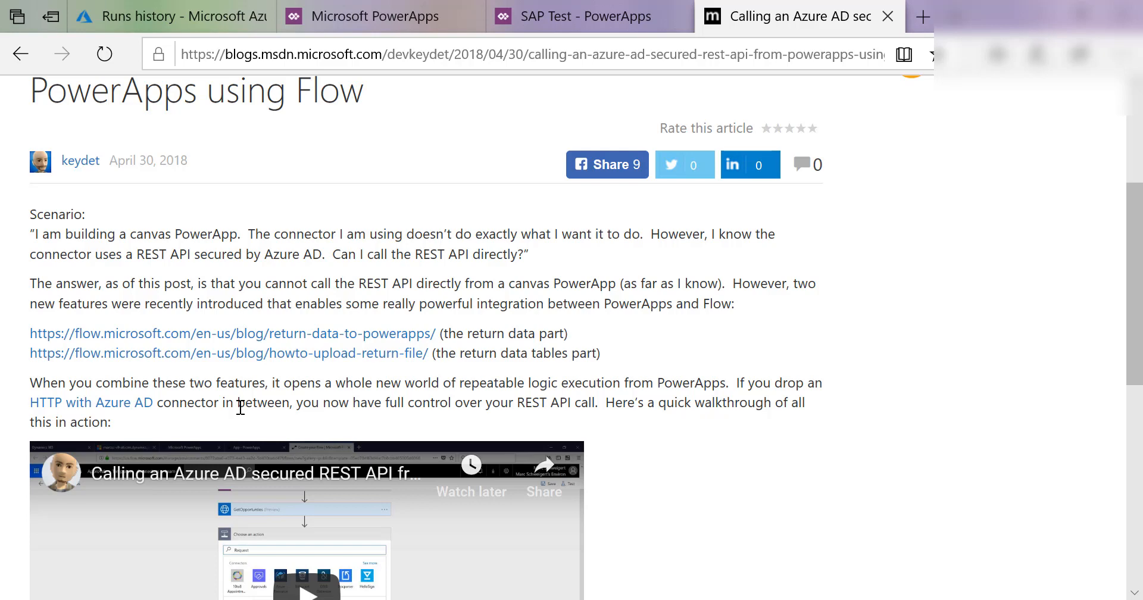
scroll(up, 3)
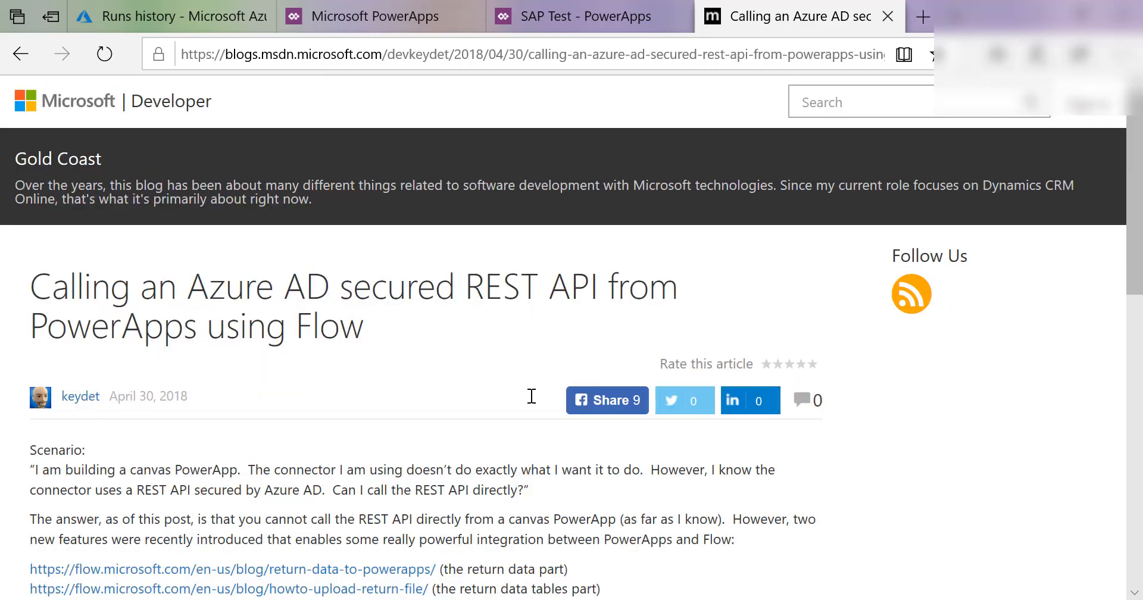
click(168, 16)
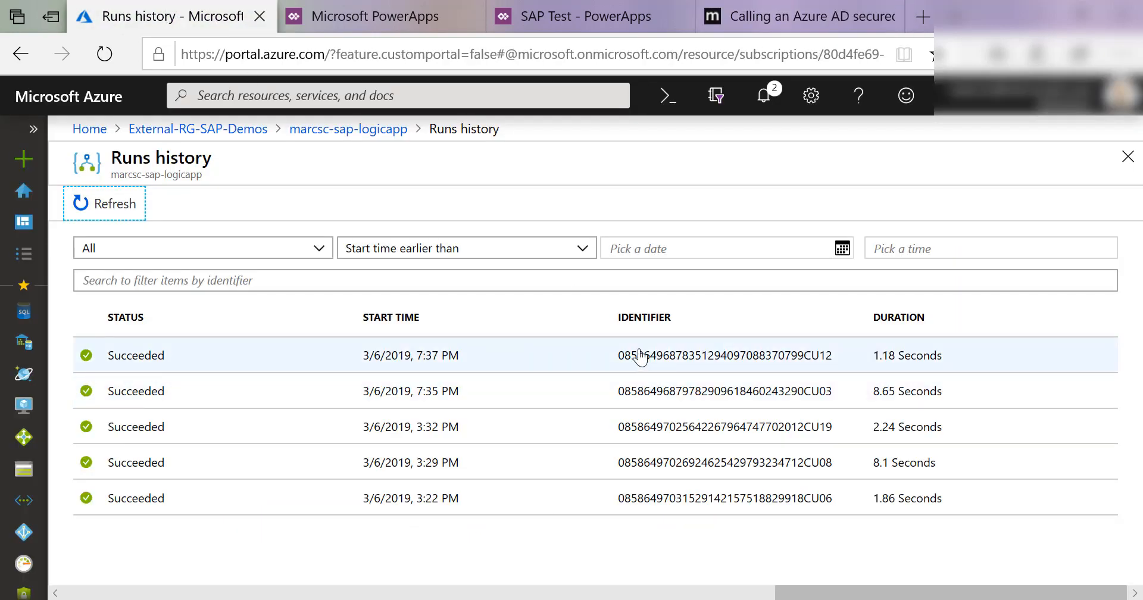
mouse_move(372, 314)
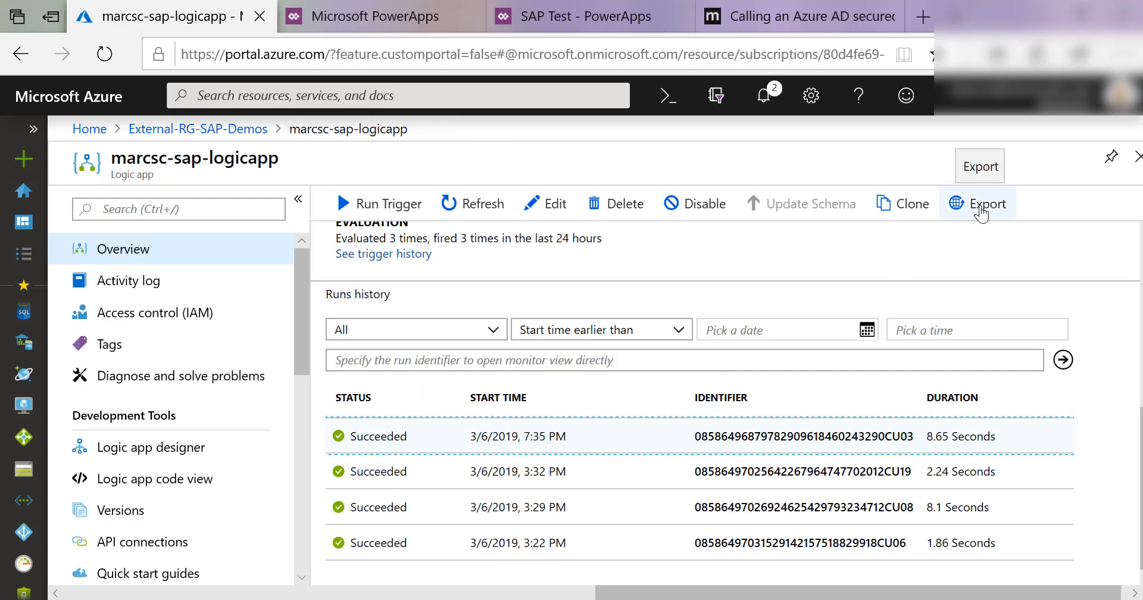
click(376, 17)
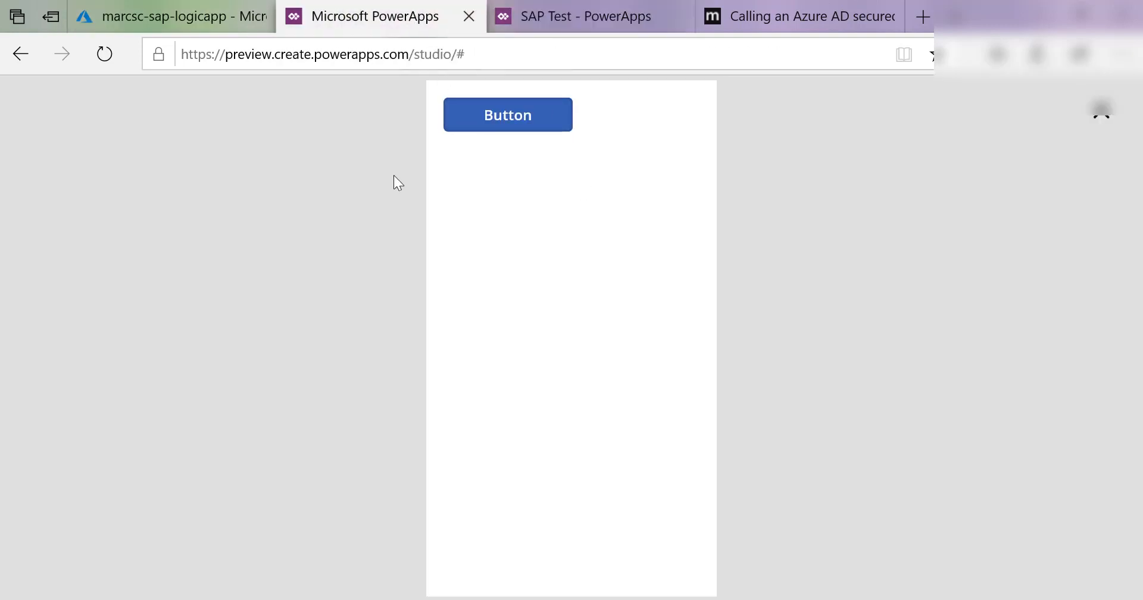
click(799, 16)
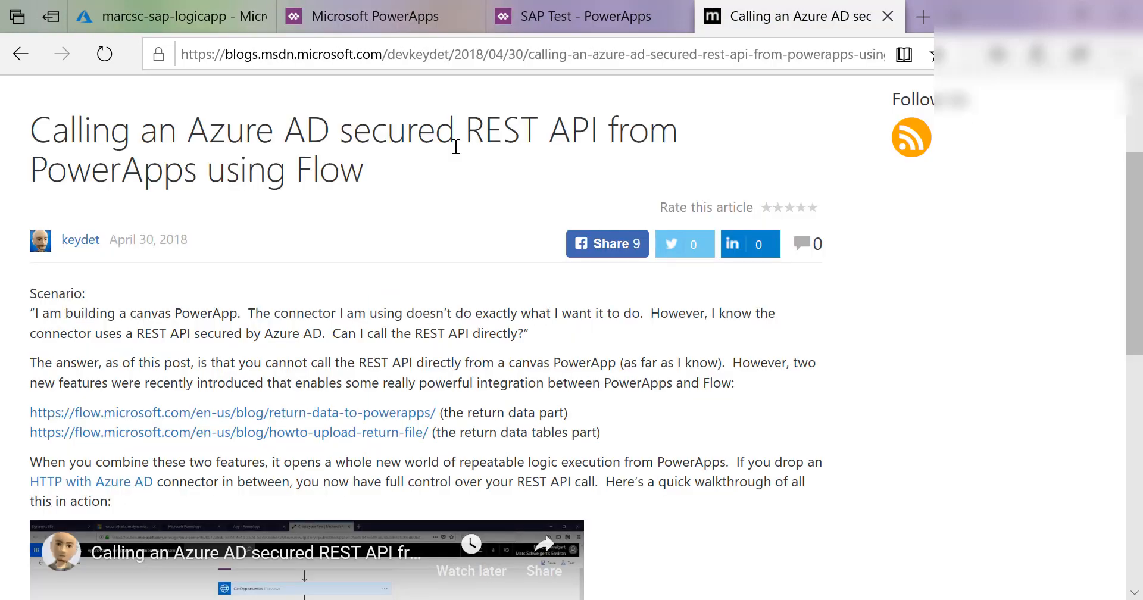